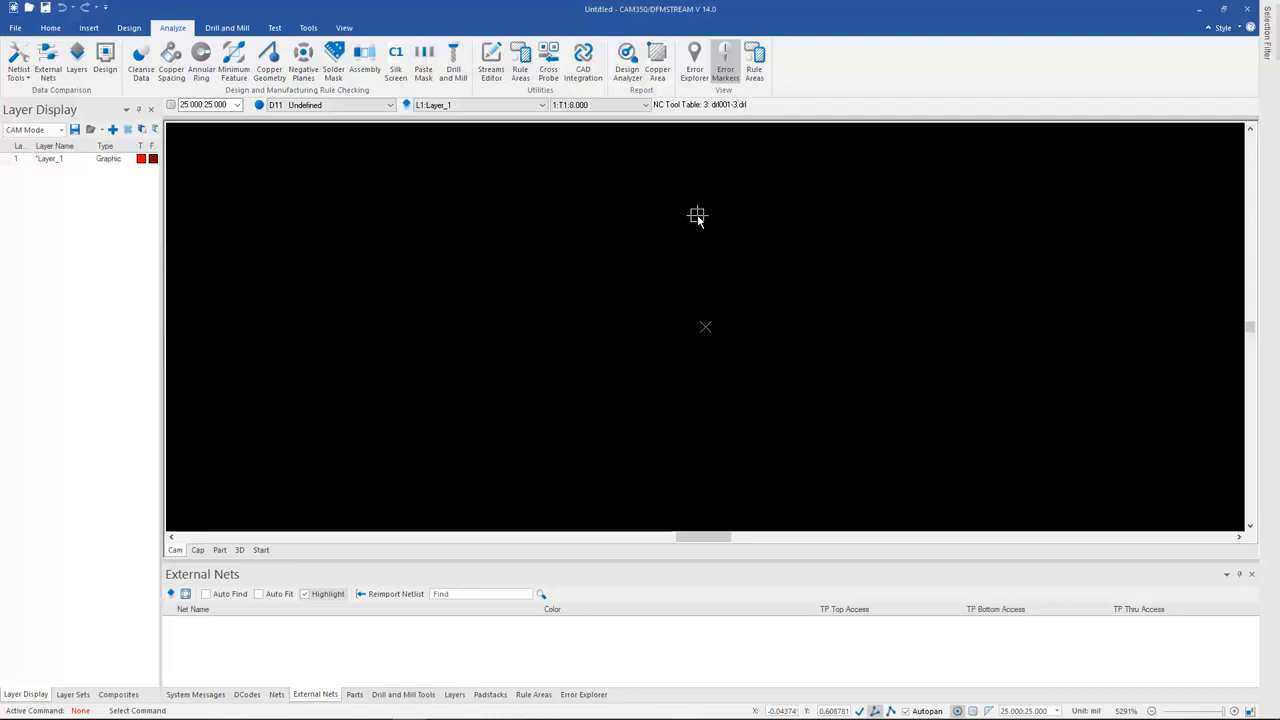
mouse_move(708, 213)
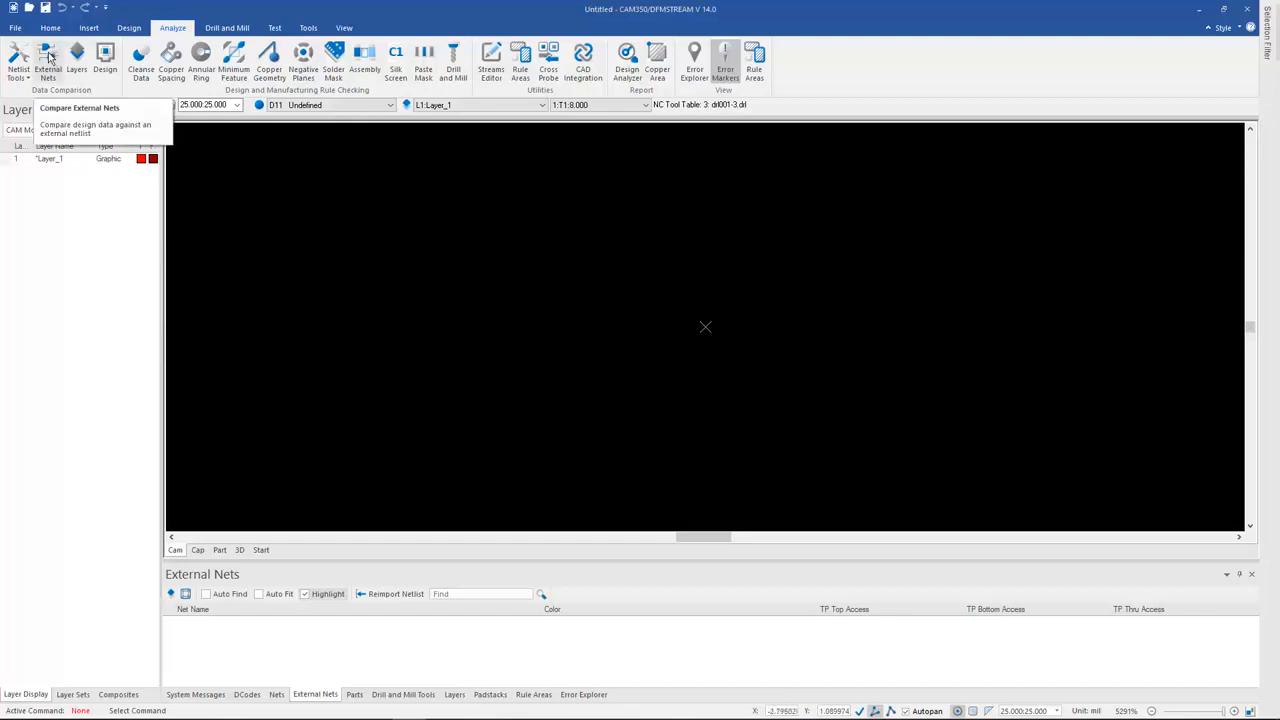
mouse_move(105, 55)
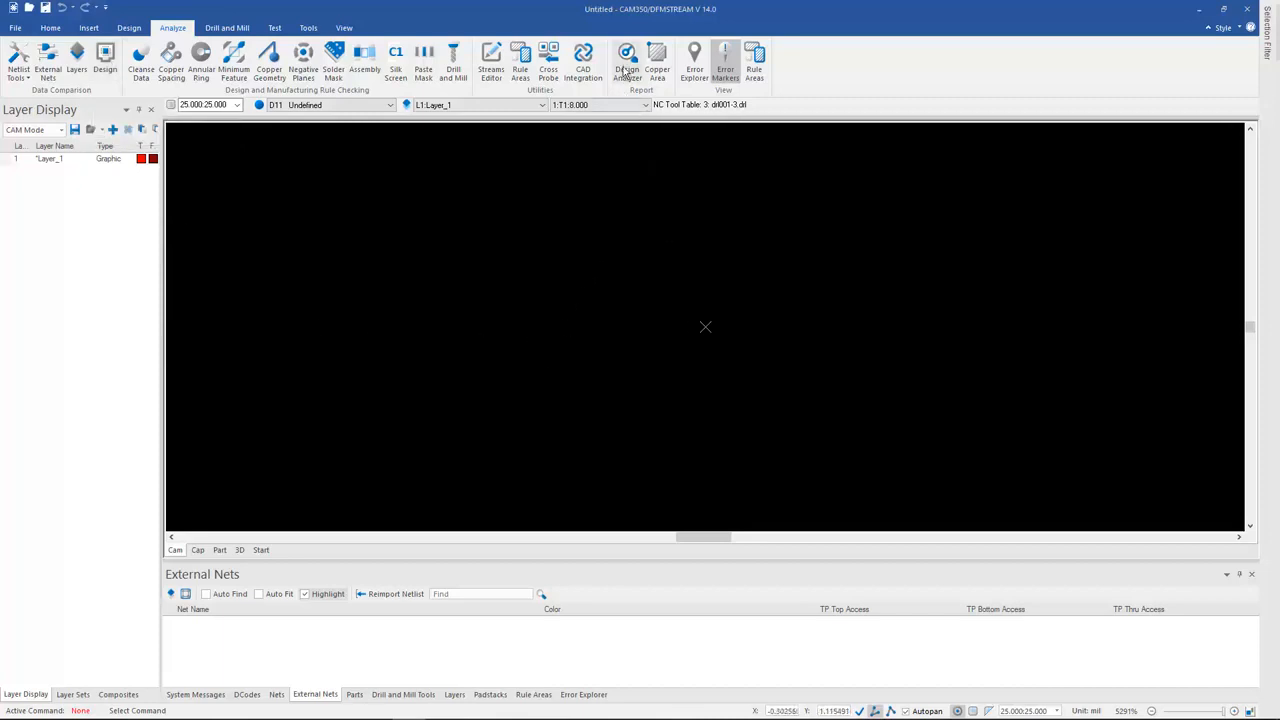
mouse_move(627, 55)
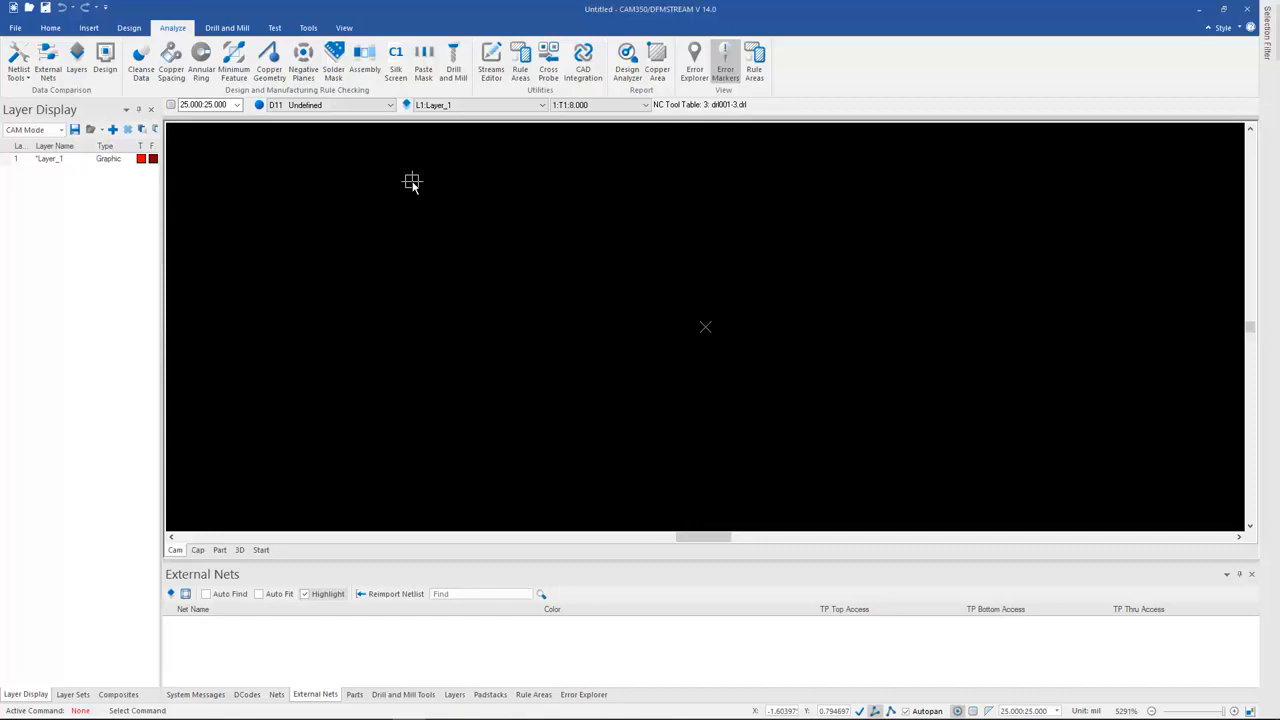
mouse_move(404, 202)
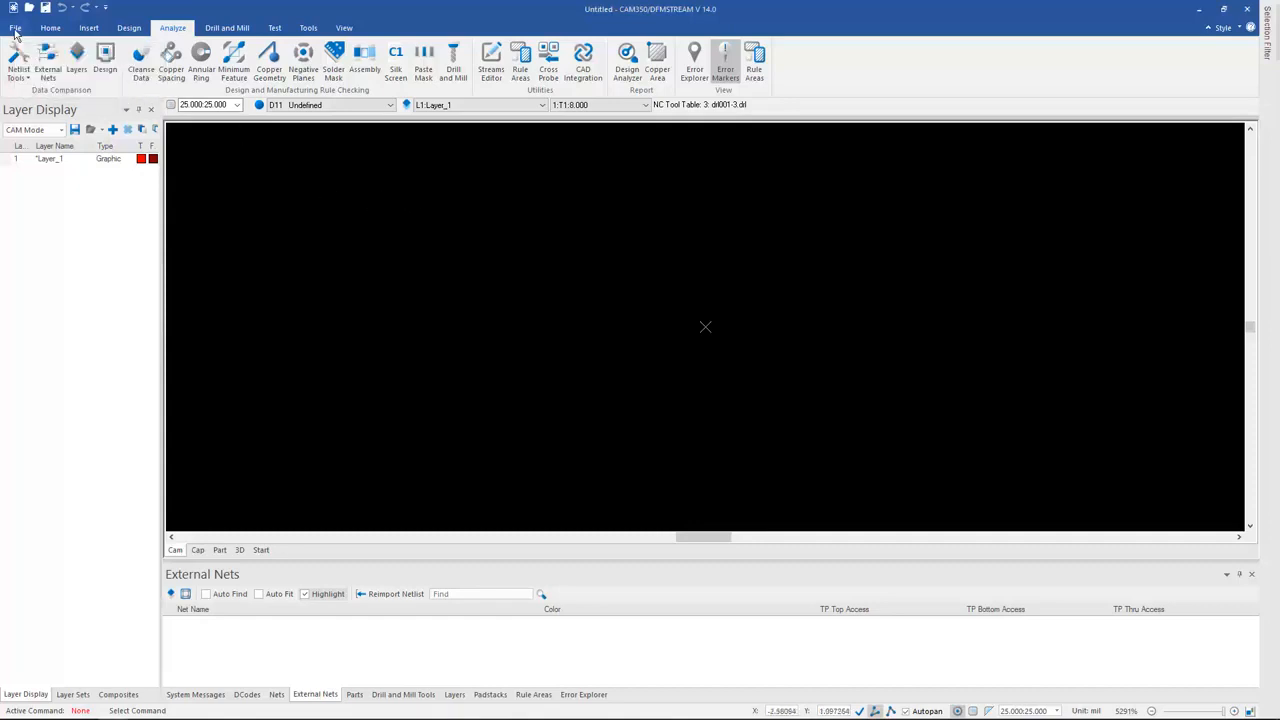
Auto-import the 274x DST Demo folder and show its detected file types, formats and layers.
left_click(15, 27)
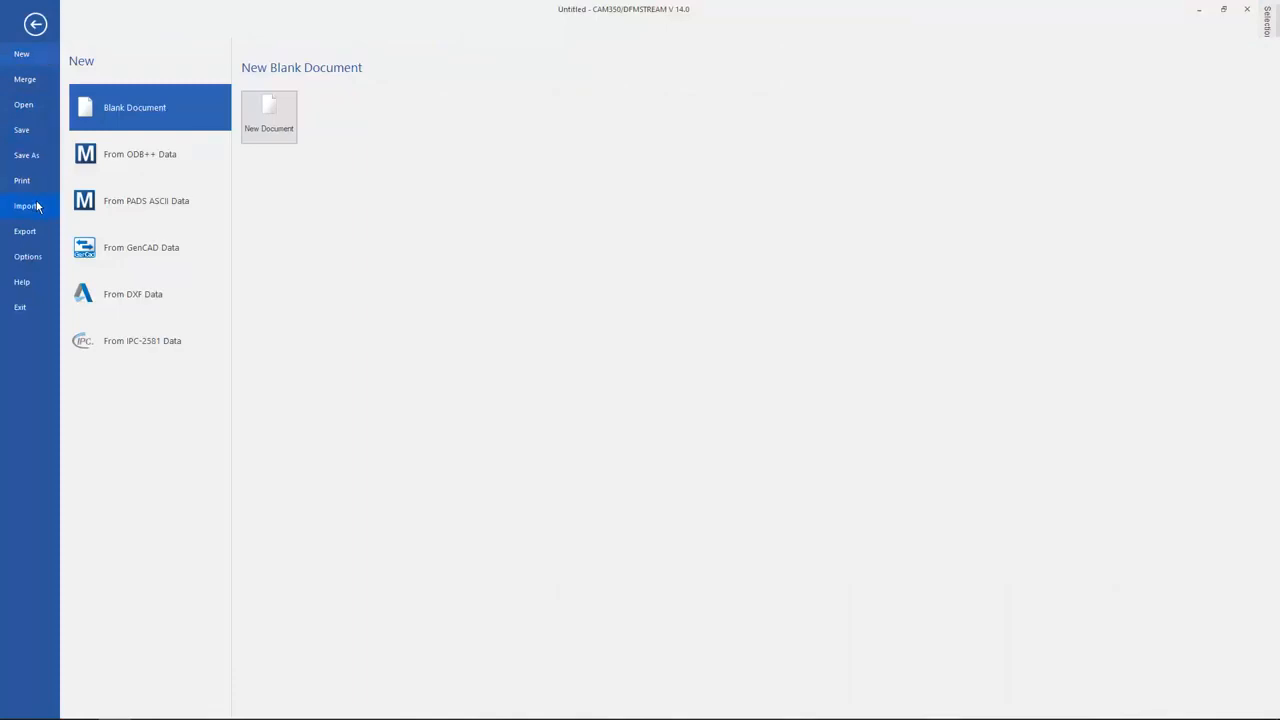
left_click(26, 205)
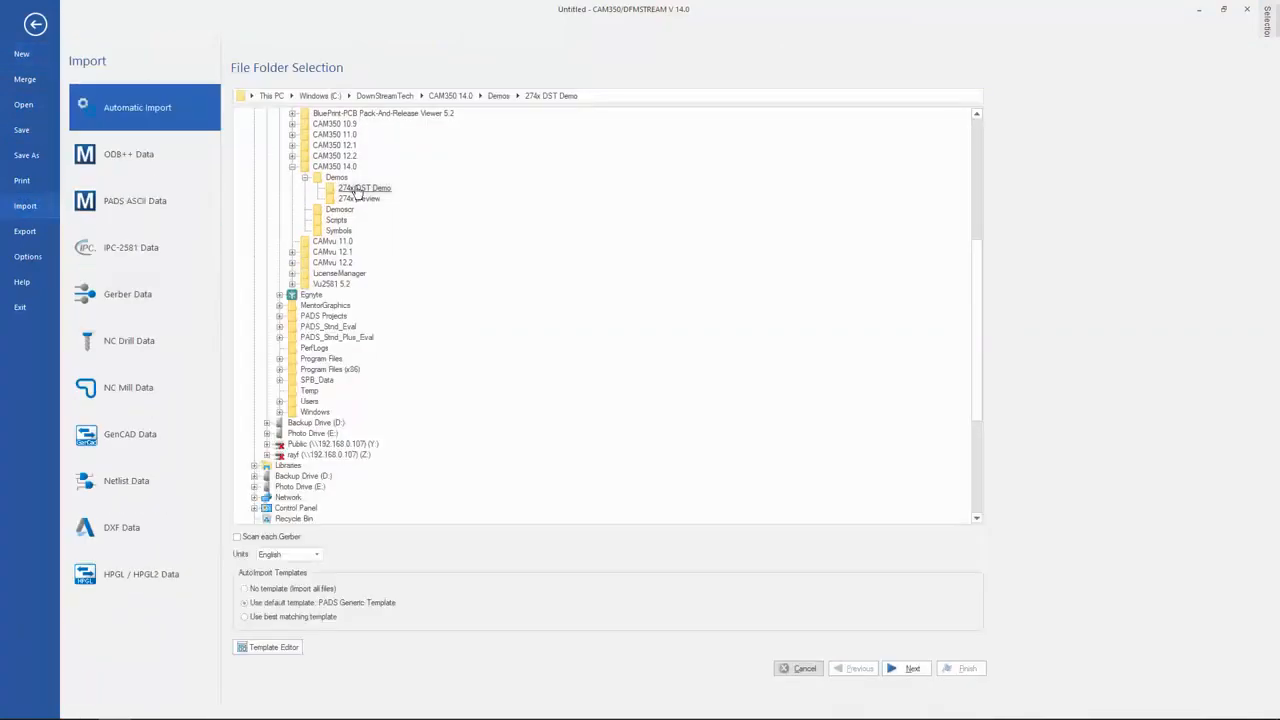
left_click(905, 668)
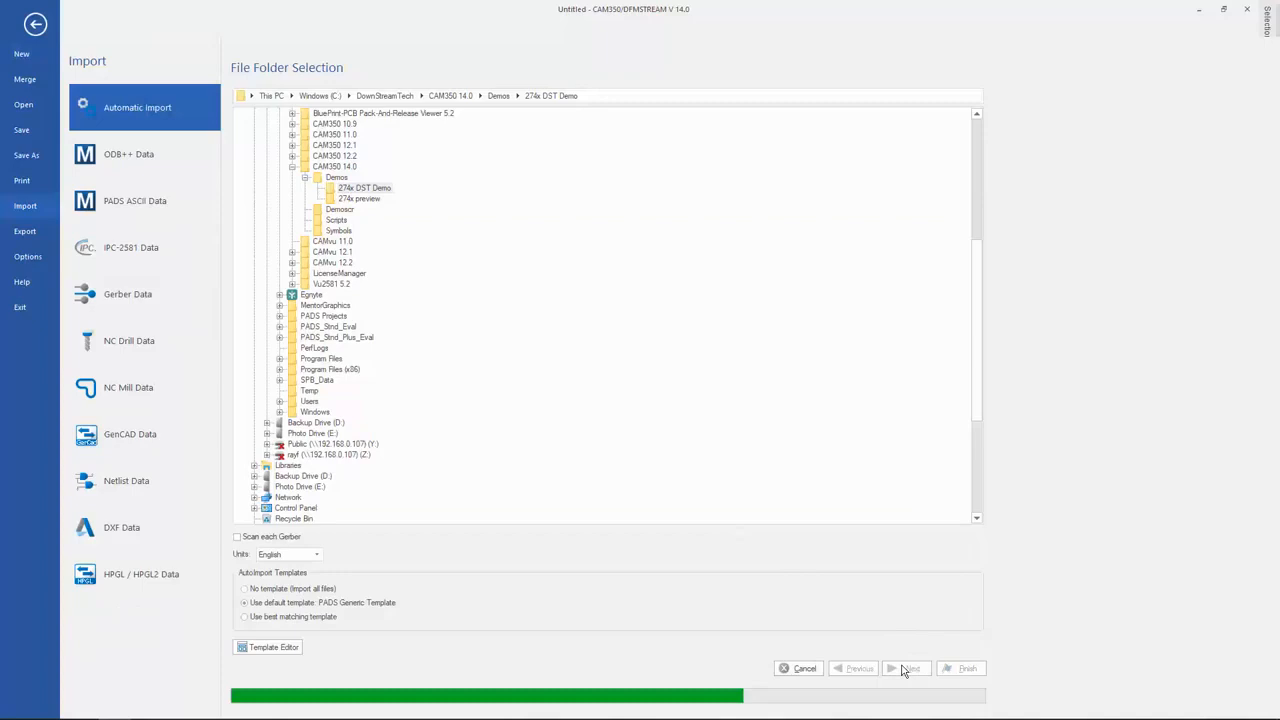
left_click(906, 668)
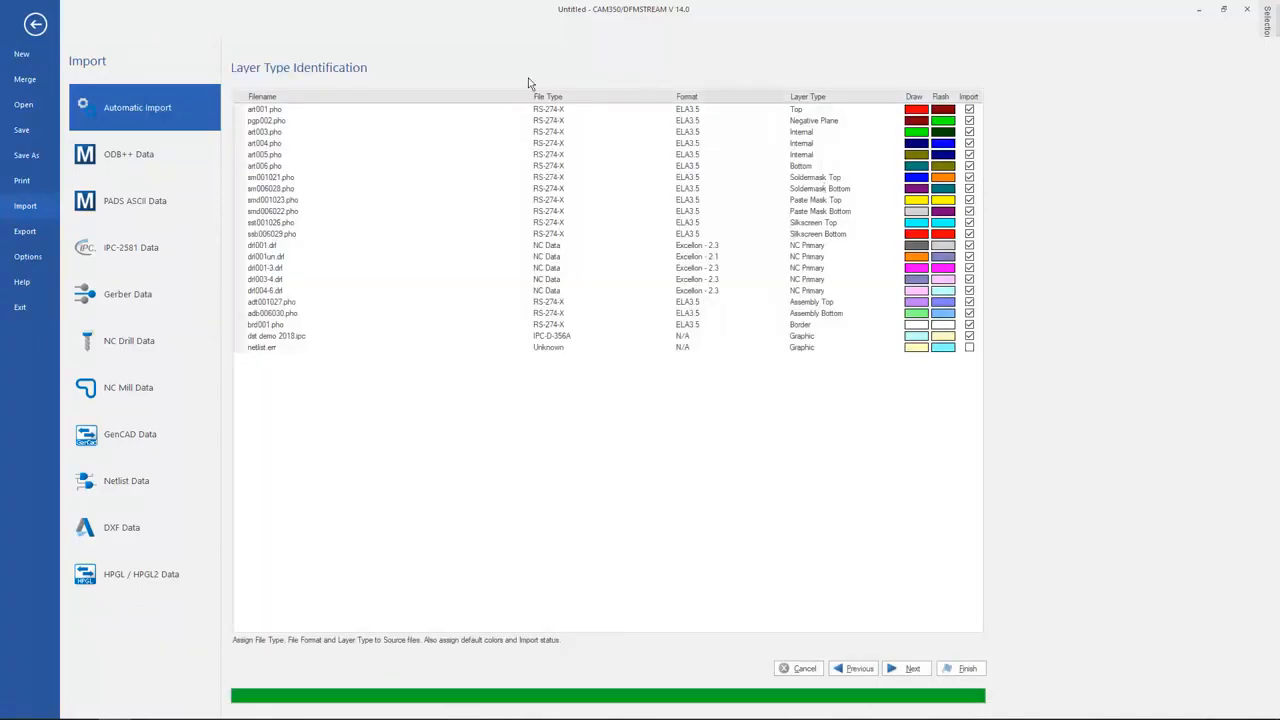
mouse_move(502, 290)
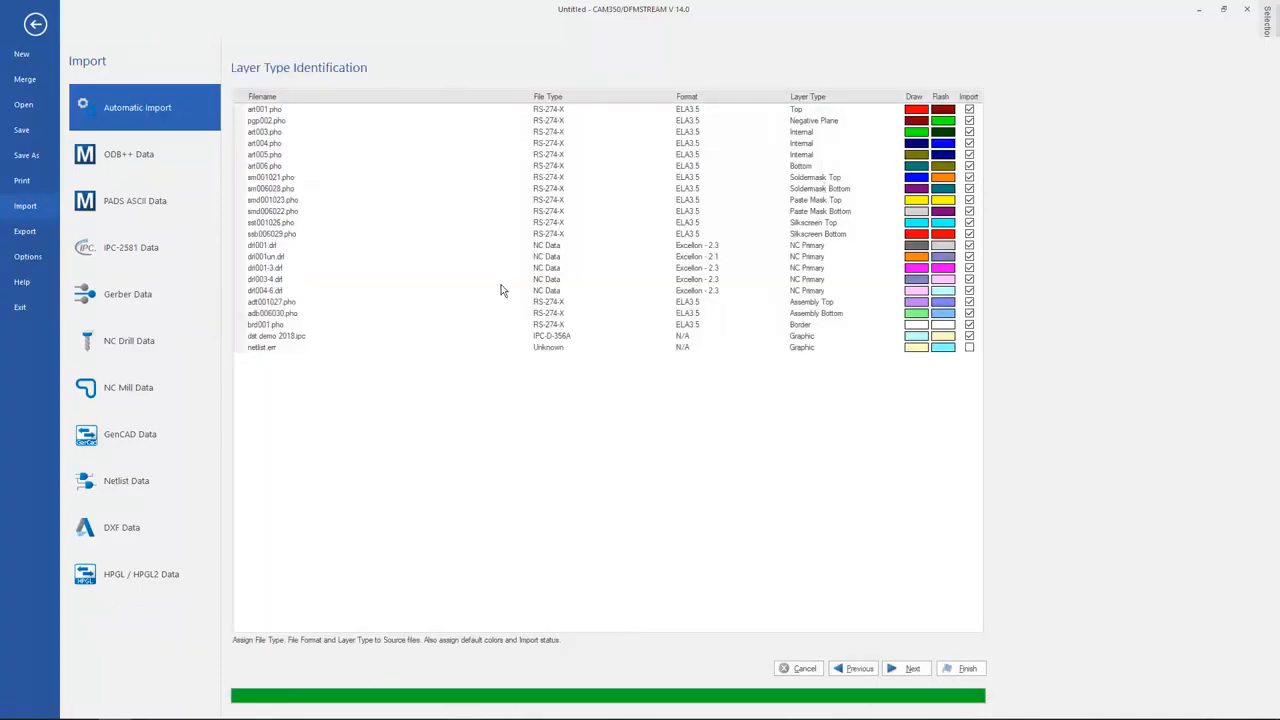
mouse_move(485, 278)
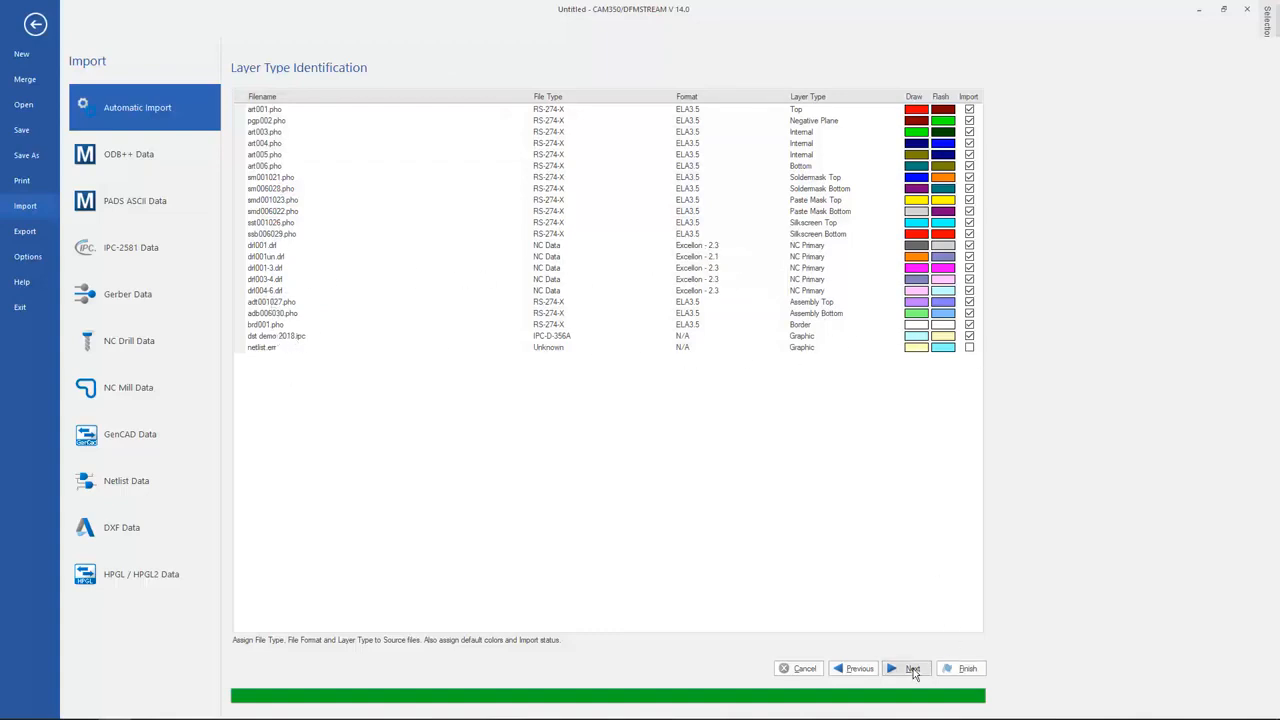
Set drill spans to through, blind 1–3 and 4–6, buried 3–4, with plating, and finish importing.
left_click(905, 668)
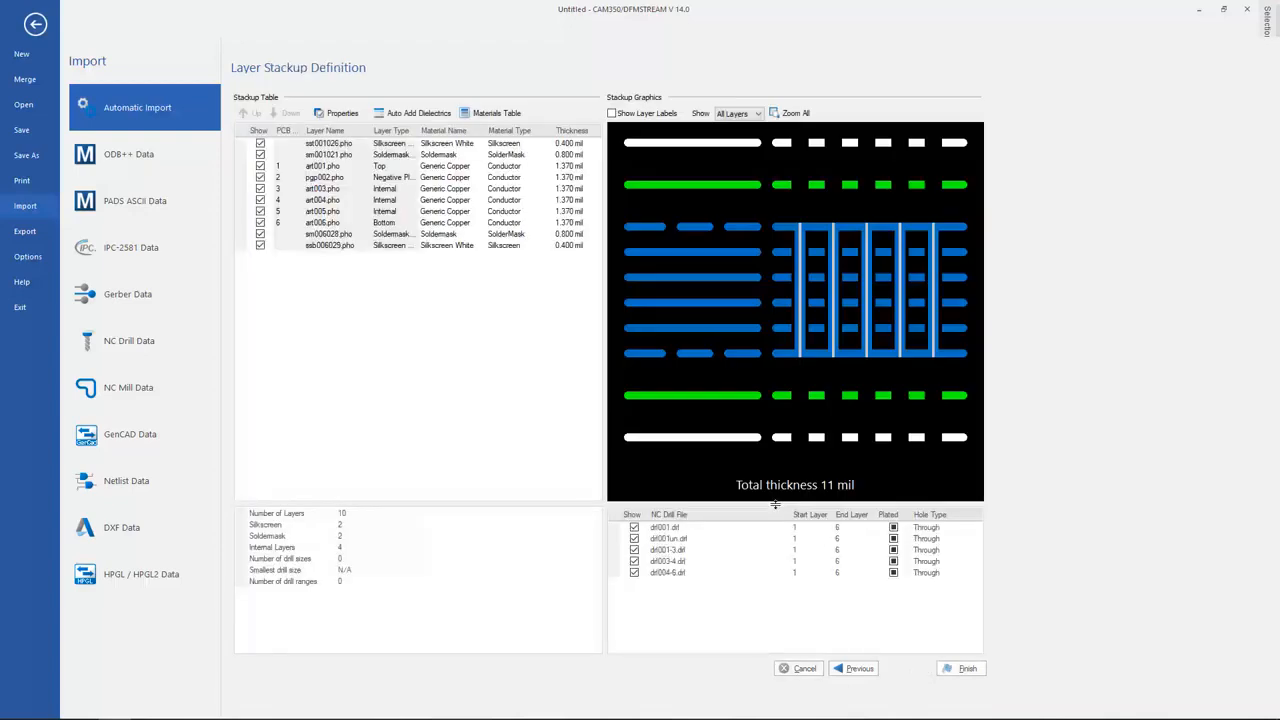
mouse_move(865, 222)
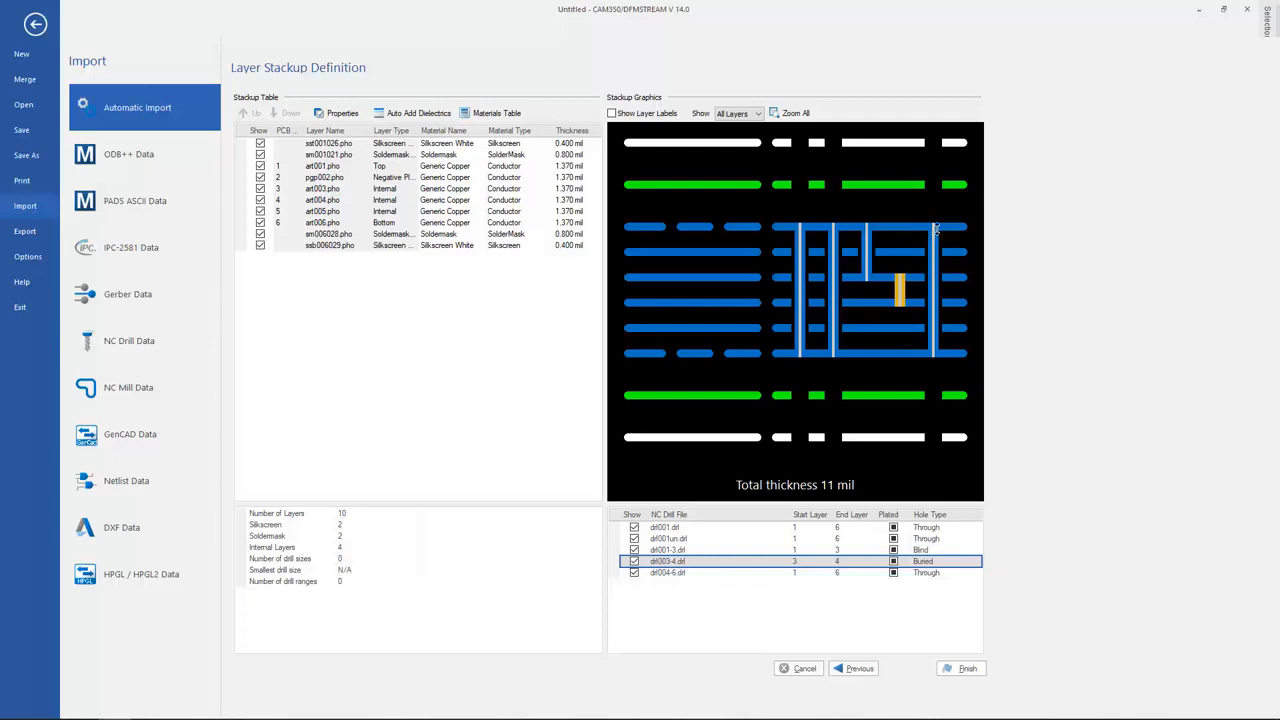
left_click(667, 572)
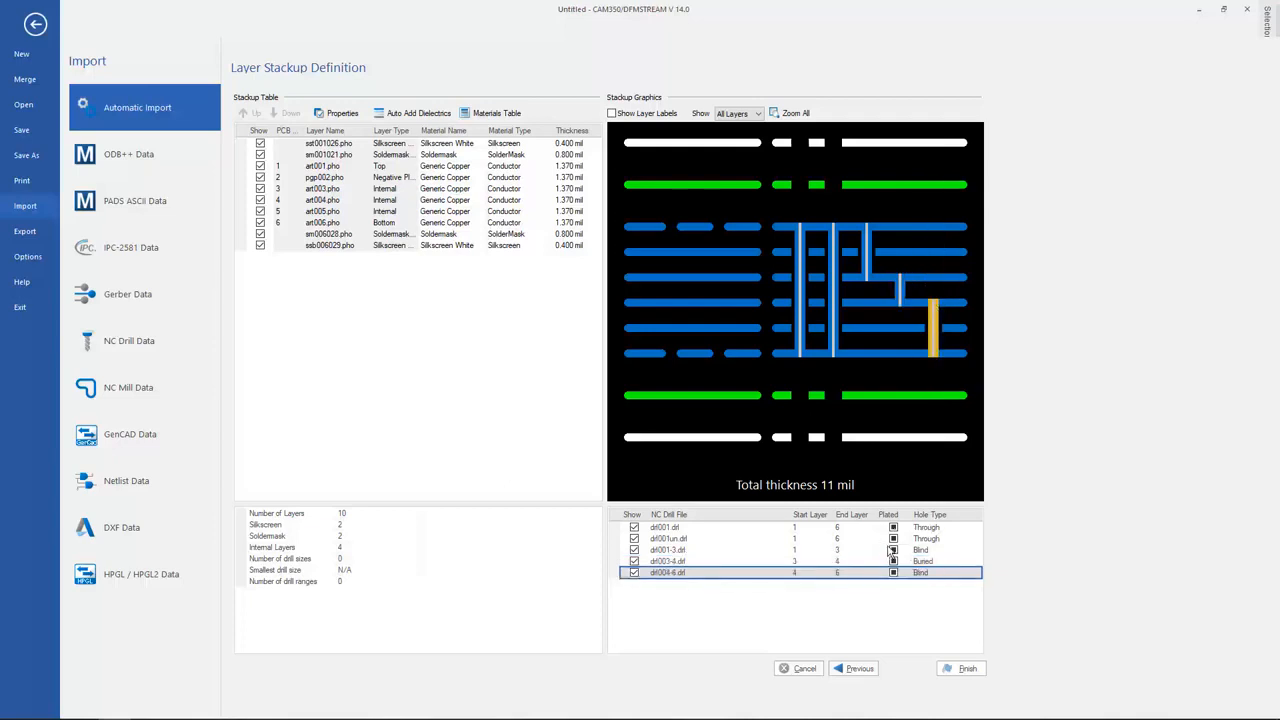
left_click(665, 527)
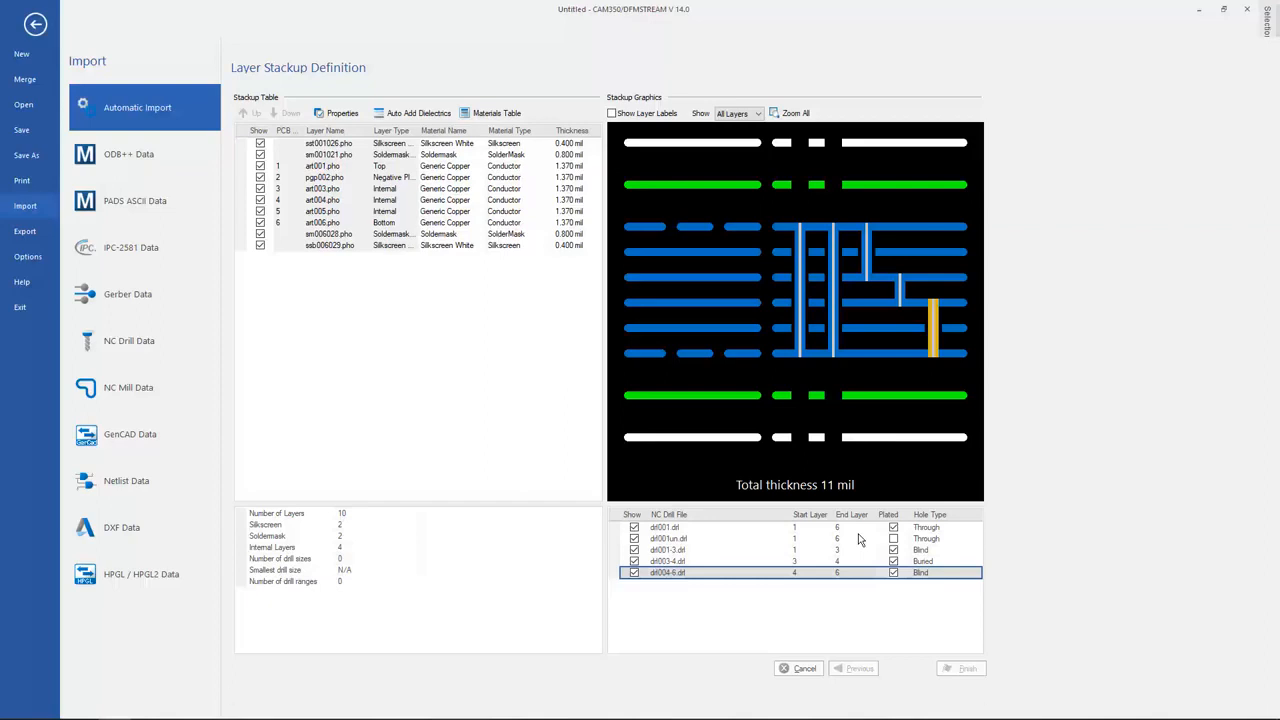
mouse_move(605, 396)
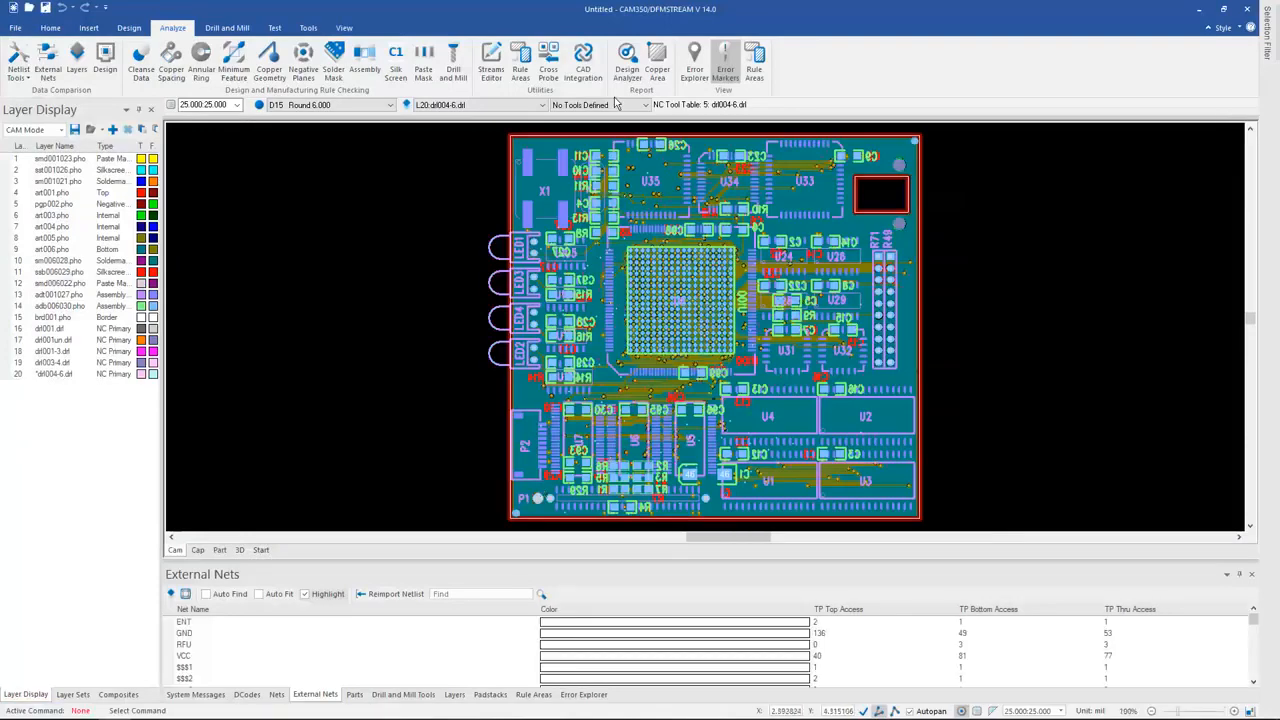
mouse_move(48, 60)
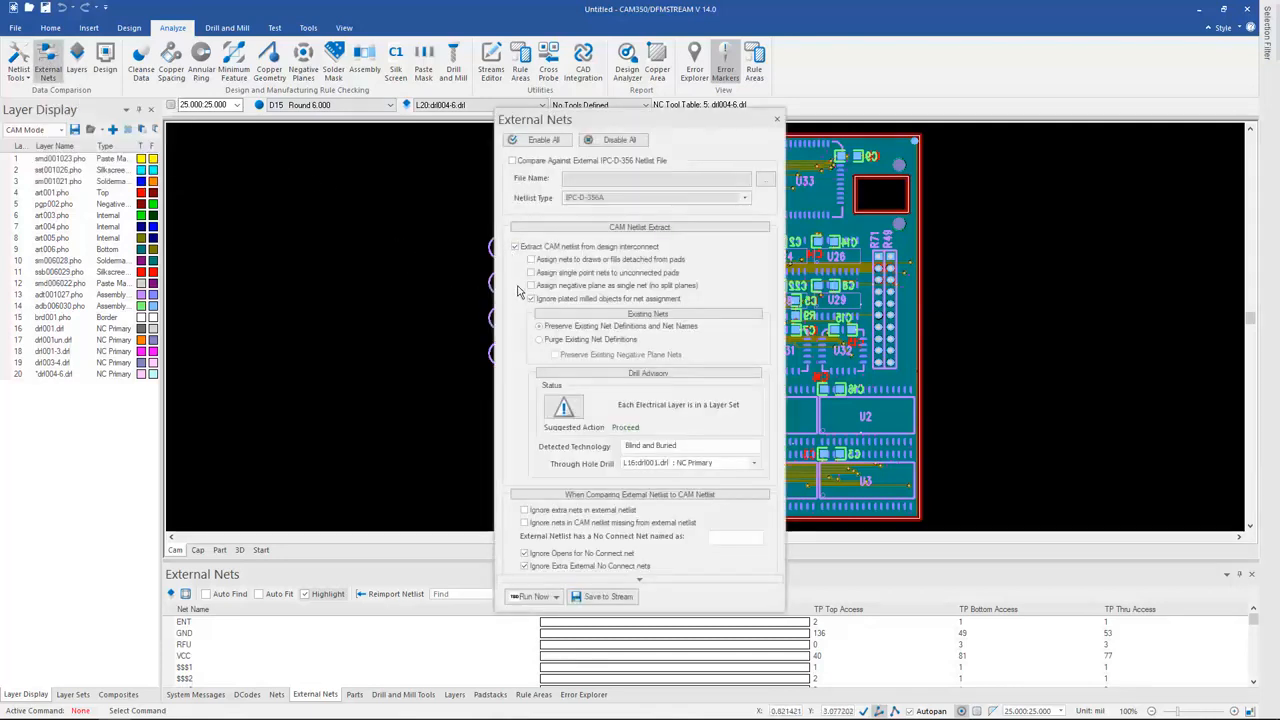
Run the external nets check on the entire design space and acknowledge its no-errors result.
left_click(555, 596)
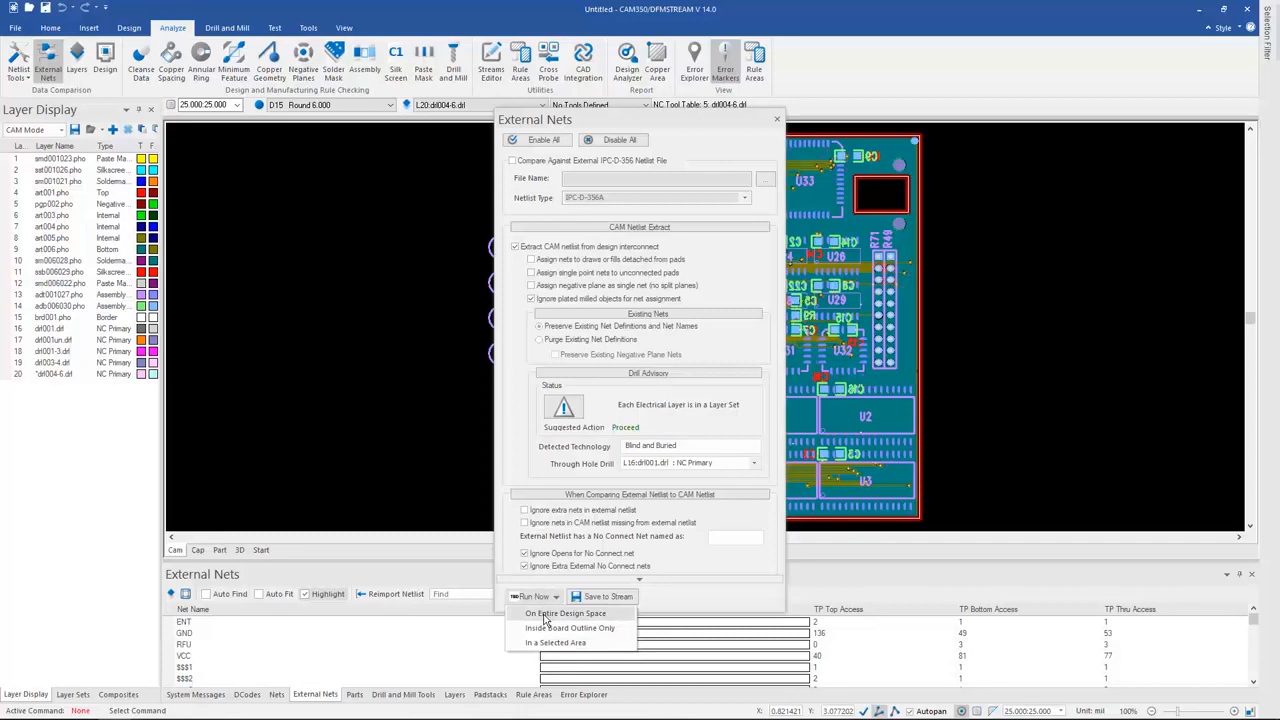
left_click(566, 613)
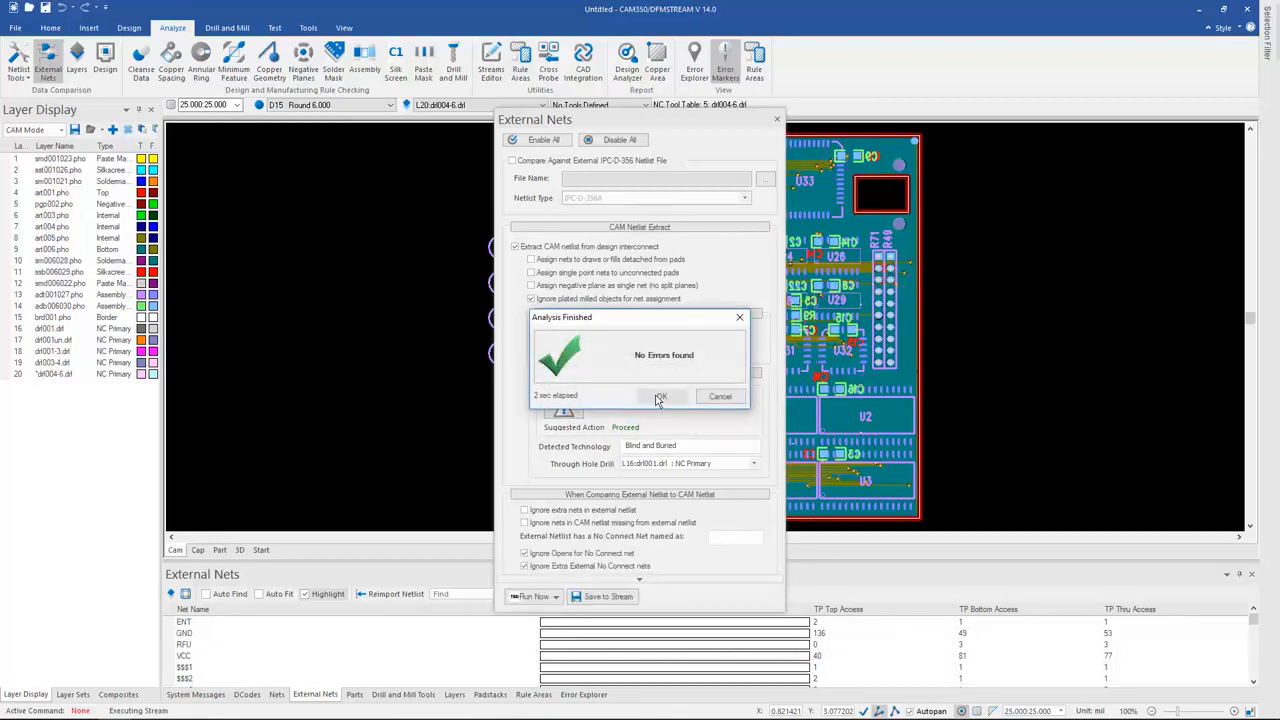
left_click(661, 396)
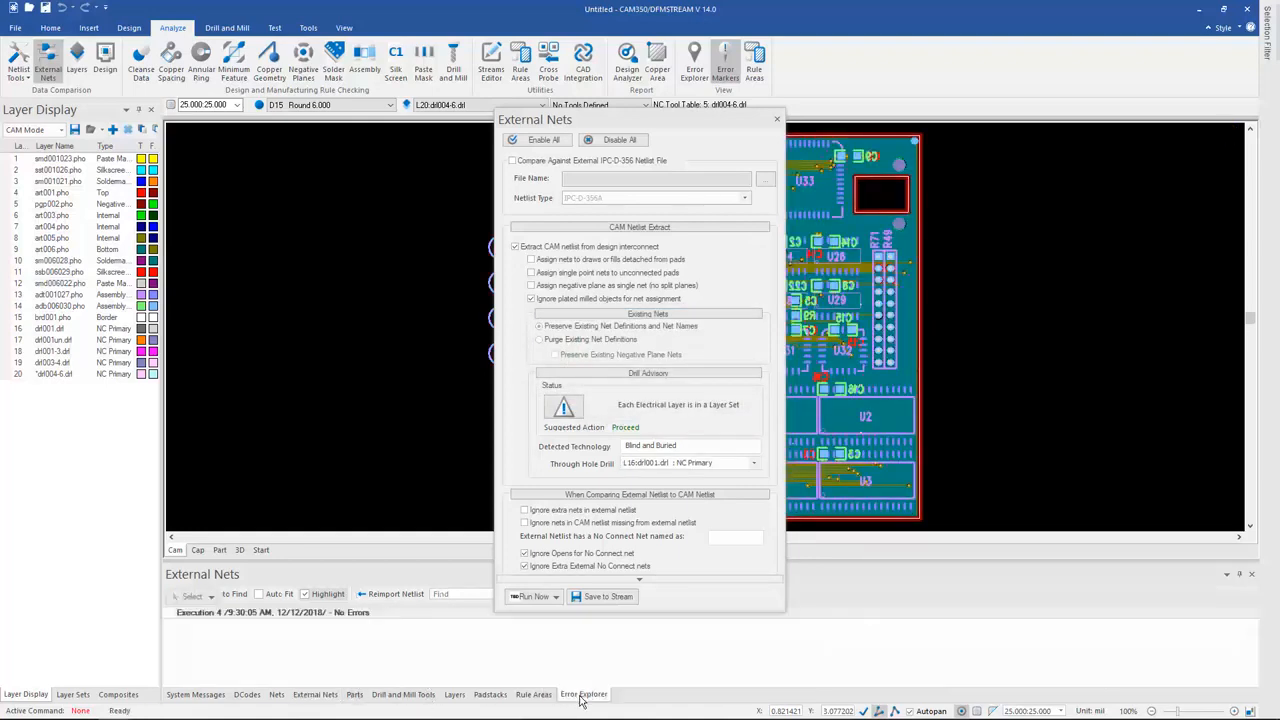
Show the error-free net extraction in Error Explorer and close the External Nets dialog.
left_click(583, 694)
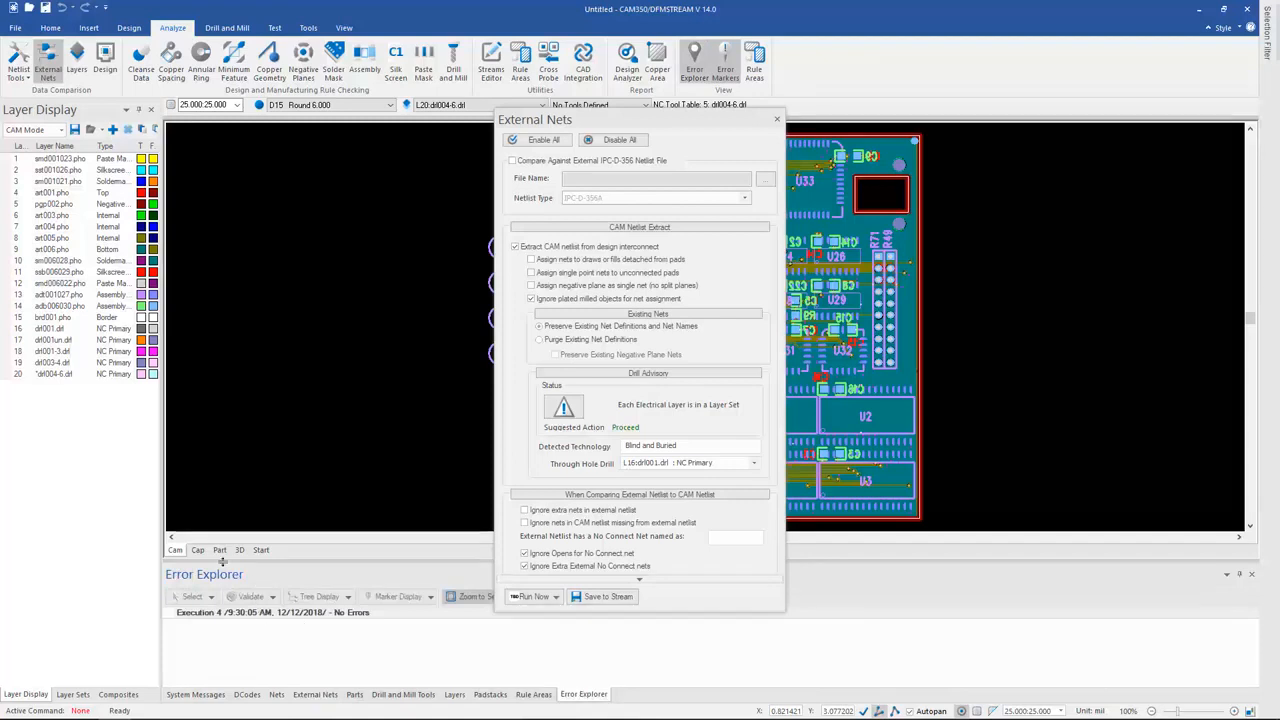
mouse_move(543, 479)
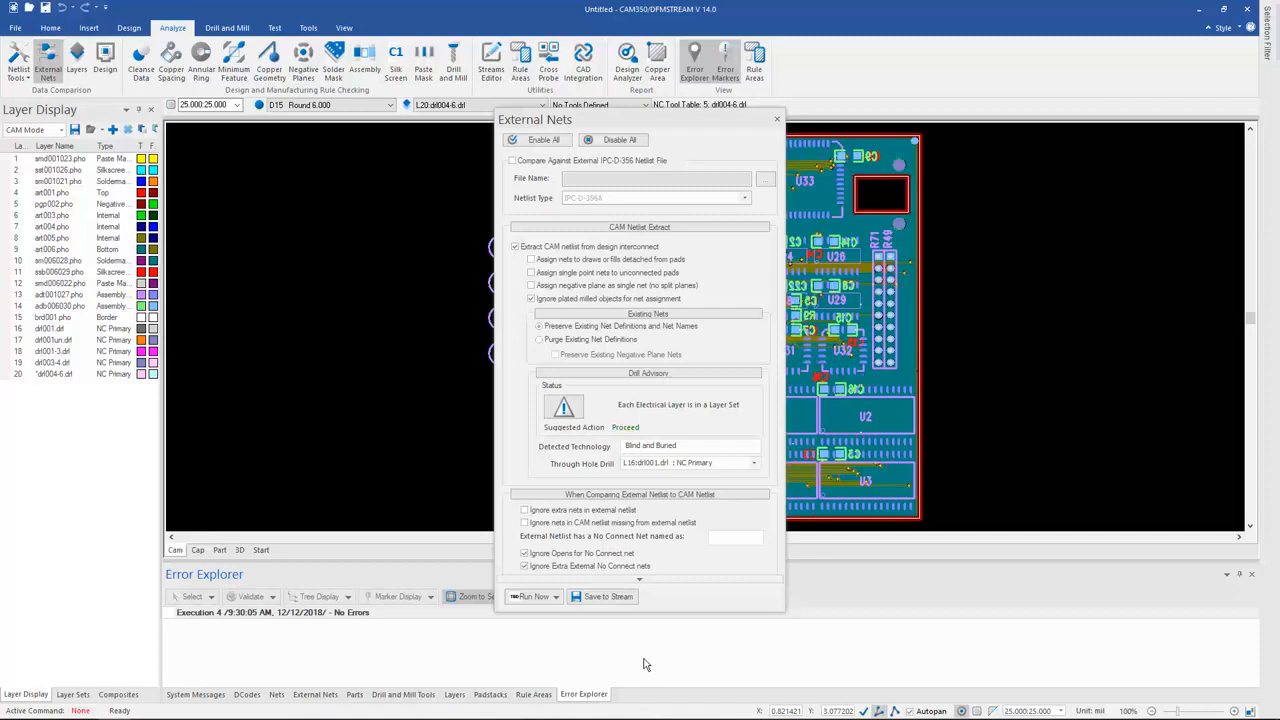
mouse_move(778, 84)
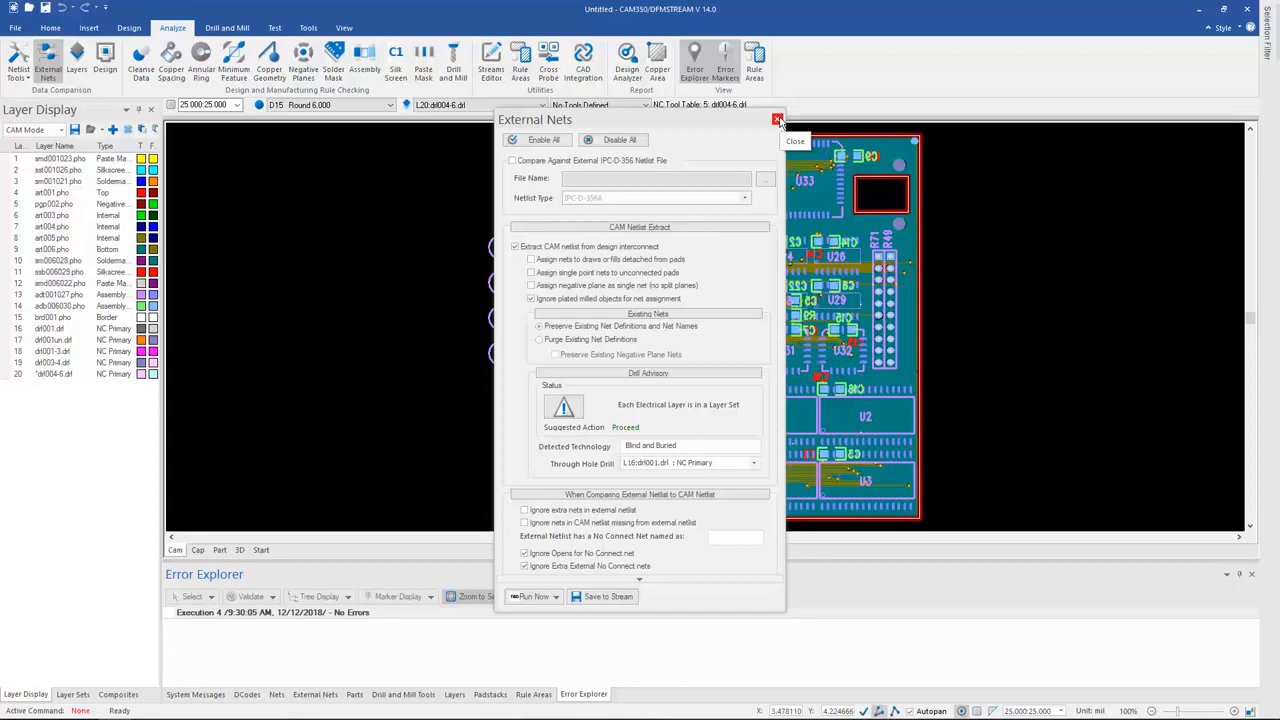
left_click(779, 120)
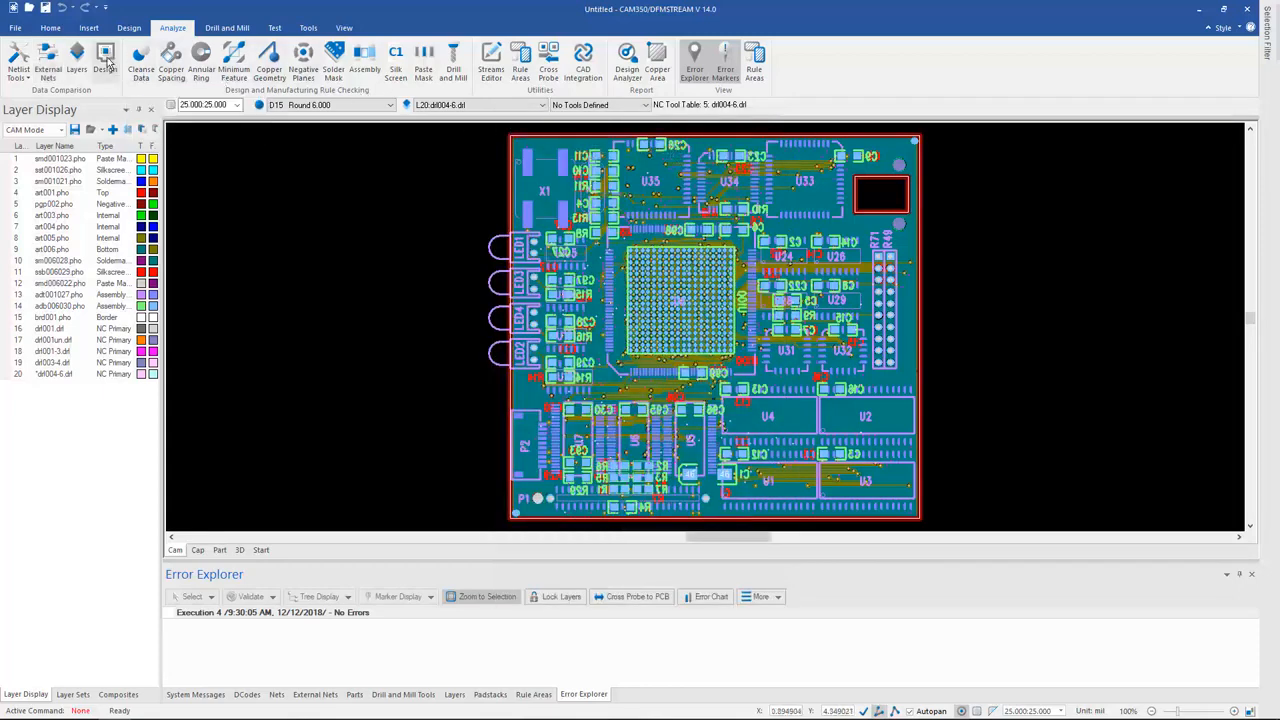
Open the Design comparison dialog from the Analyze ribbon's Data Comparison group.
left_click(105, 60)
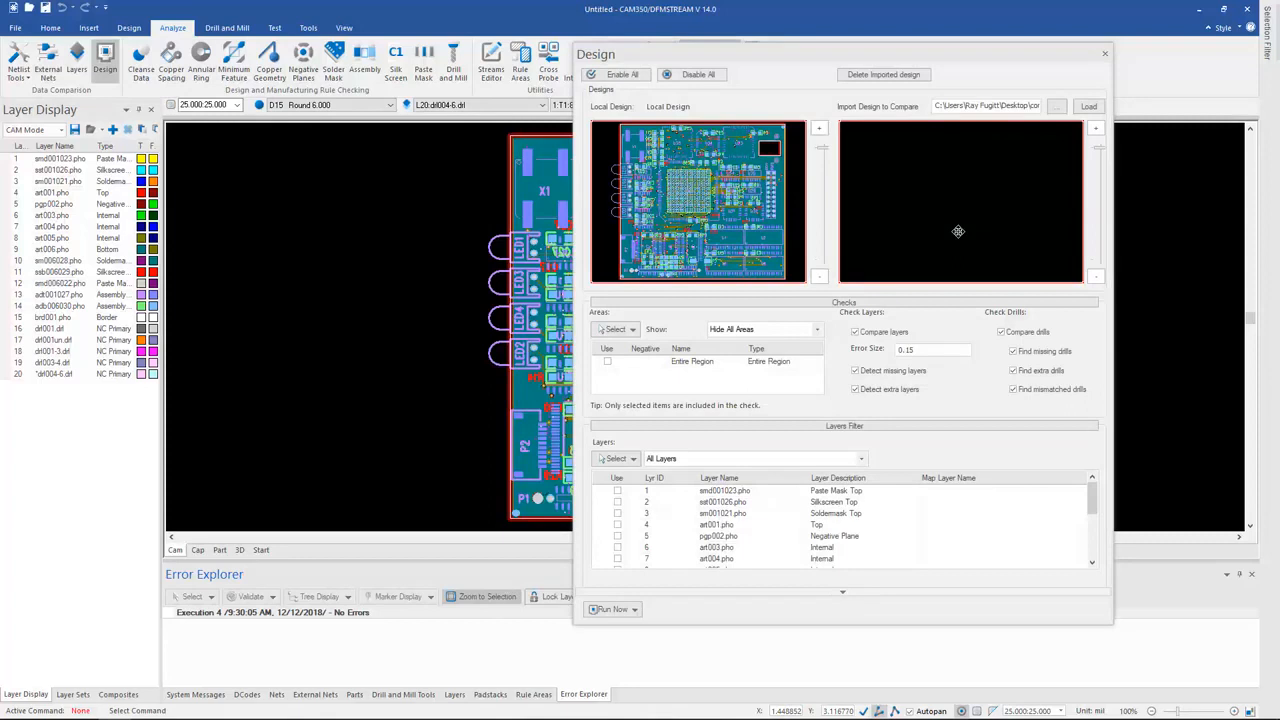
mouse_move(958, 135)
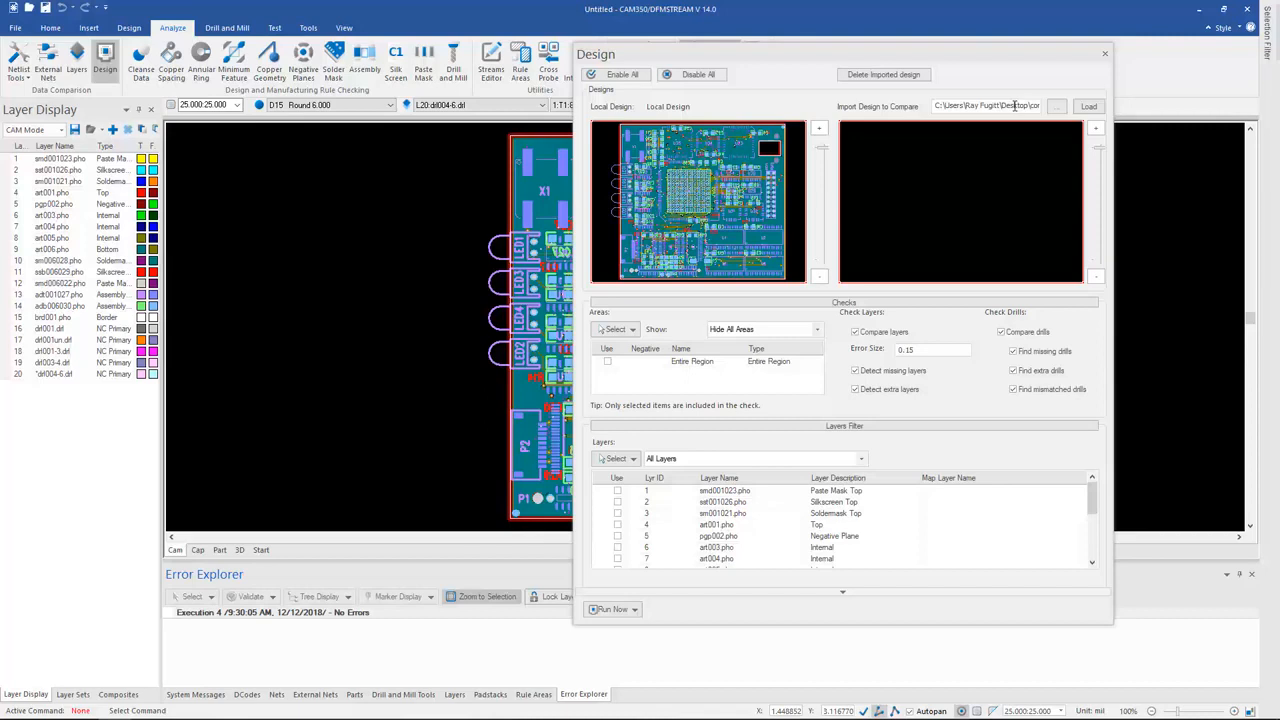
mouse_move(905, 123)
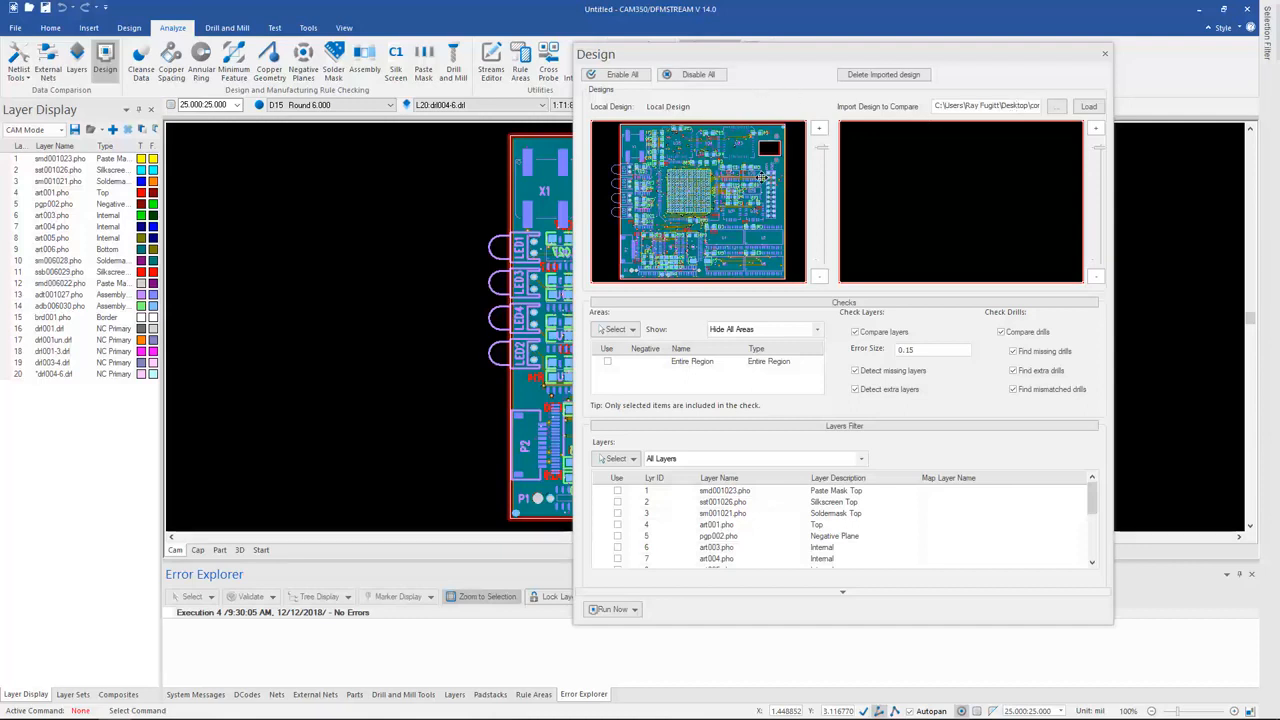
mouse_move(997, 135)
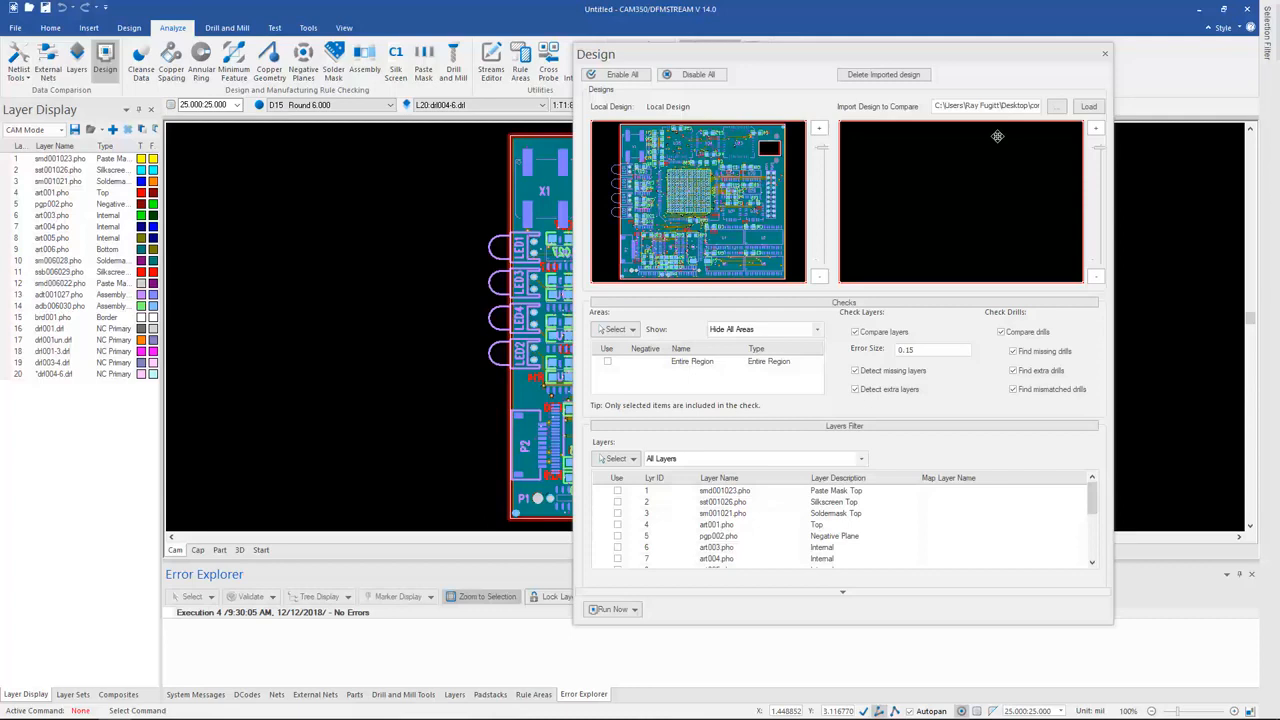
mouse_move(745, 178)
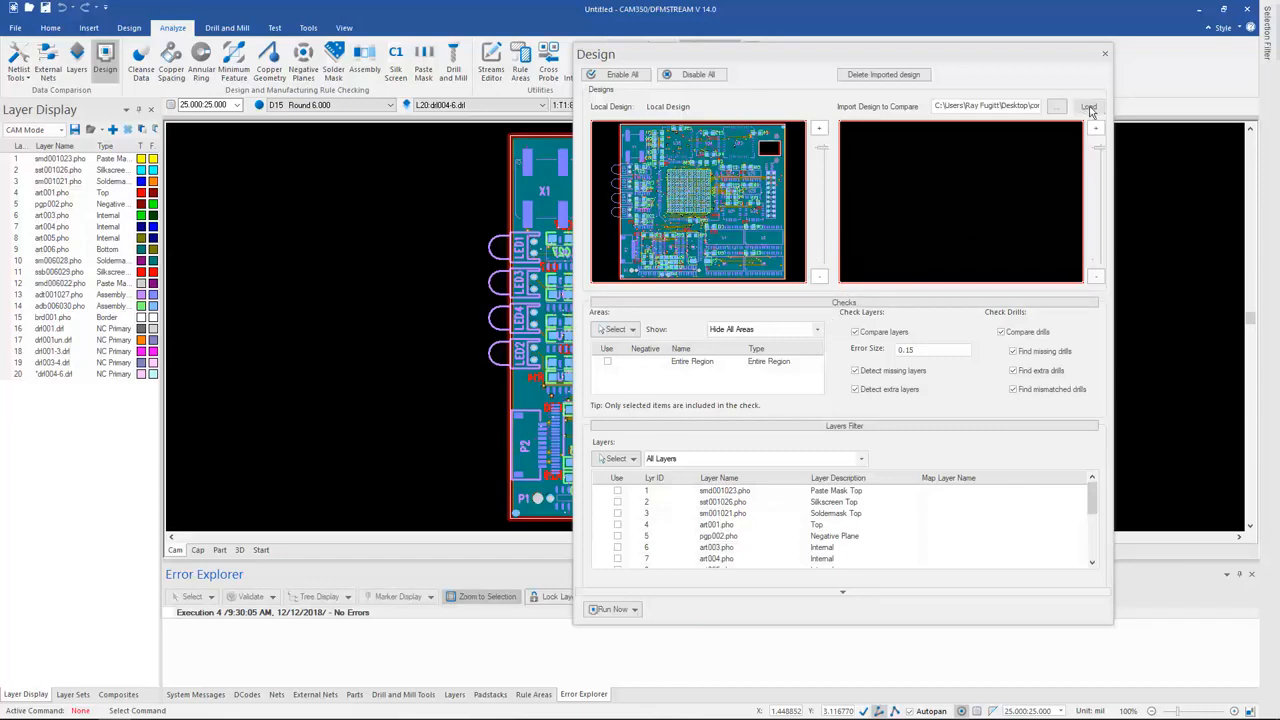
Load the comparison design, map the smd001023.pho layer, and list the Run Now scope choices.
left_click(613, 609)
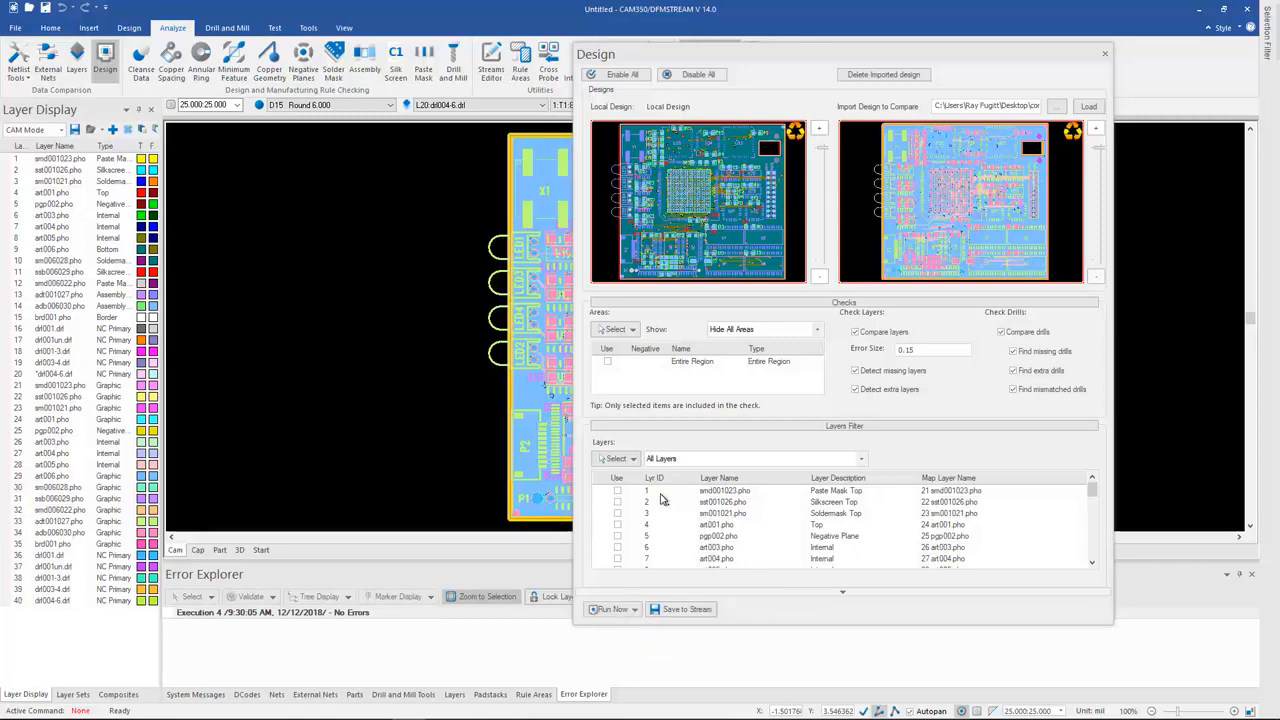
mouse_move(1002, 499)
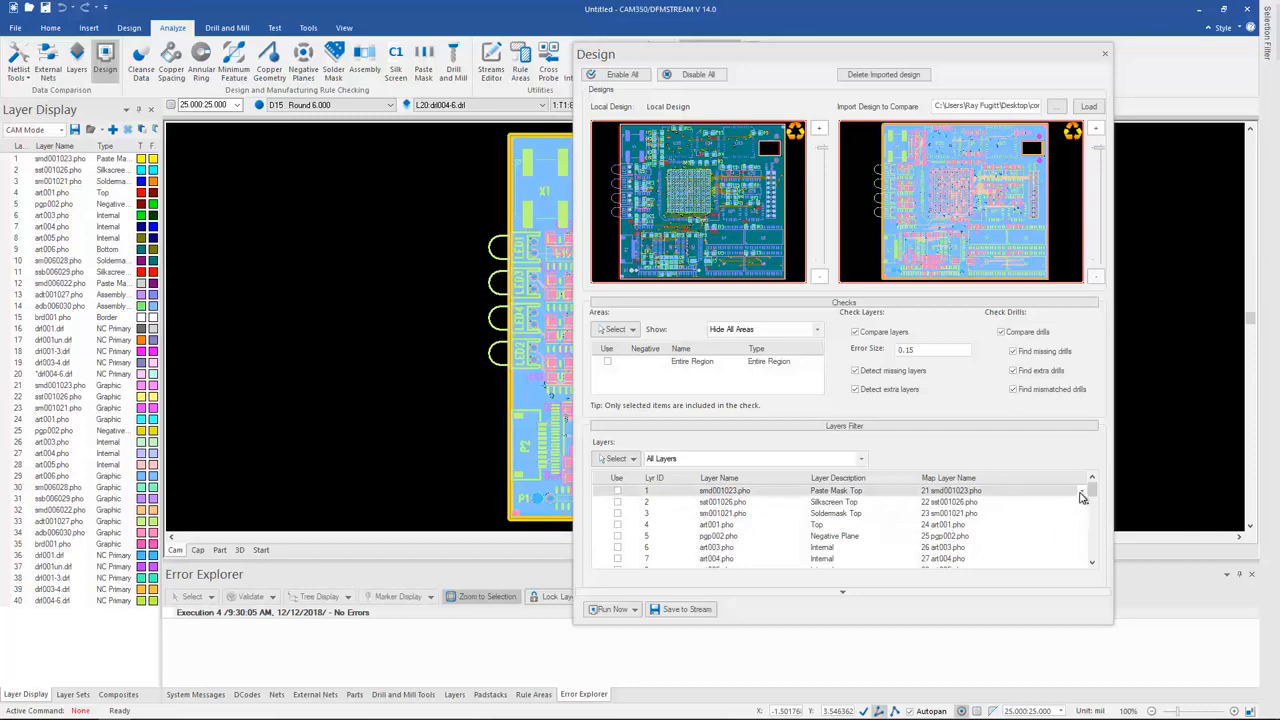
left_click(1082, 490)
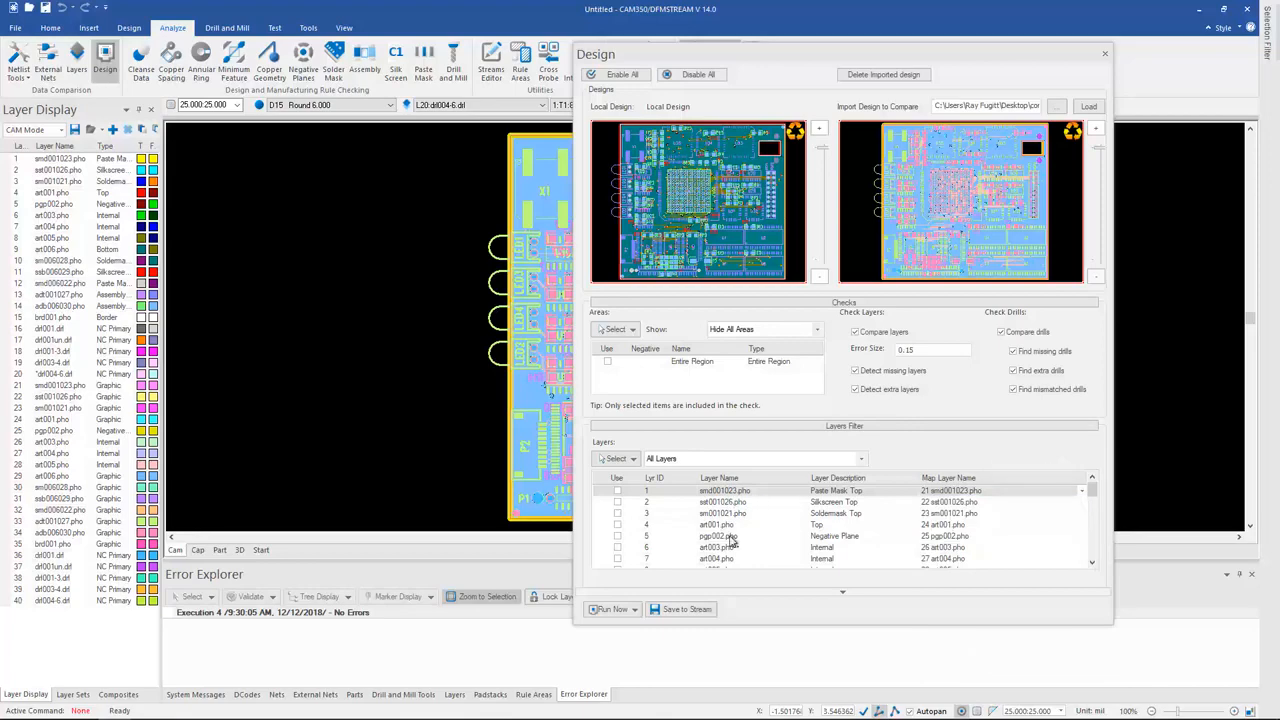
left_click(611, 609)
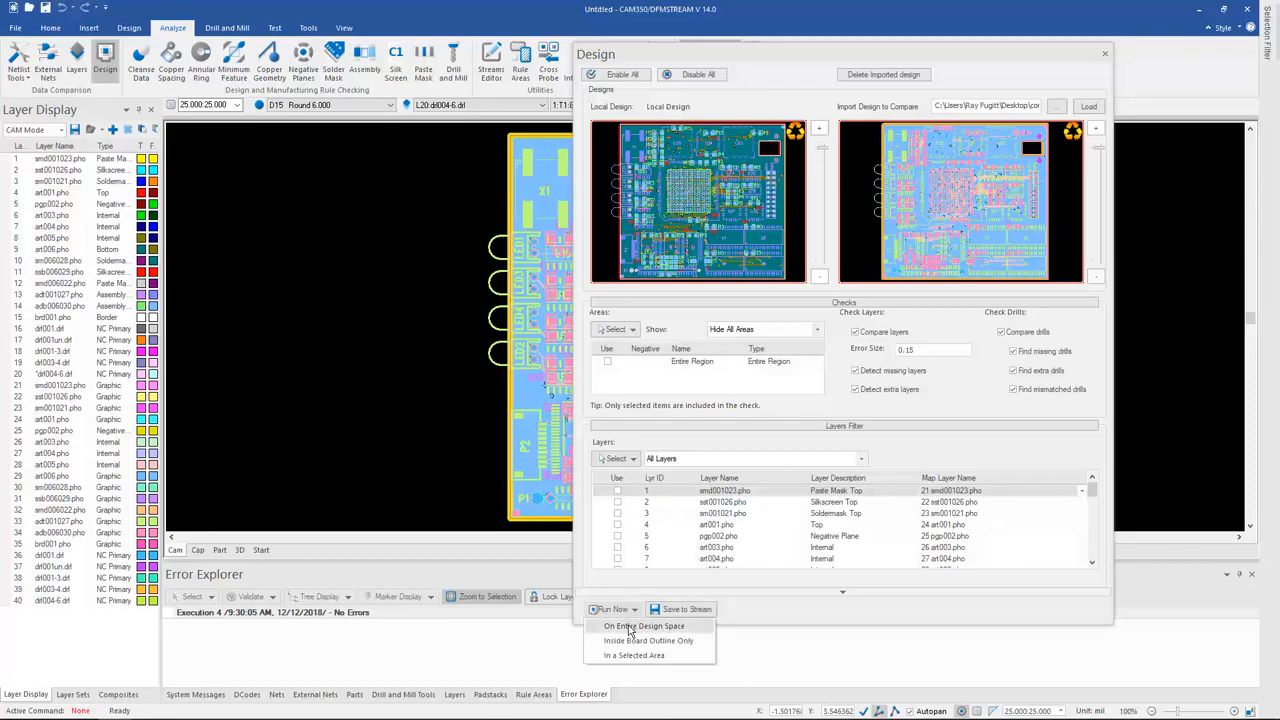
Compare the entire design space and zoom to the first of 31 layer differences.
left_click(644, 626)
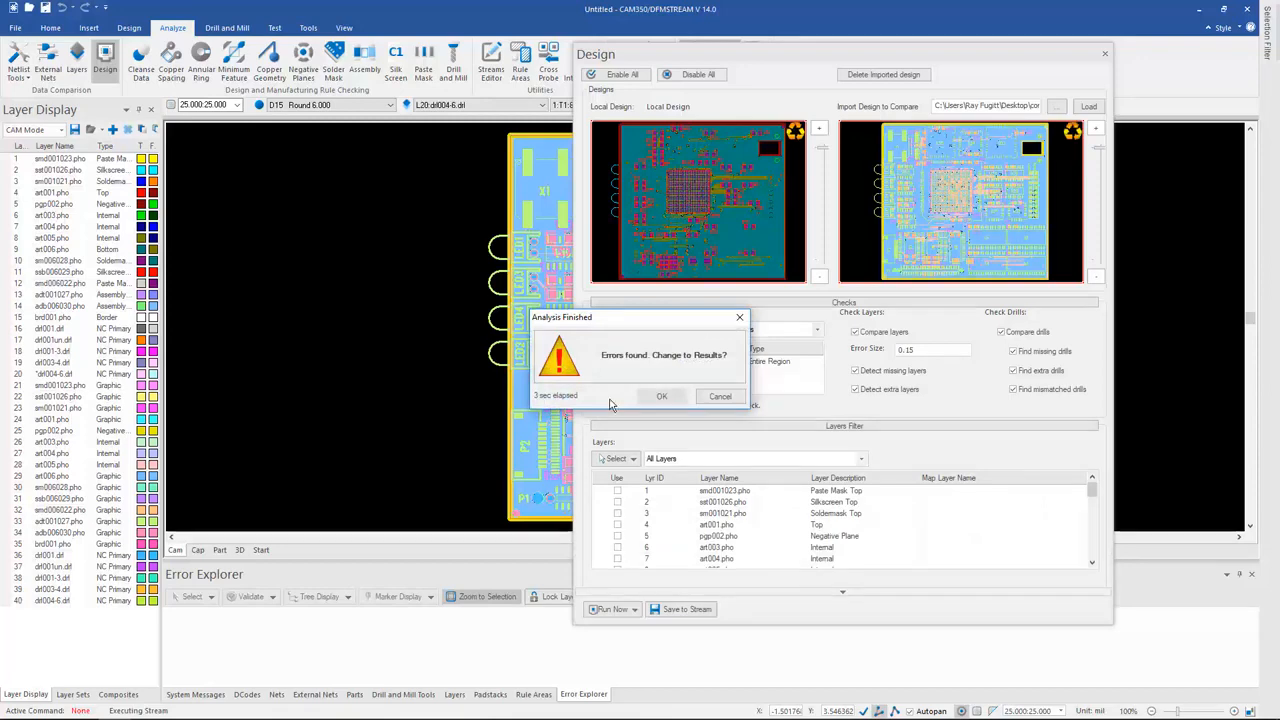
left_click(661, 396)
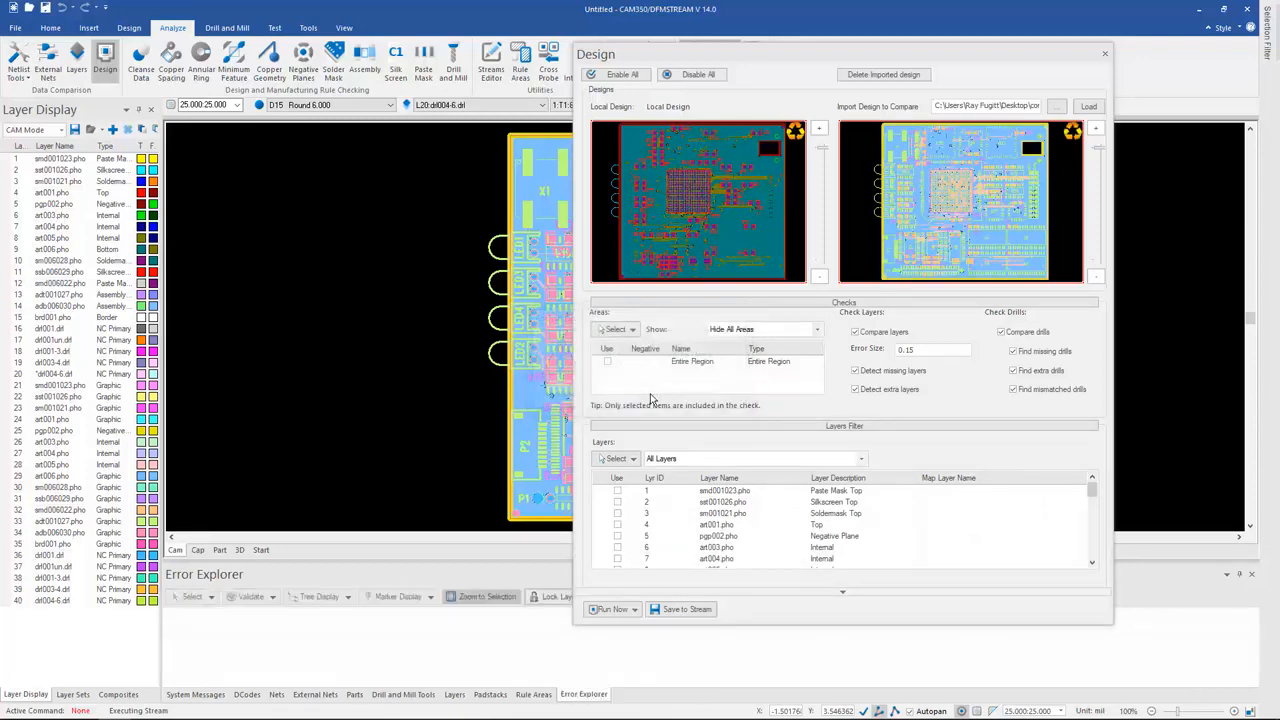
left_click(610, 609)
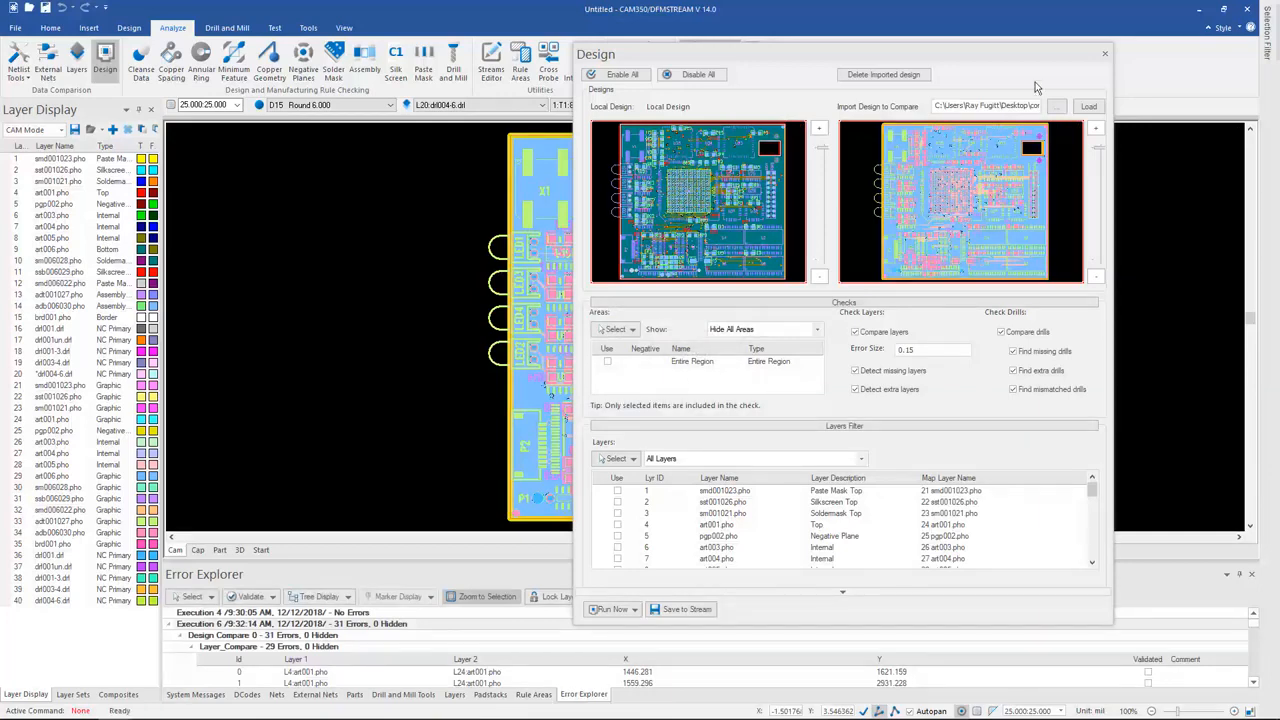
left_click(1104, 53)
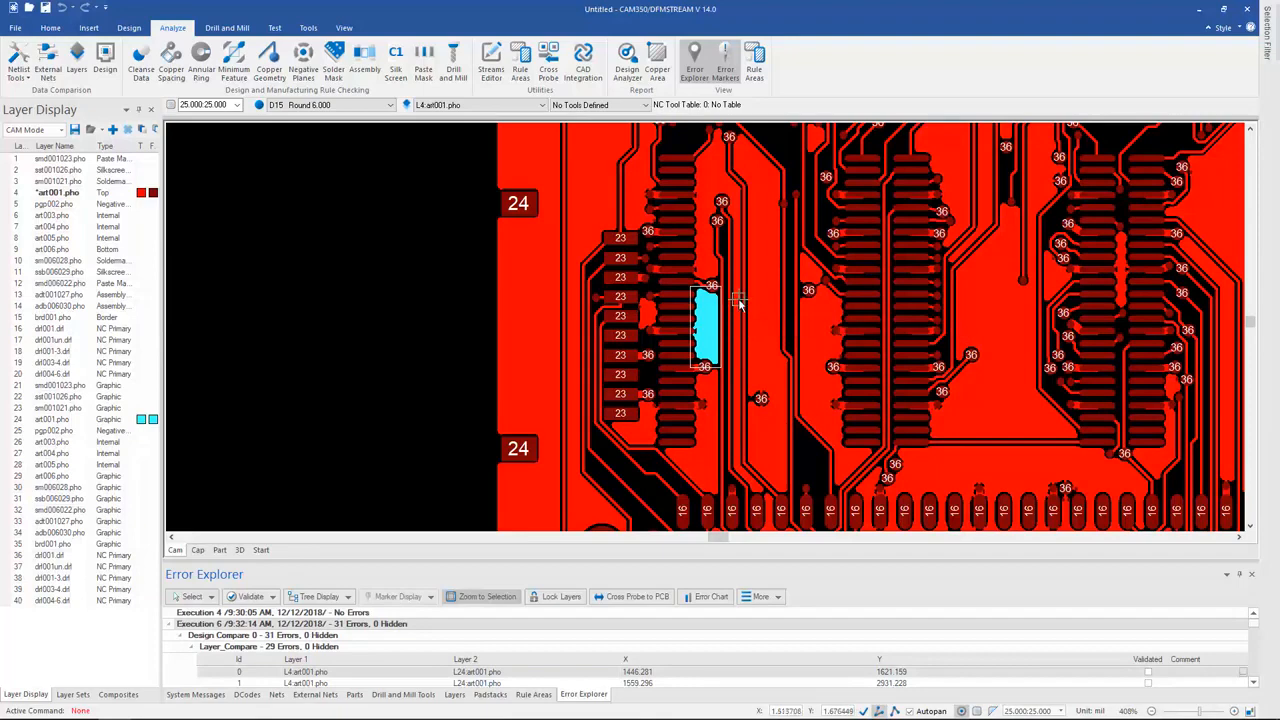
mouse_move(105, 57)
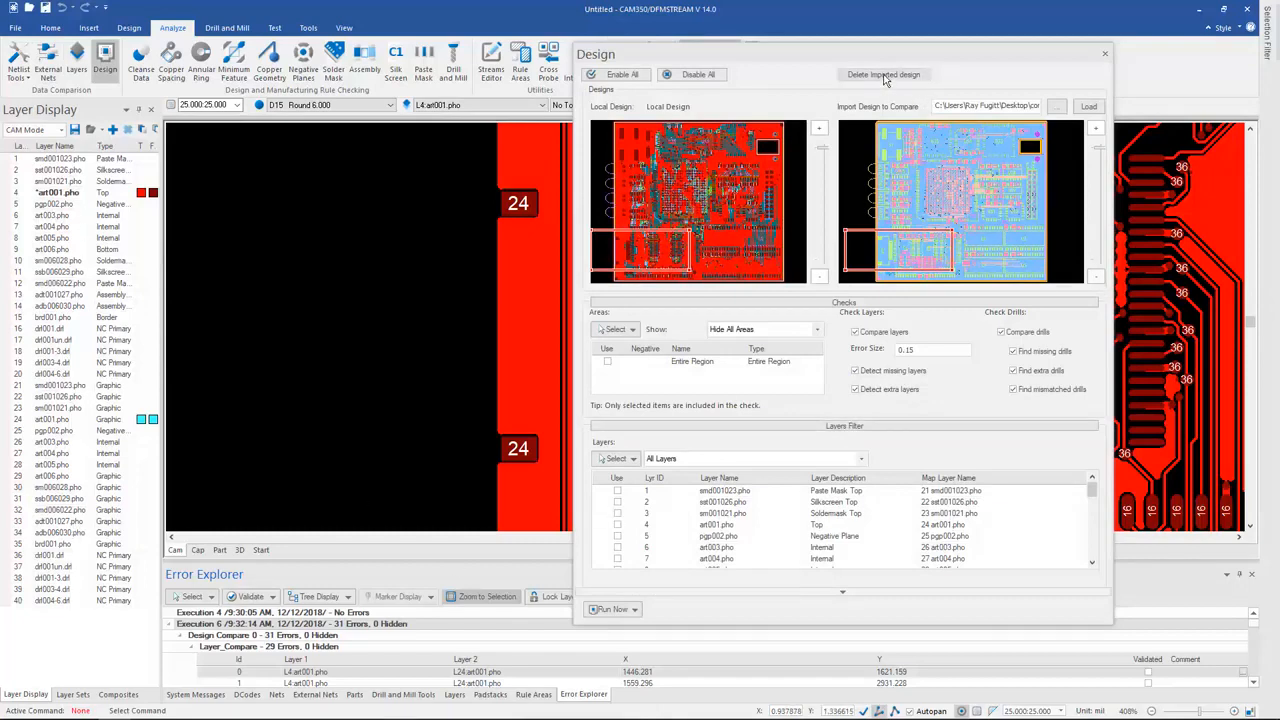
Delete the imported comparison design and close the Design comparison window.
left_click(883, 74)
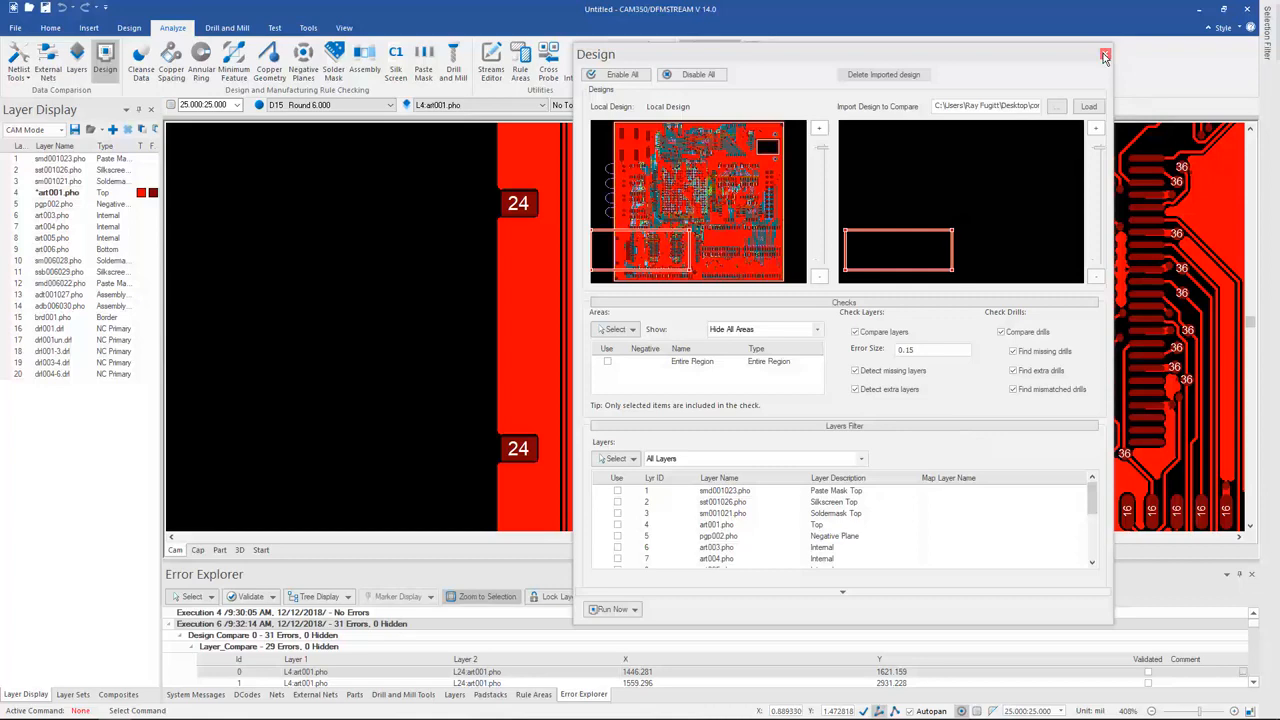
left_click(1105, 55)
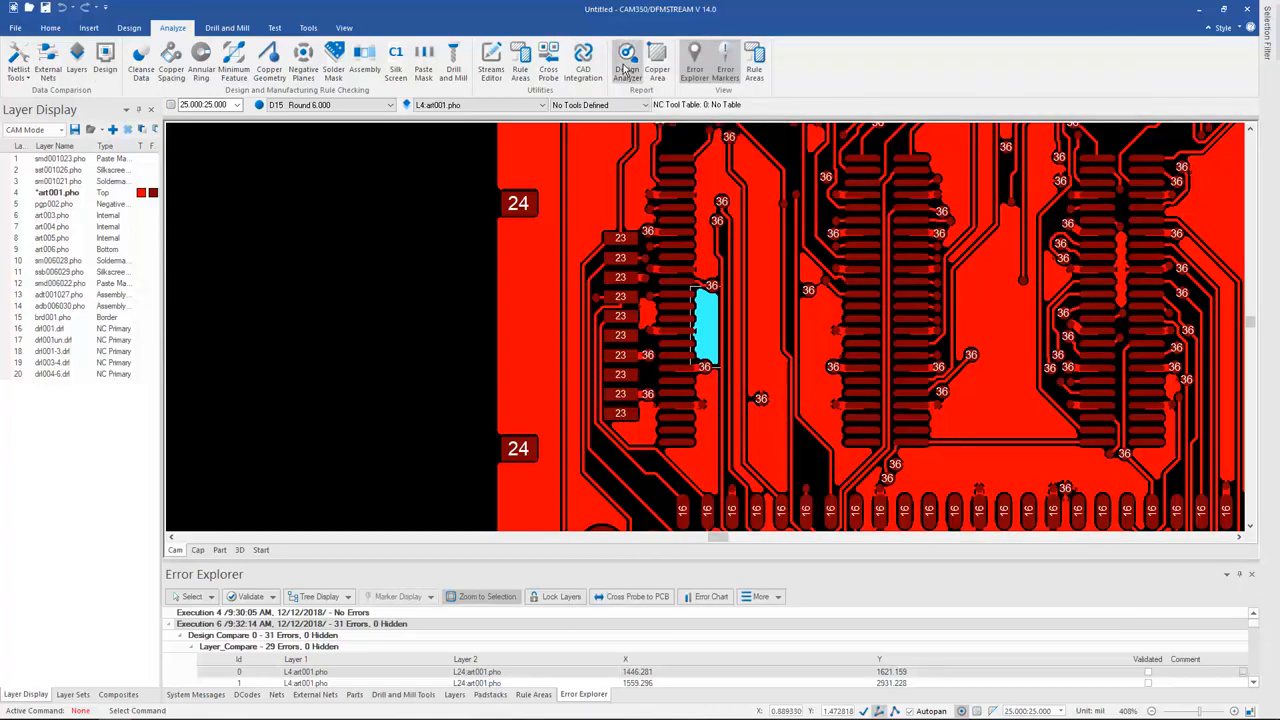
Open the Design Analyzer and its empty Vendor List editor.
left_click(627, 60)
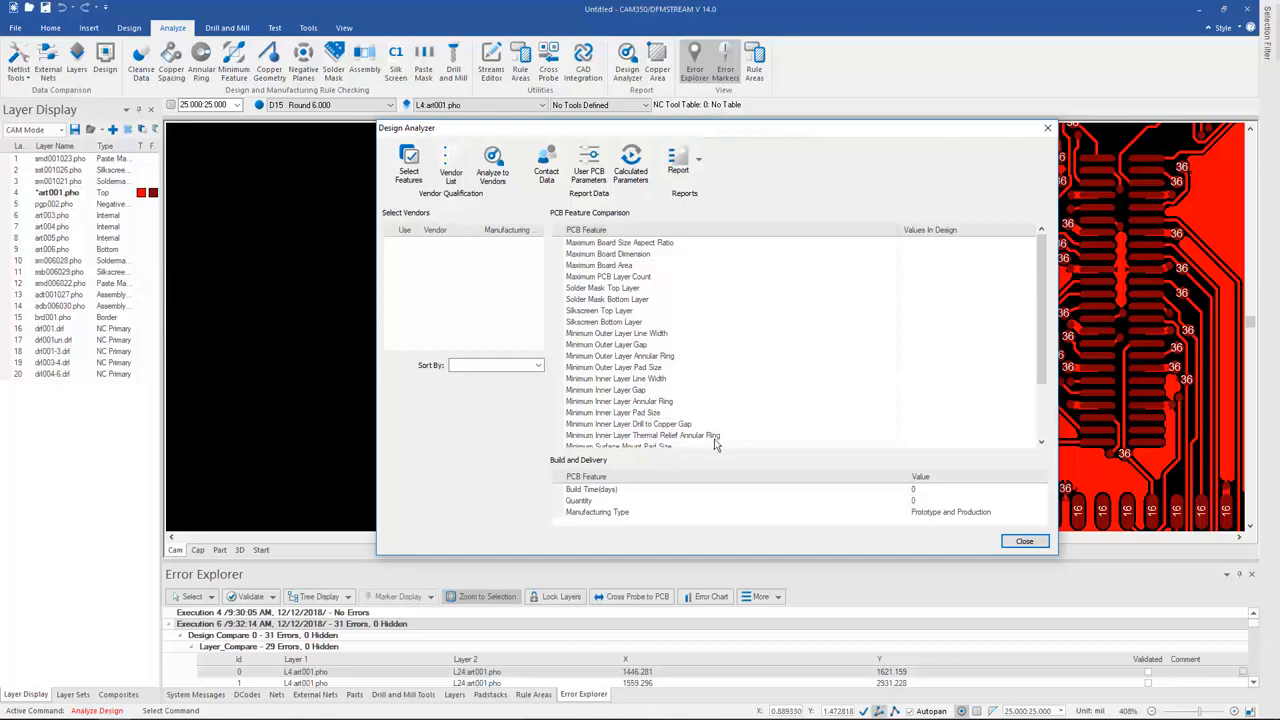
mouse_move(715, 447)
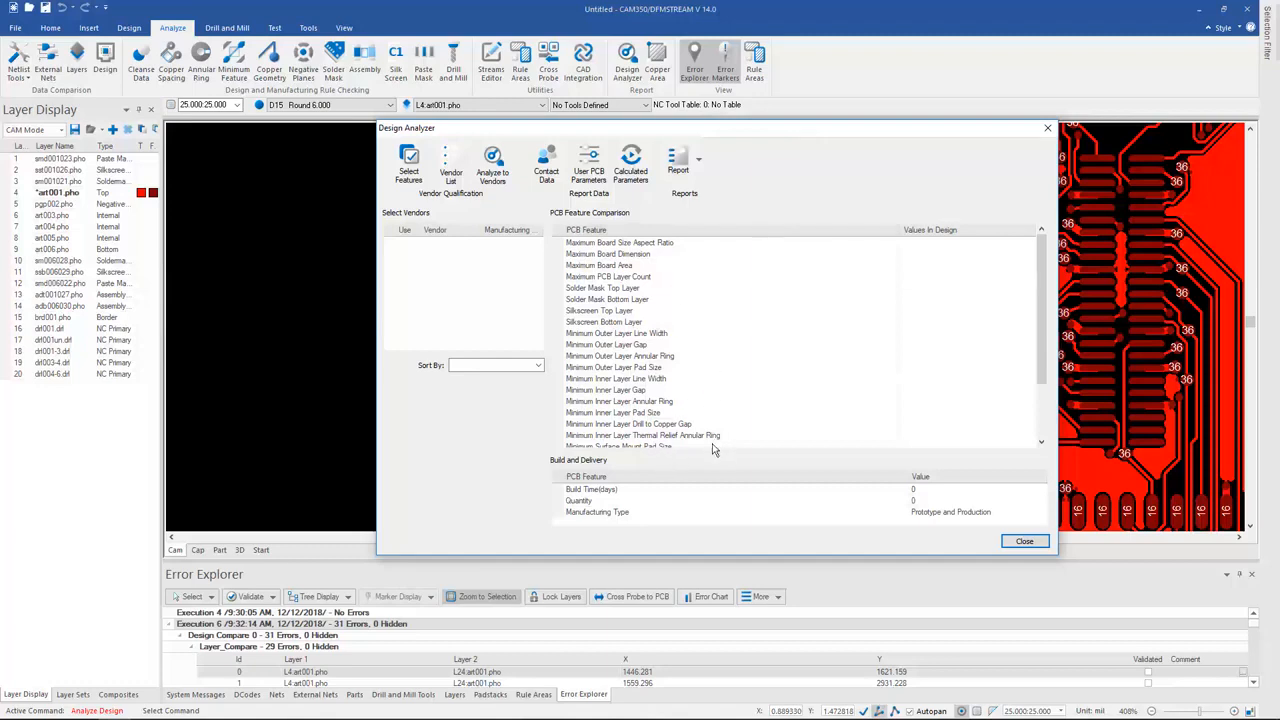
mouse_move(460, 197)
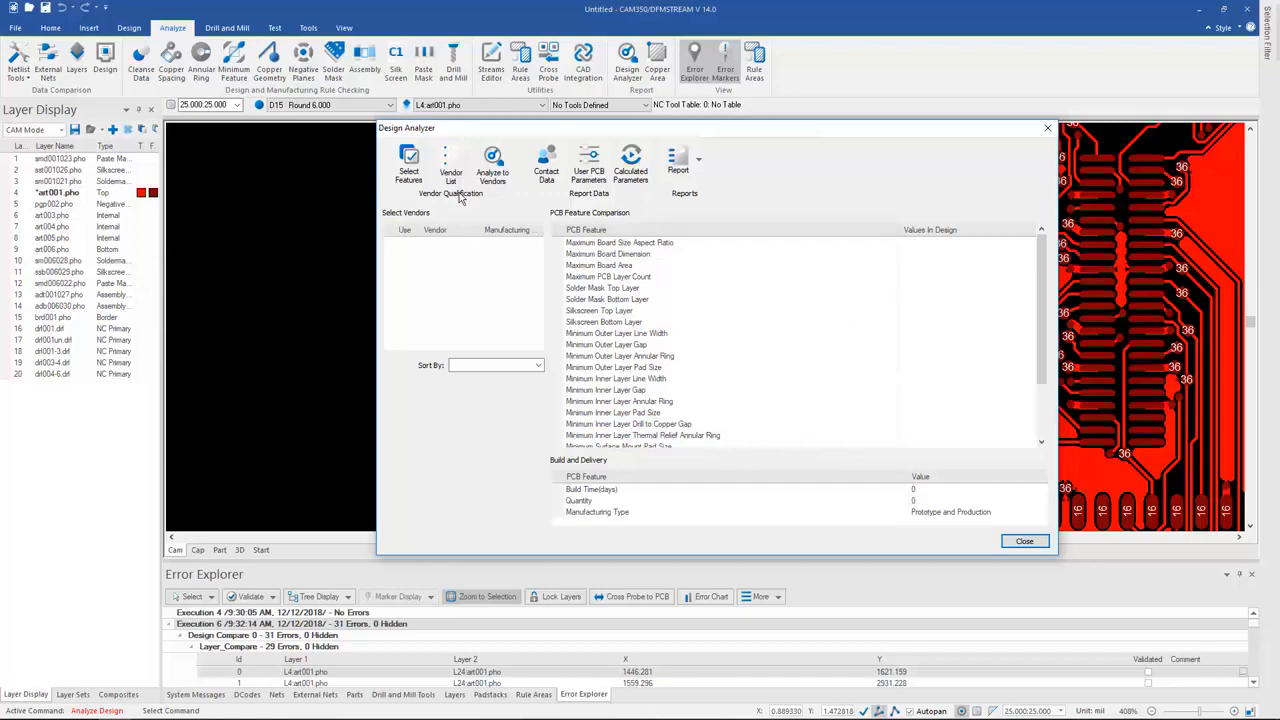
mouse_move(475, 198)
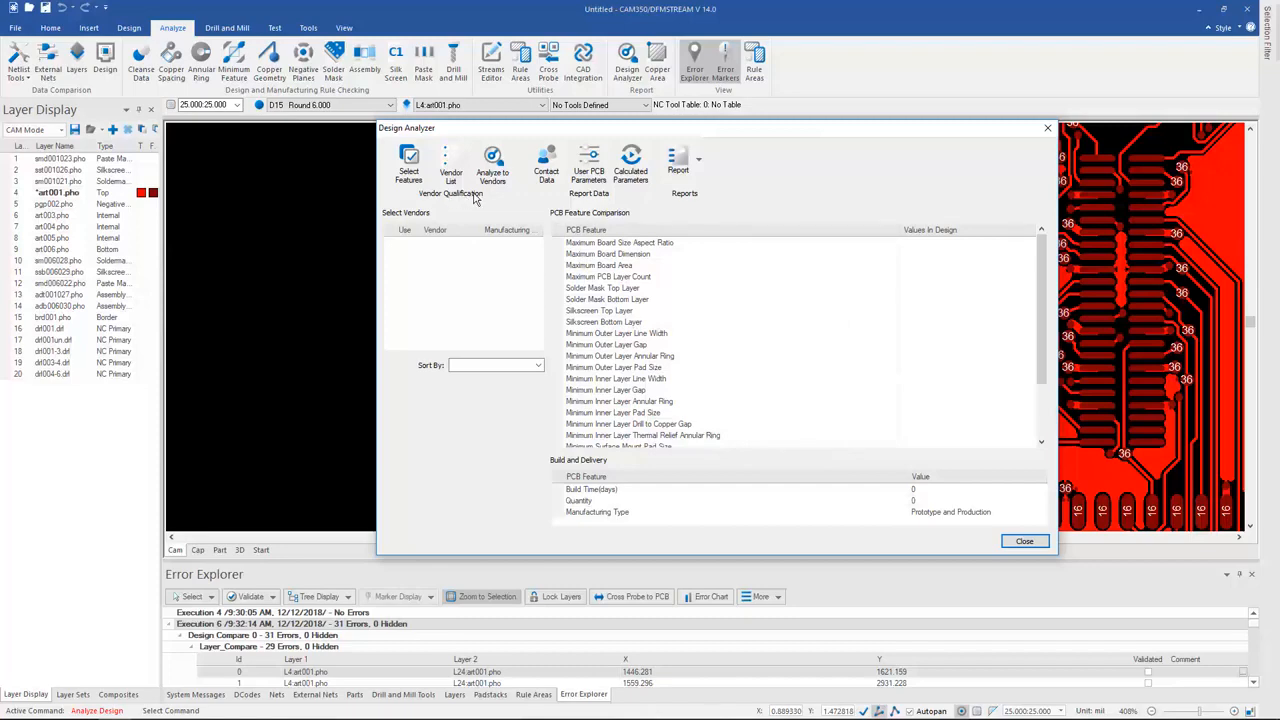
mouse_move(490, 217)
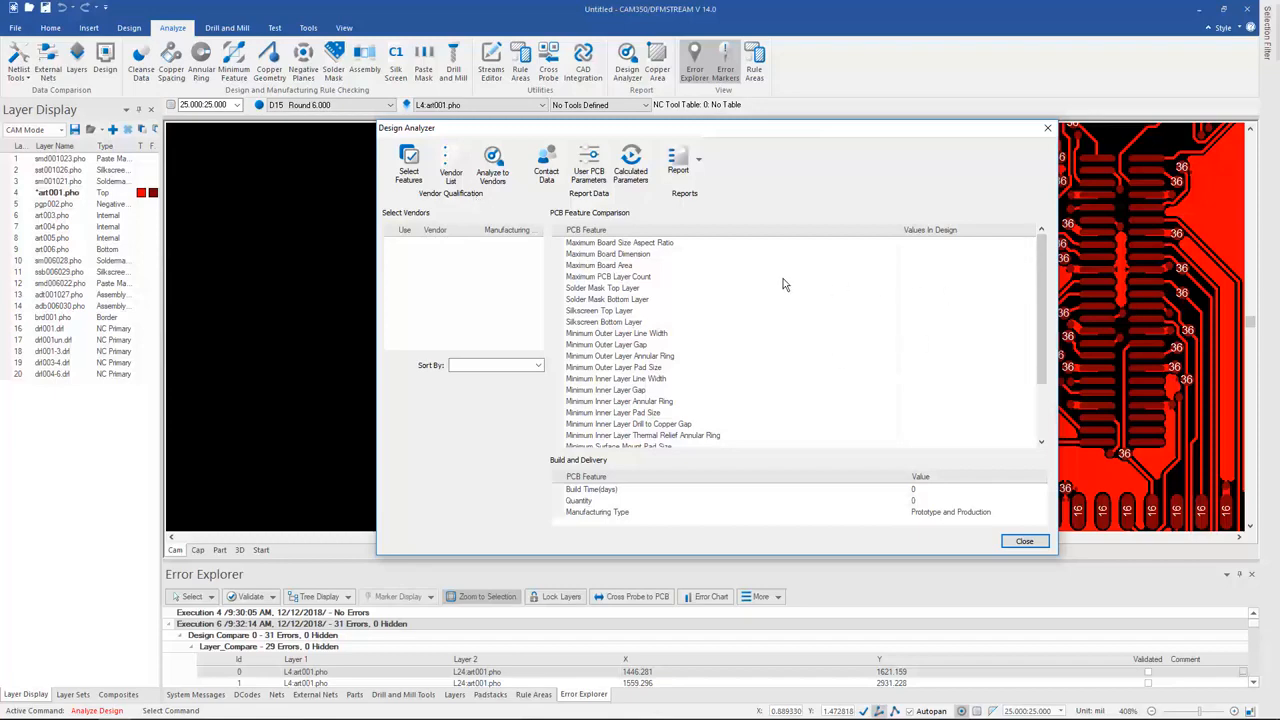
left_click(451, 165)
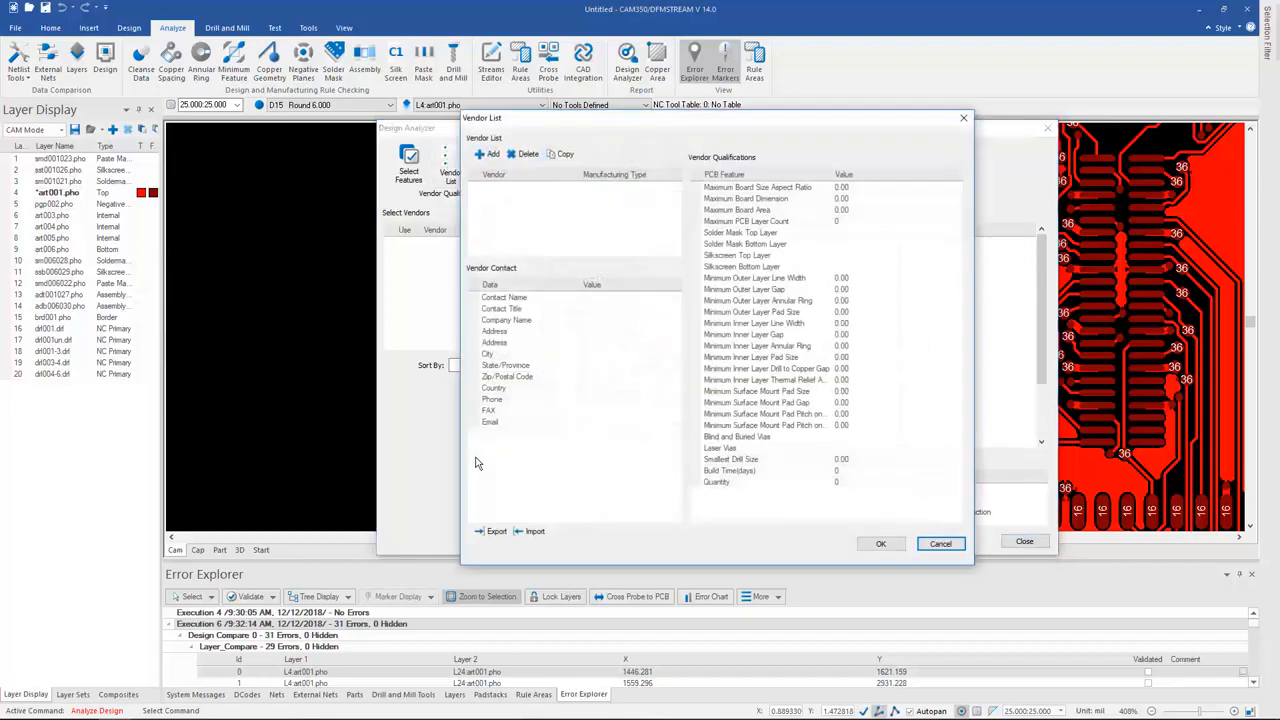
Import DH Circuits and DST Fab from '102518 Default Vendor List.csv' and accept the list.
left_click(534, 531)
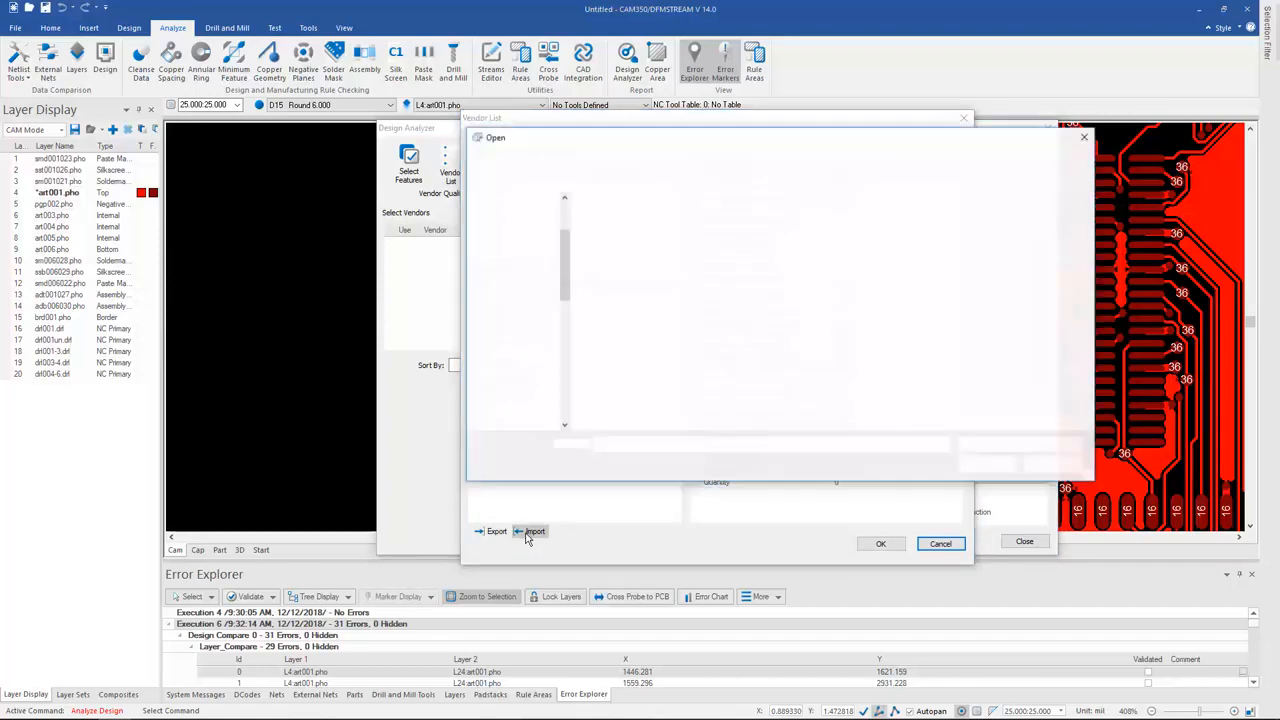
left_click(534, 531)
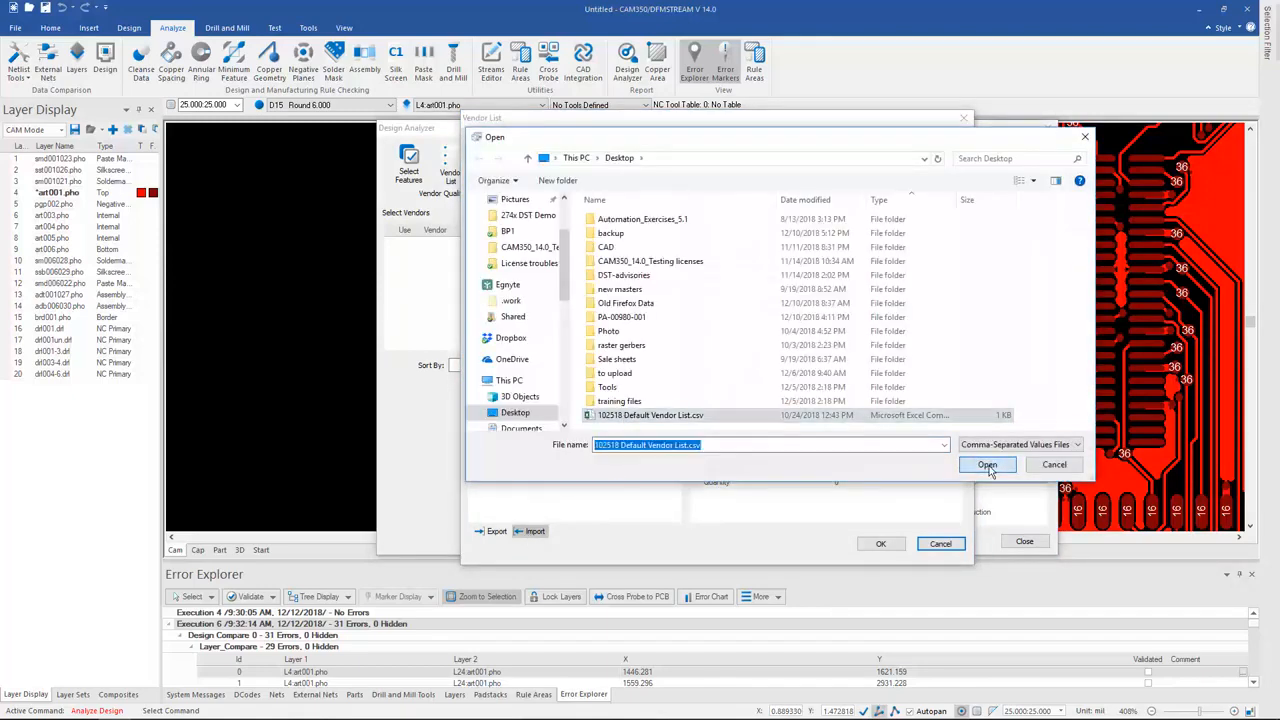
left_click(987, 464)
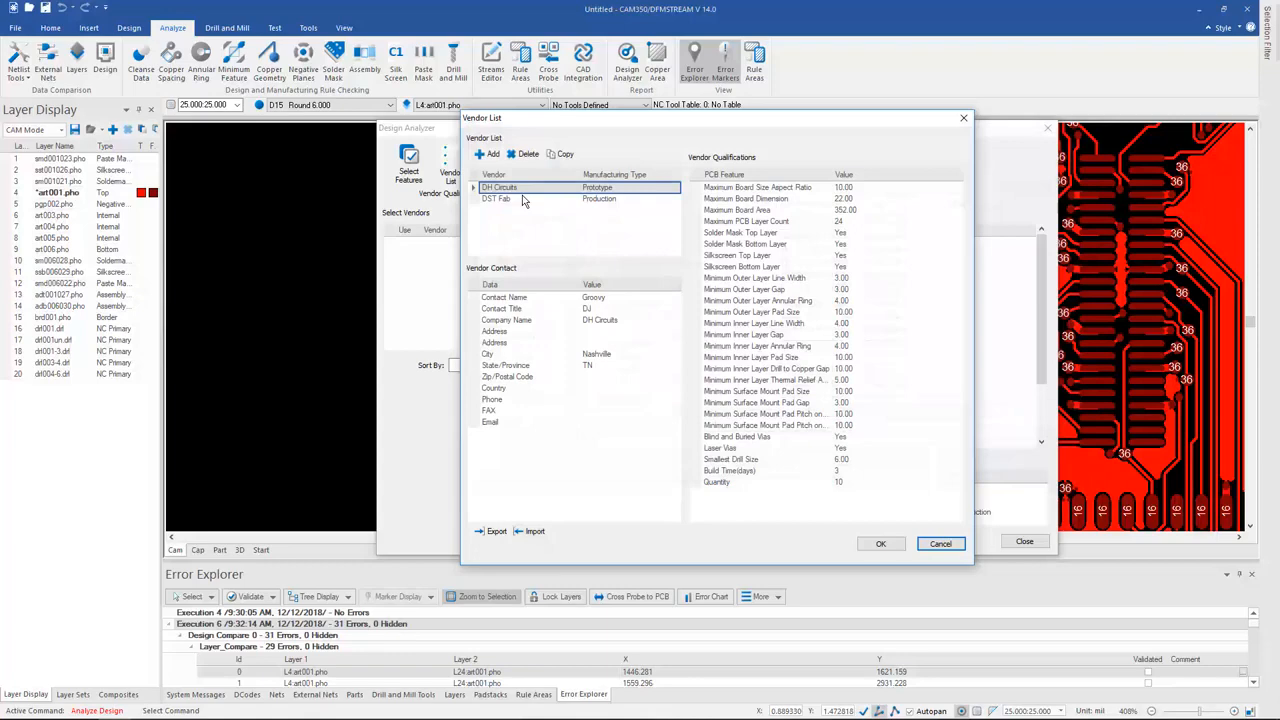
left_click(500, 187)
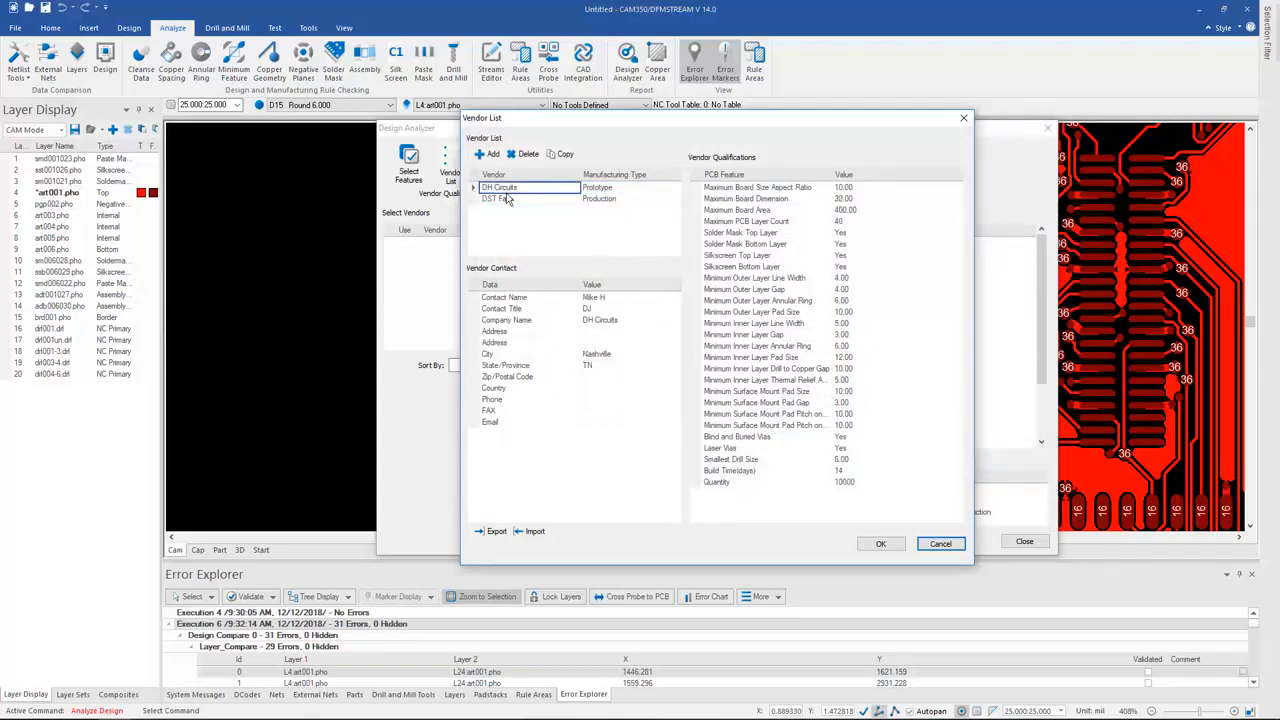
left_click(497, 198)
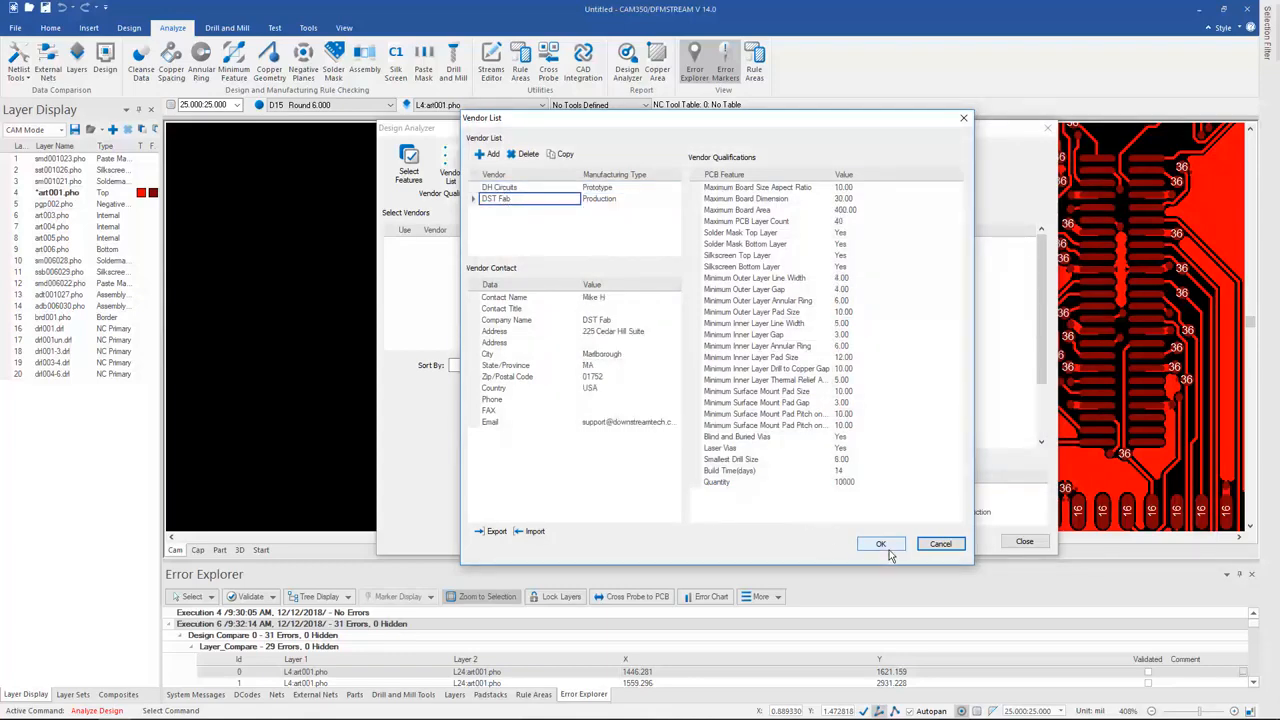
left_click(880, 543)
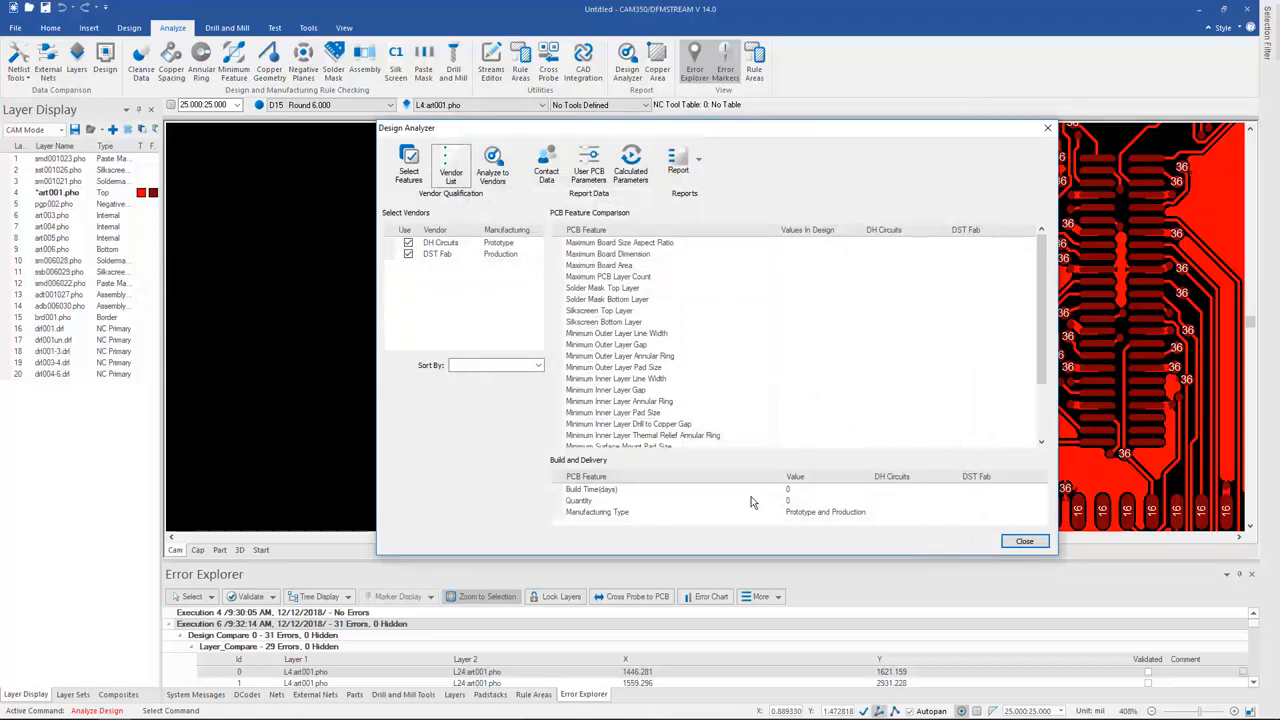
Set build quantity to 50 for a 3-day build and analyze against DH Circuits and DST Fab.
left_click(820, 489)
type("3")
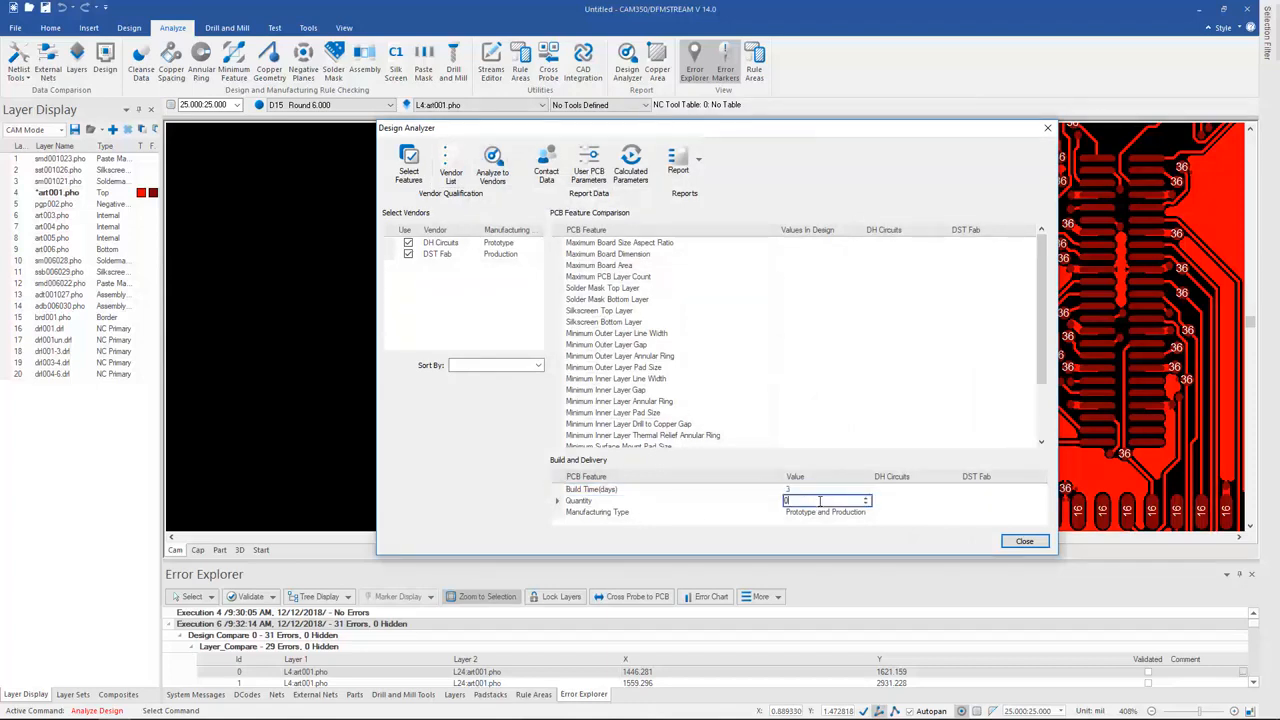
type("50")
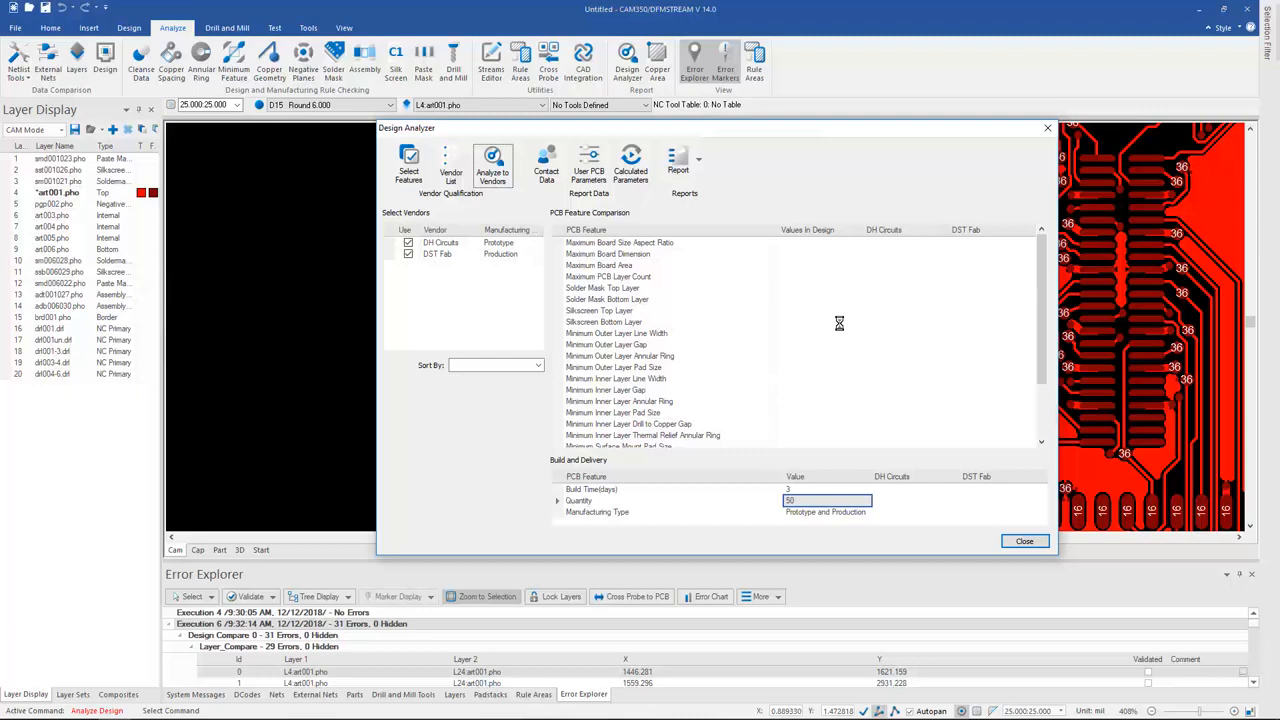
left_click(492, 162)
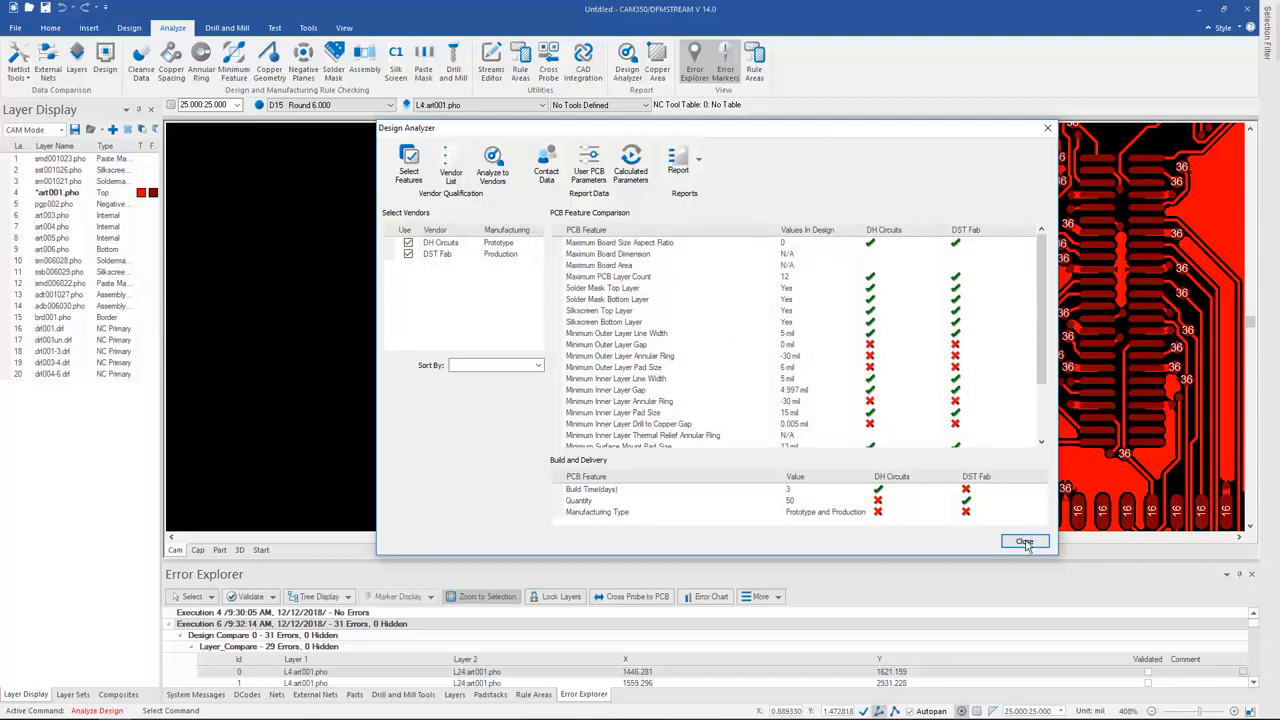
Show the Internal Signal Layers spacing constraints and list the Run Selected scope choices.
left_click(1024, 541)
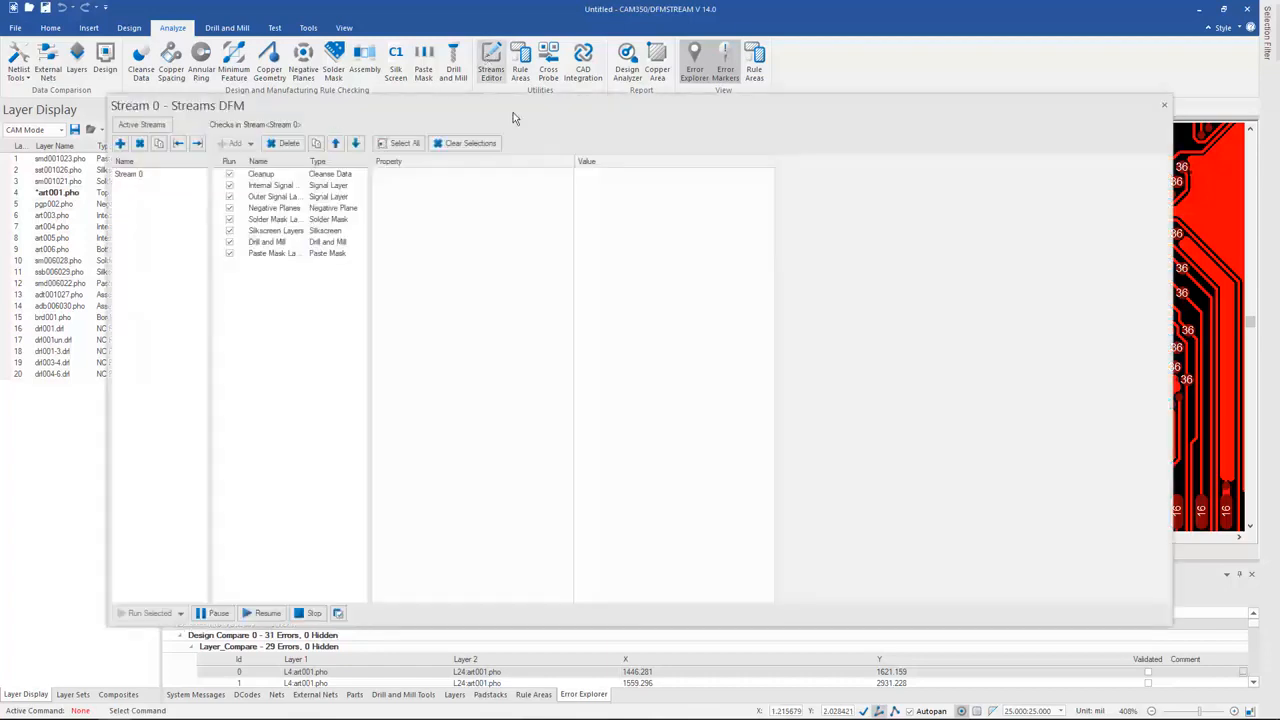
mouse_move(487, 294)
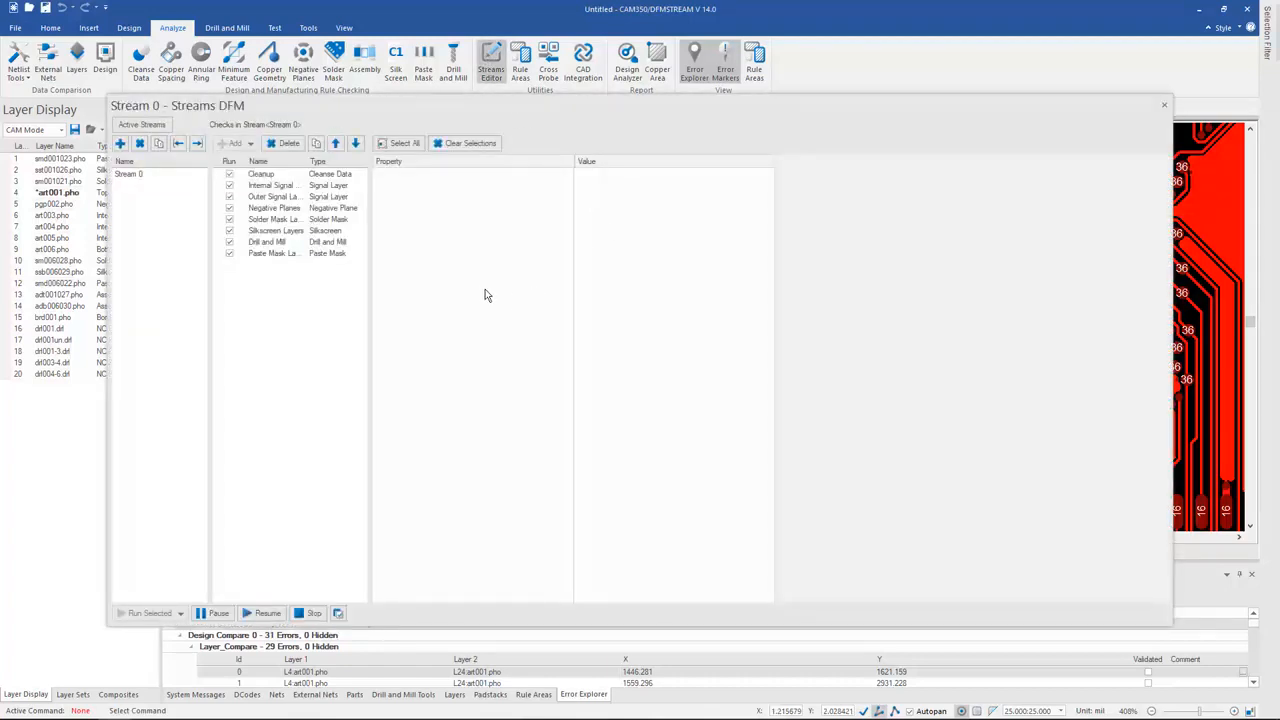
left_click(272, 185)
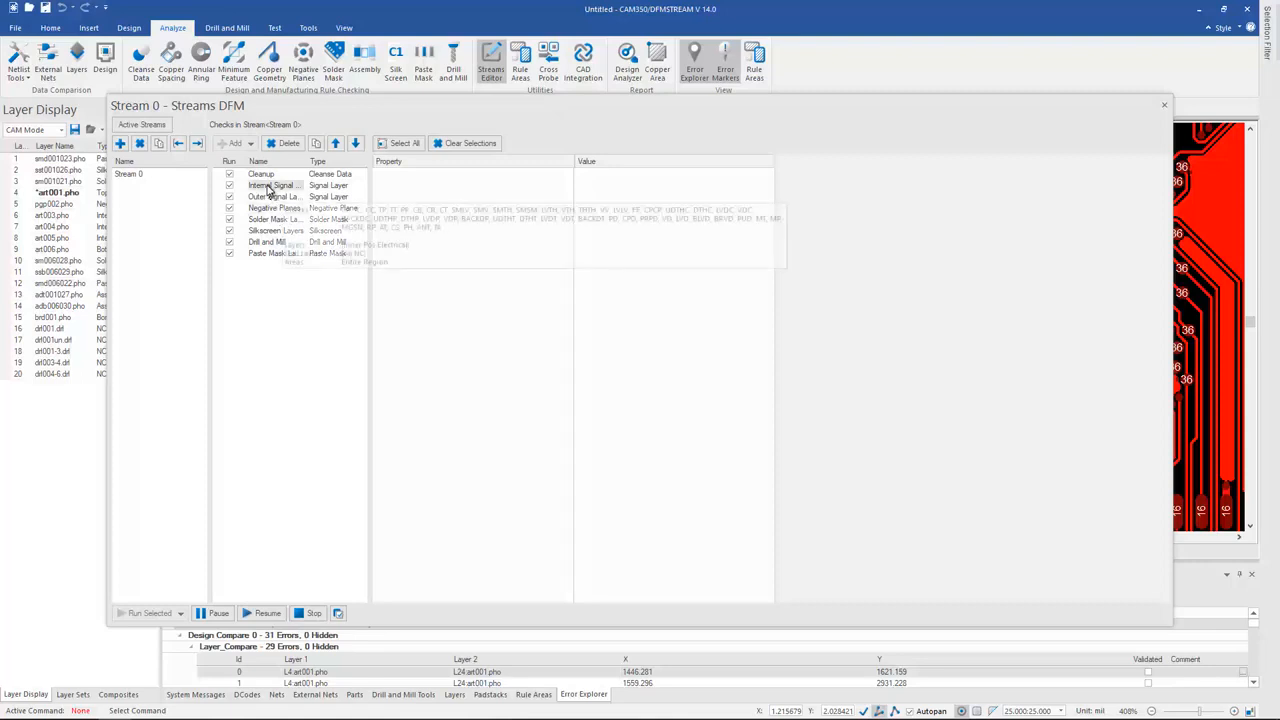
left_click(270, 185)
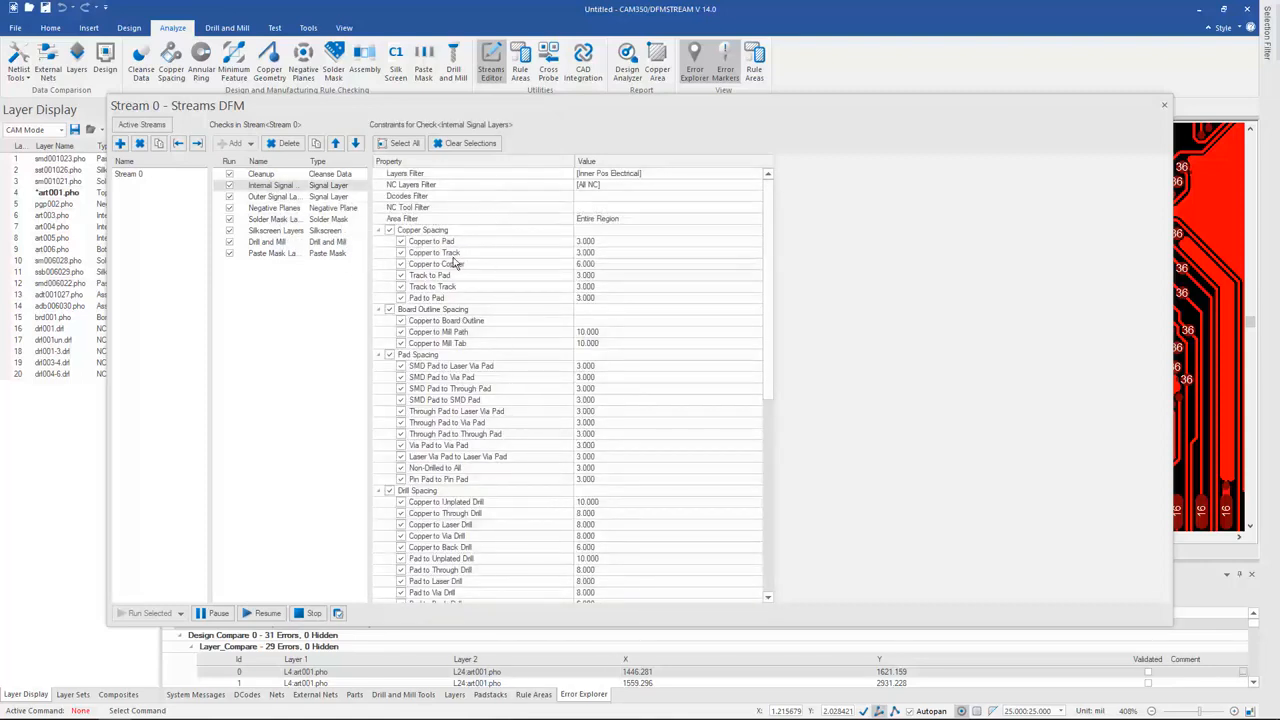
left_click(422, 230)
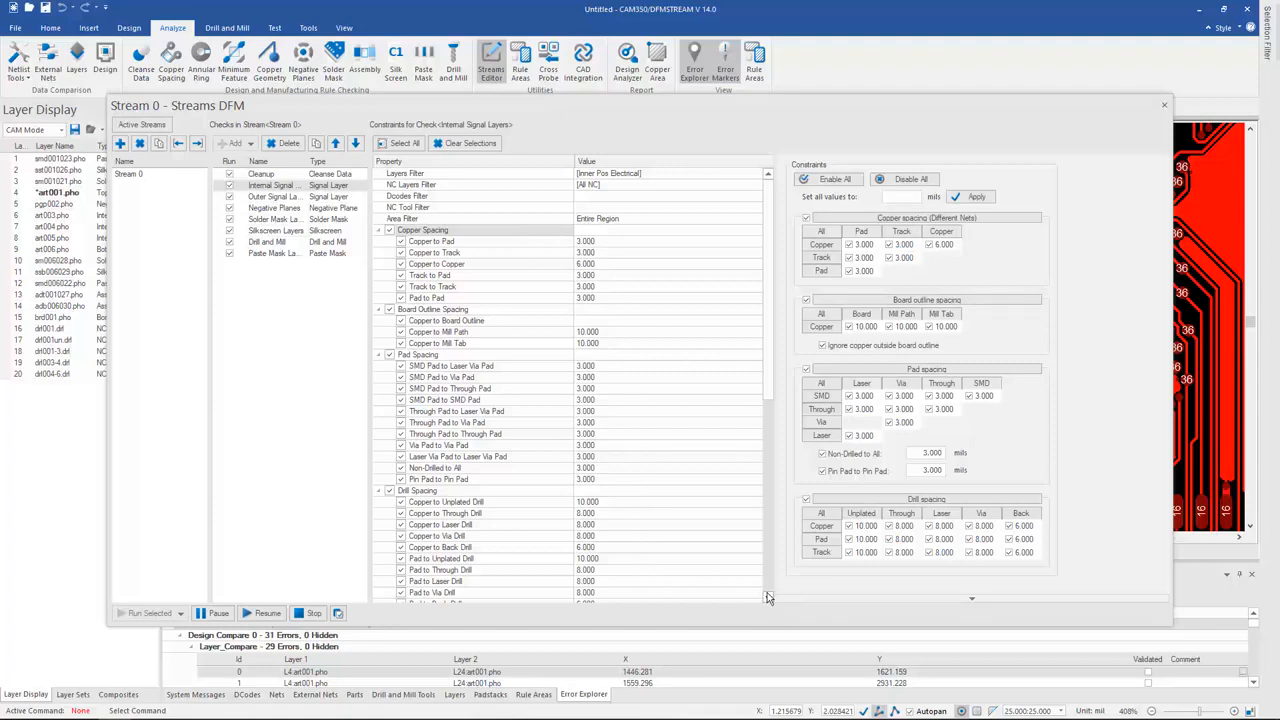
mouse_move(315, 437)
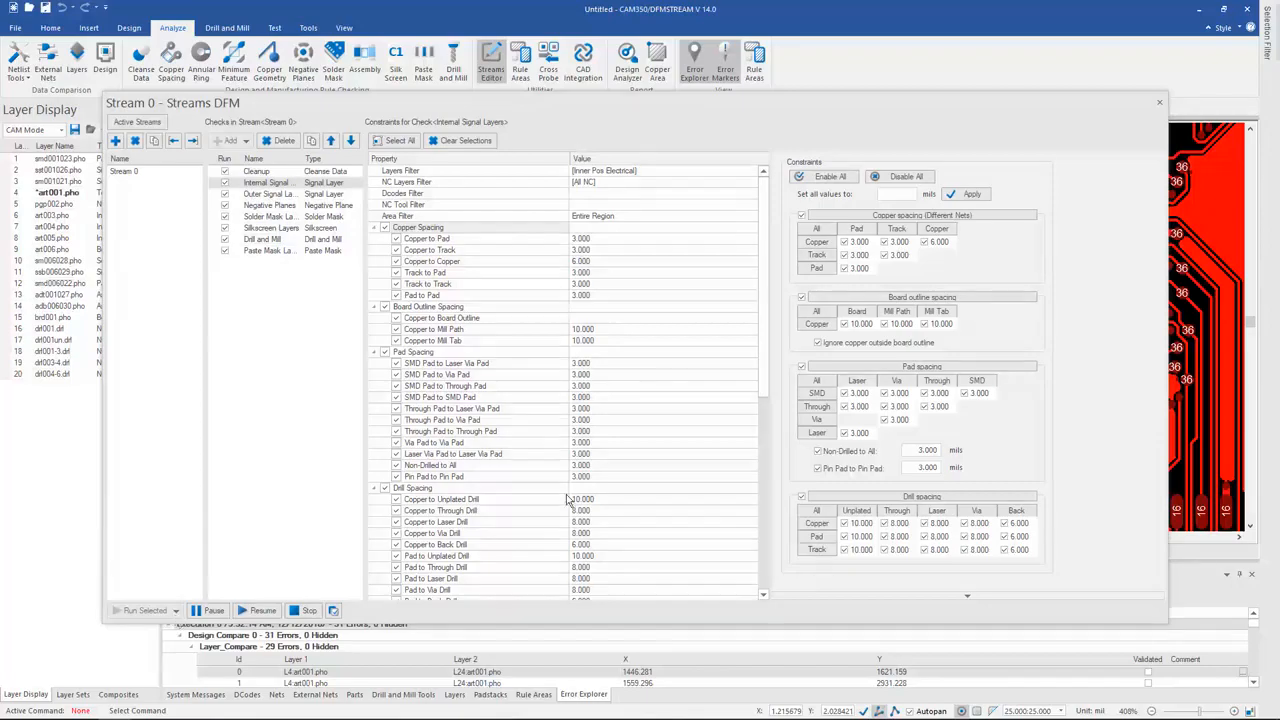
left_click(150, 612)
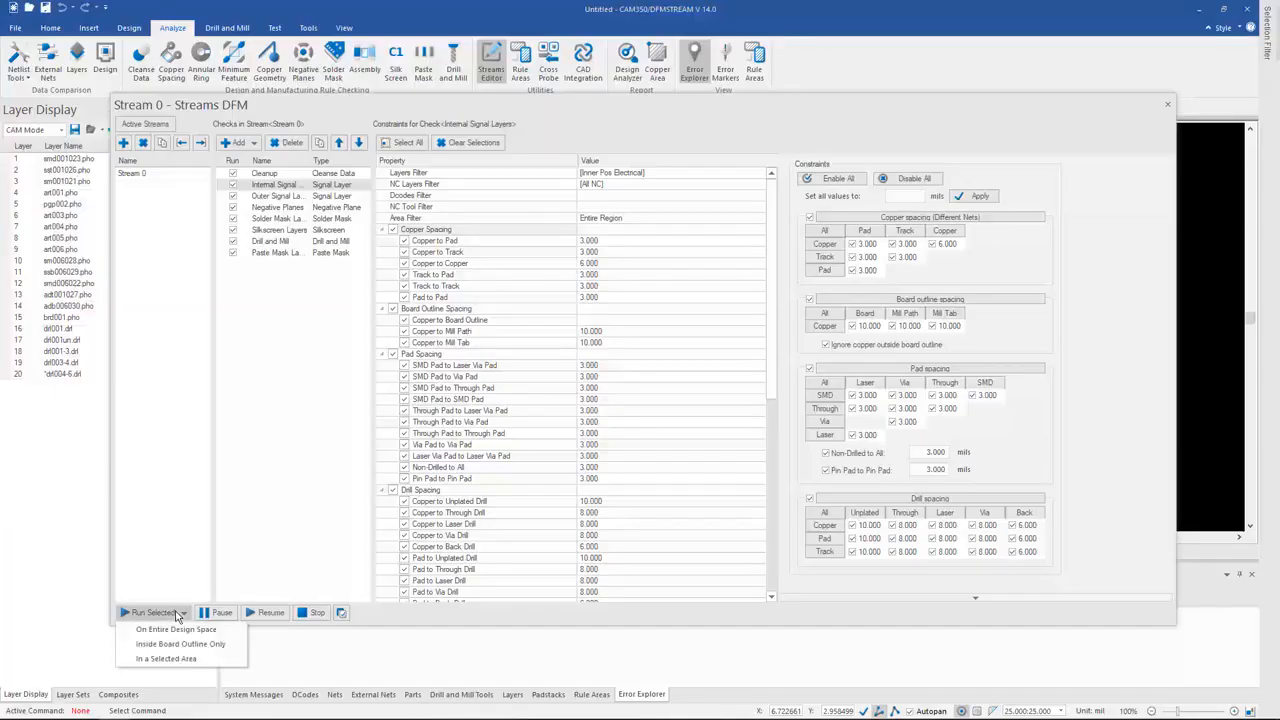
Run the stream on the entire design, view its error results, and close the editor.
left_click(175, 629)
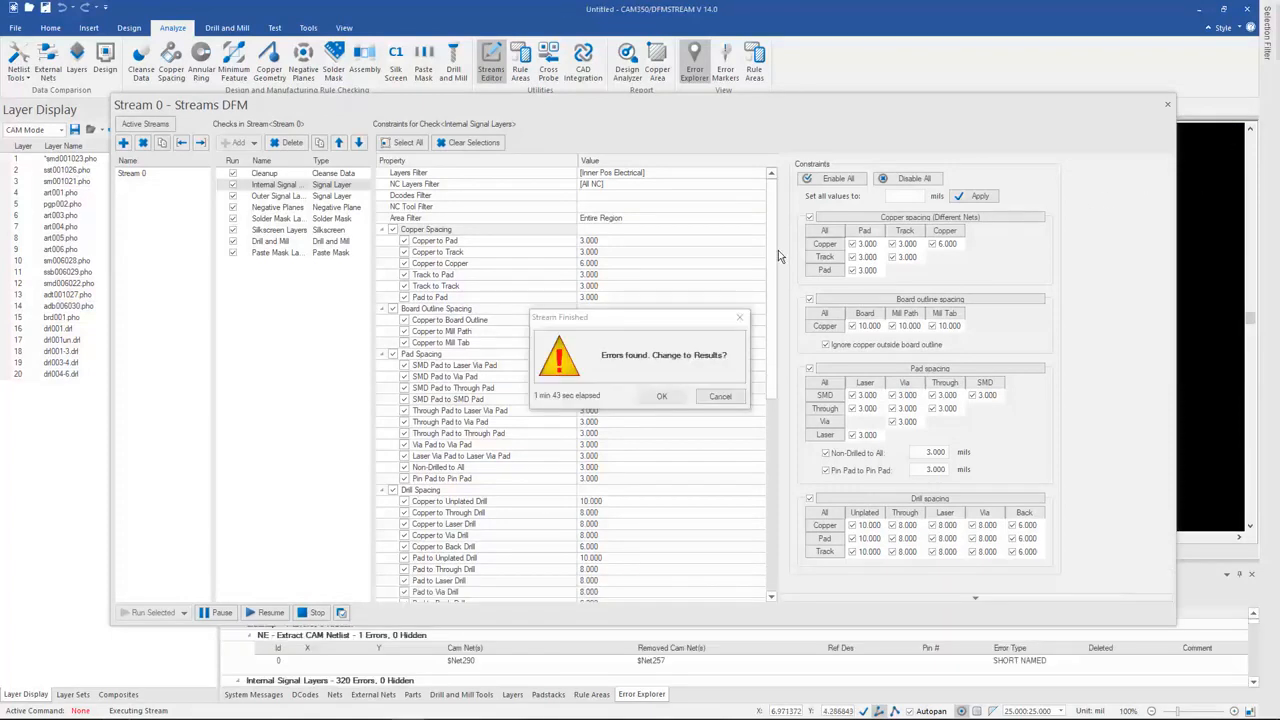
mouse_move(482, 228)
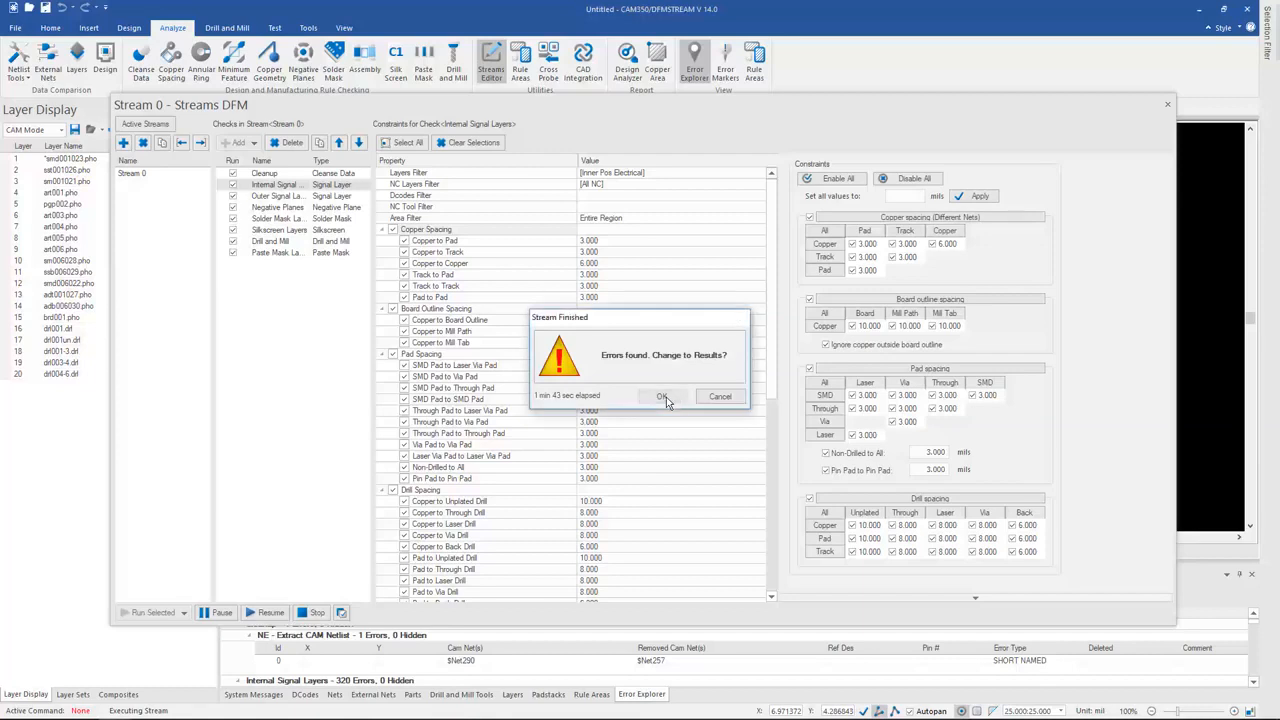
left_click(662, 396)
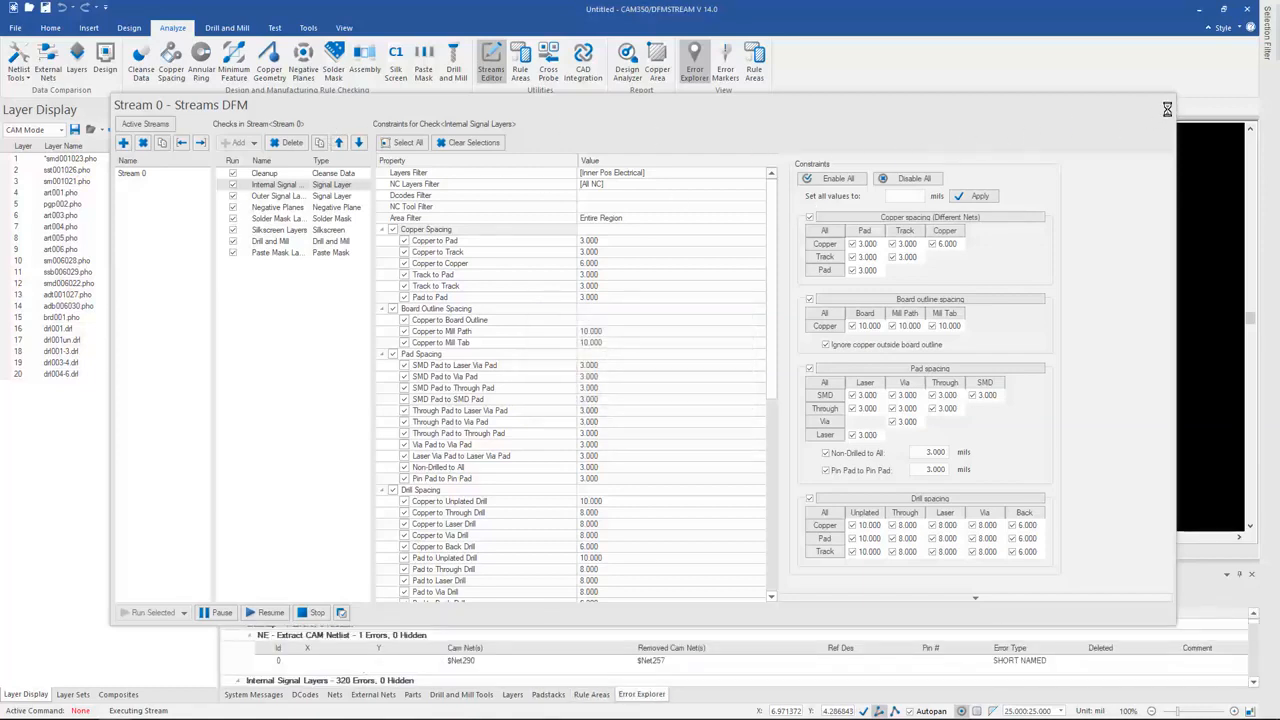
left_click(1166, 108)
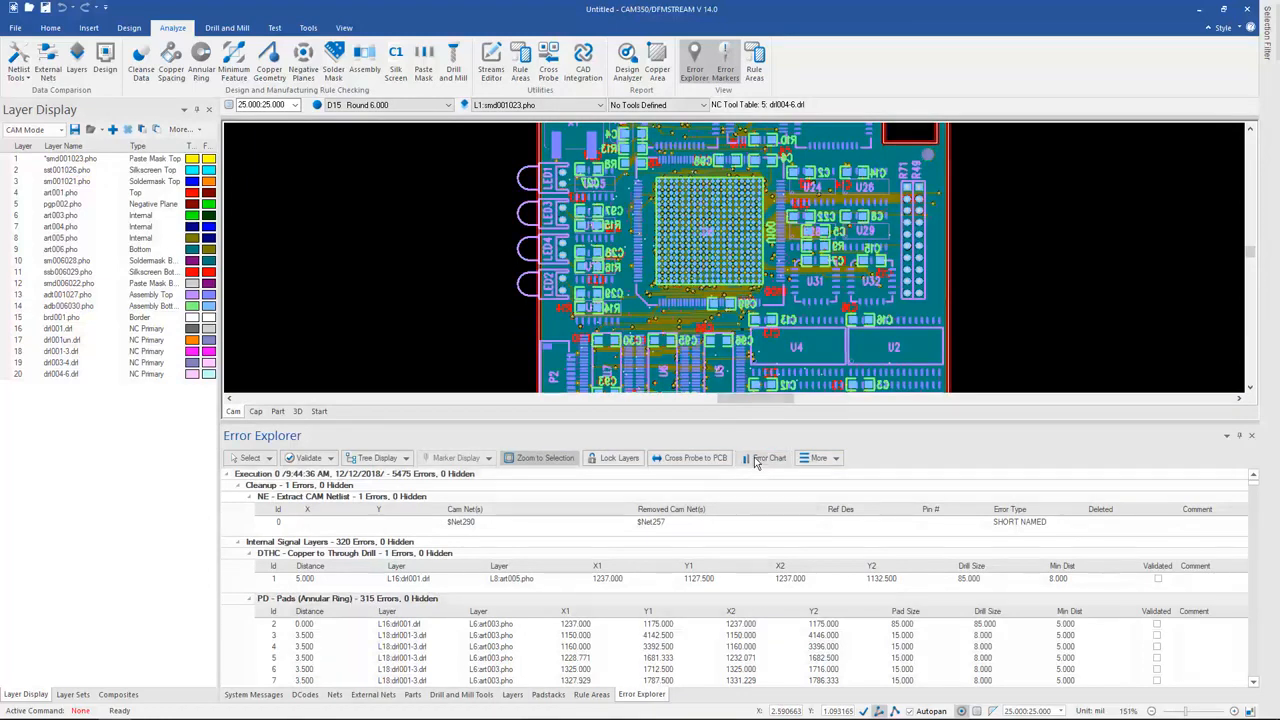
Chart the annular-ring results and validate the 312-error bar at 3.5 distance.
left_click(767, 457)
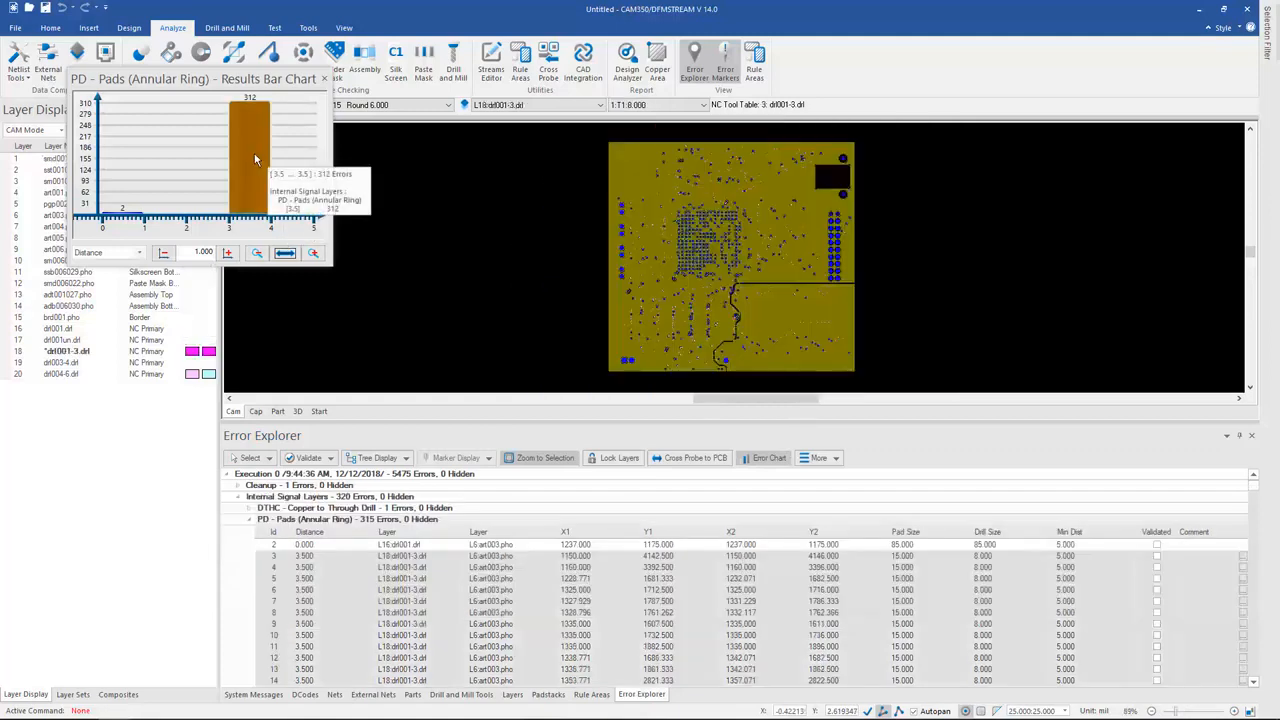
right_click(250, 160)
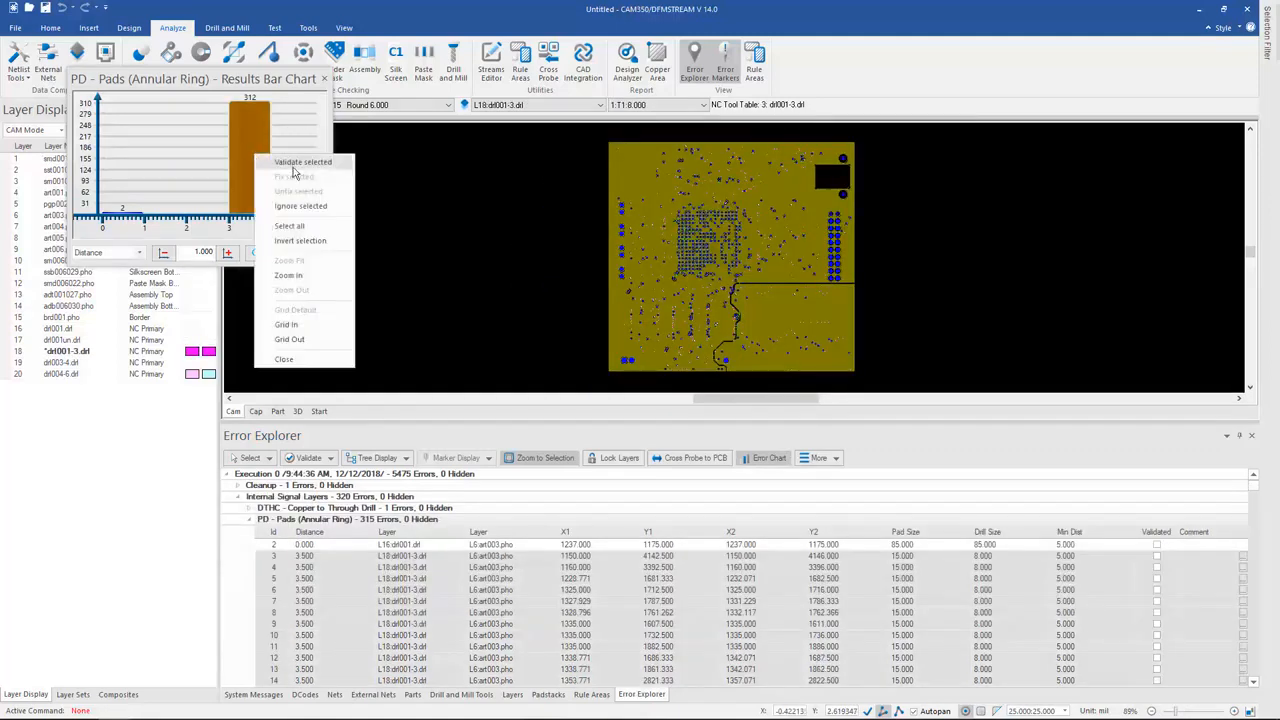
left_click(302, 162)
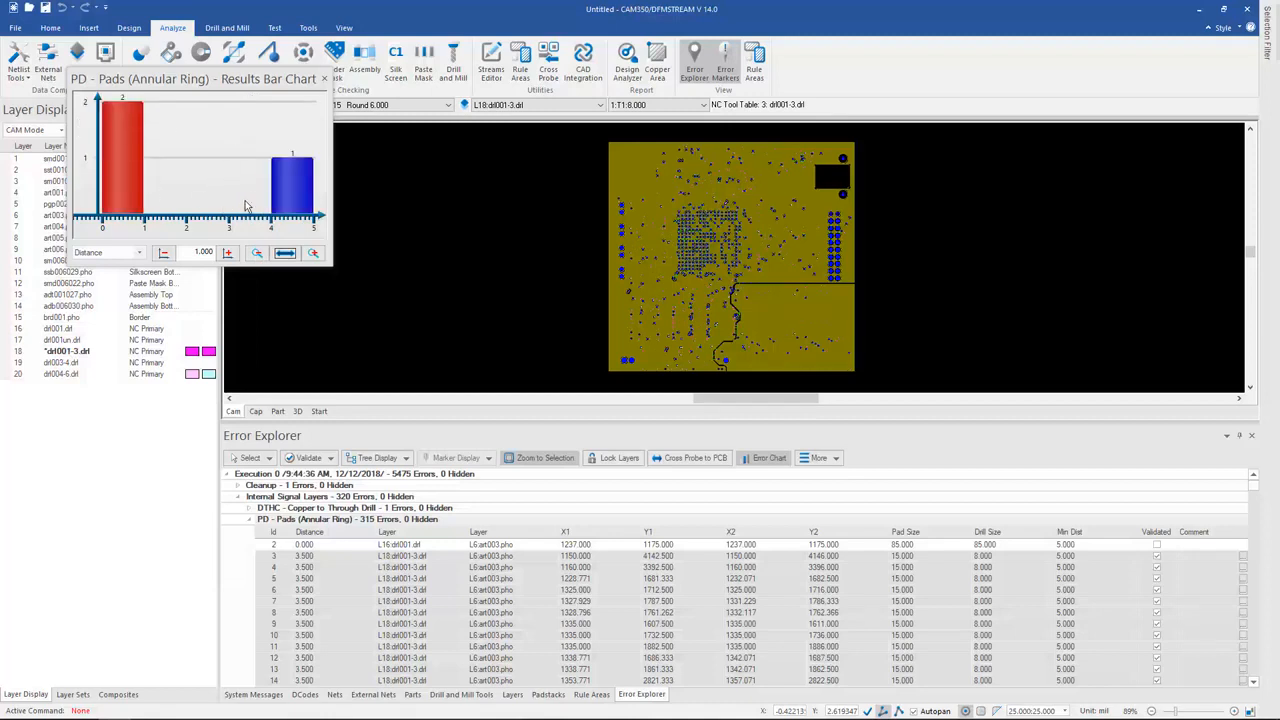
mouse_move(490, 250)
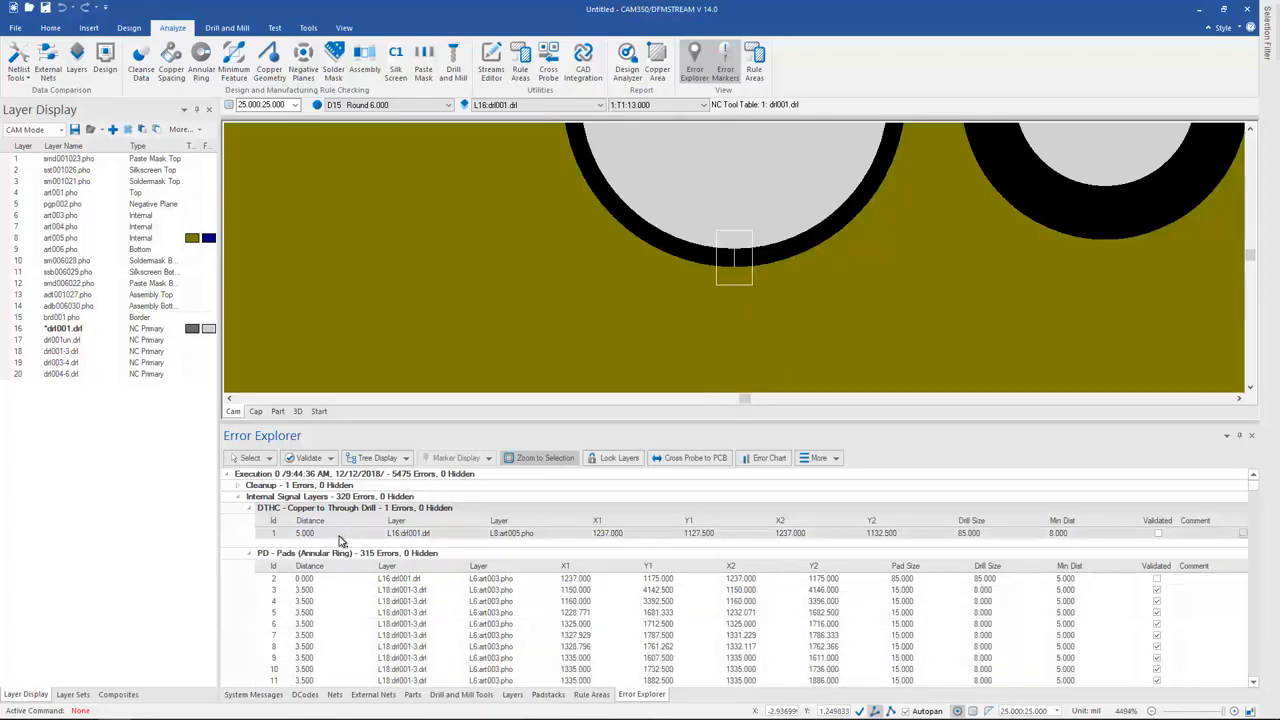
View the copper-to-through-drill error in 3D and collapse the PD - Pads (Annular Ring) group.
left_click(50, 27)
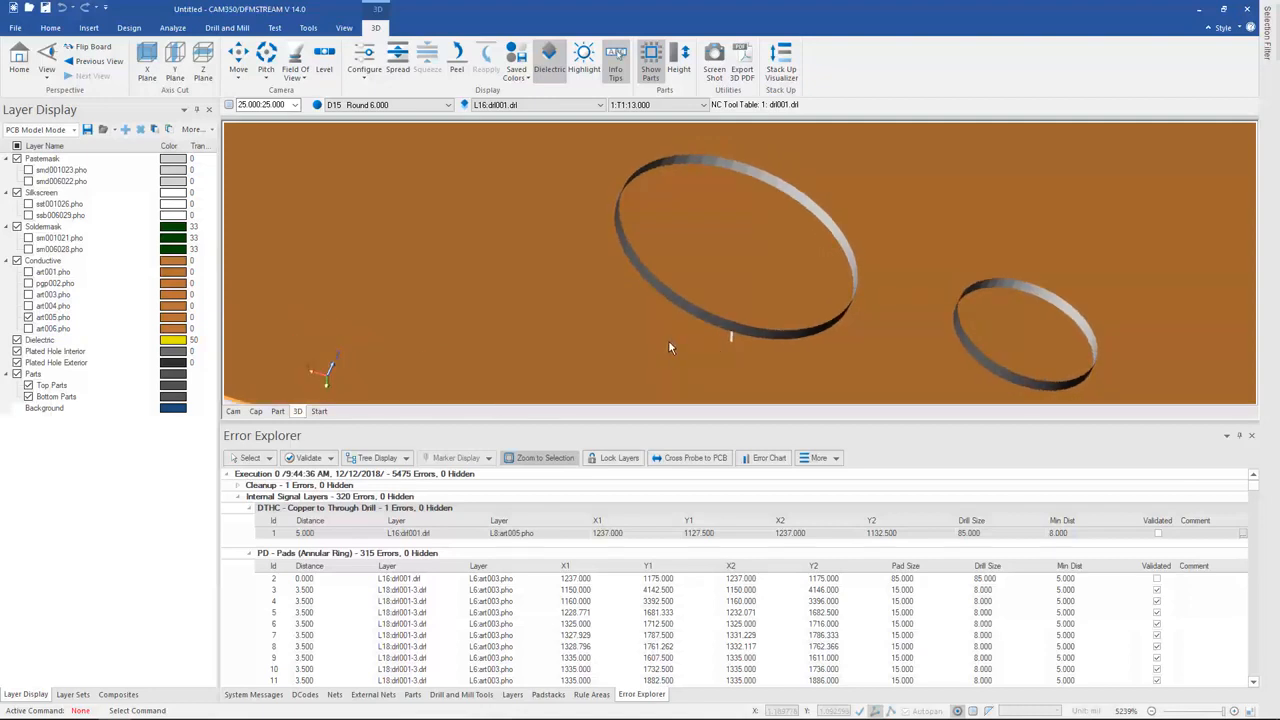
mouse_move(680, 331)
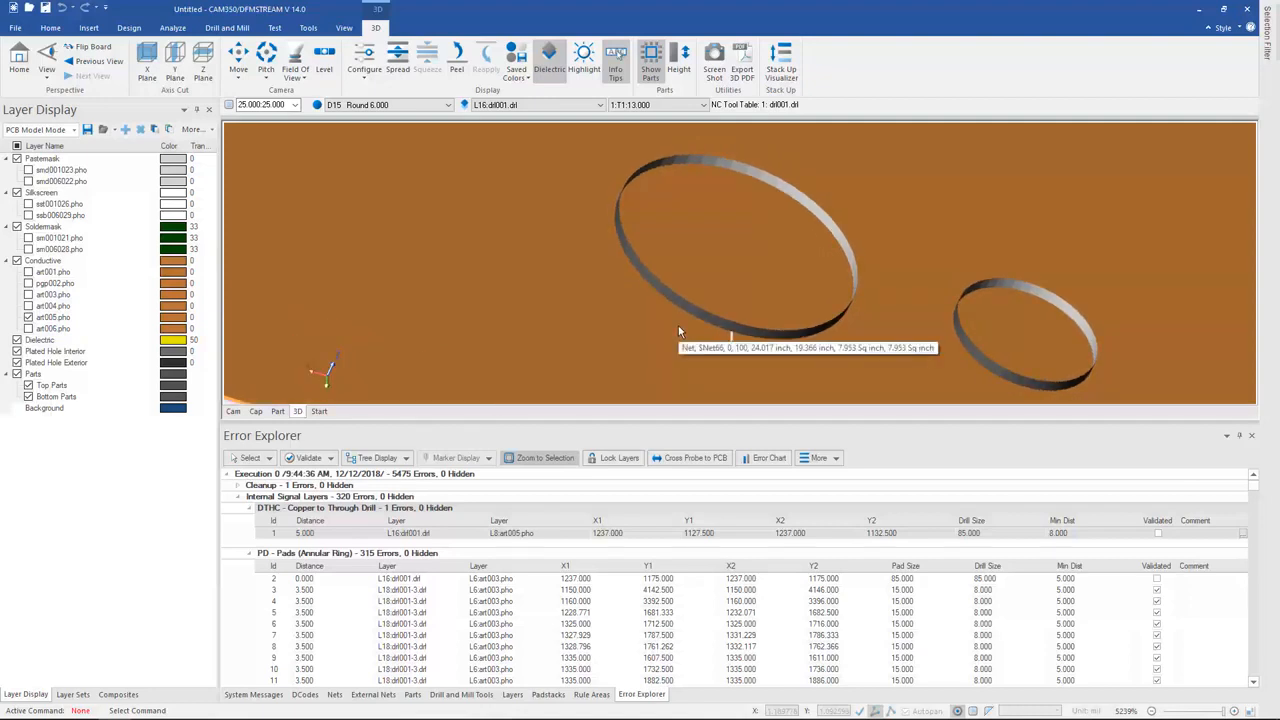
left_click(172, 27)
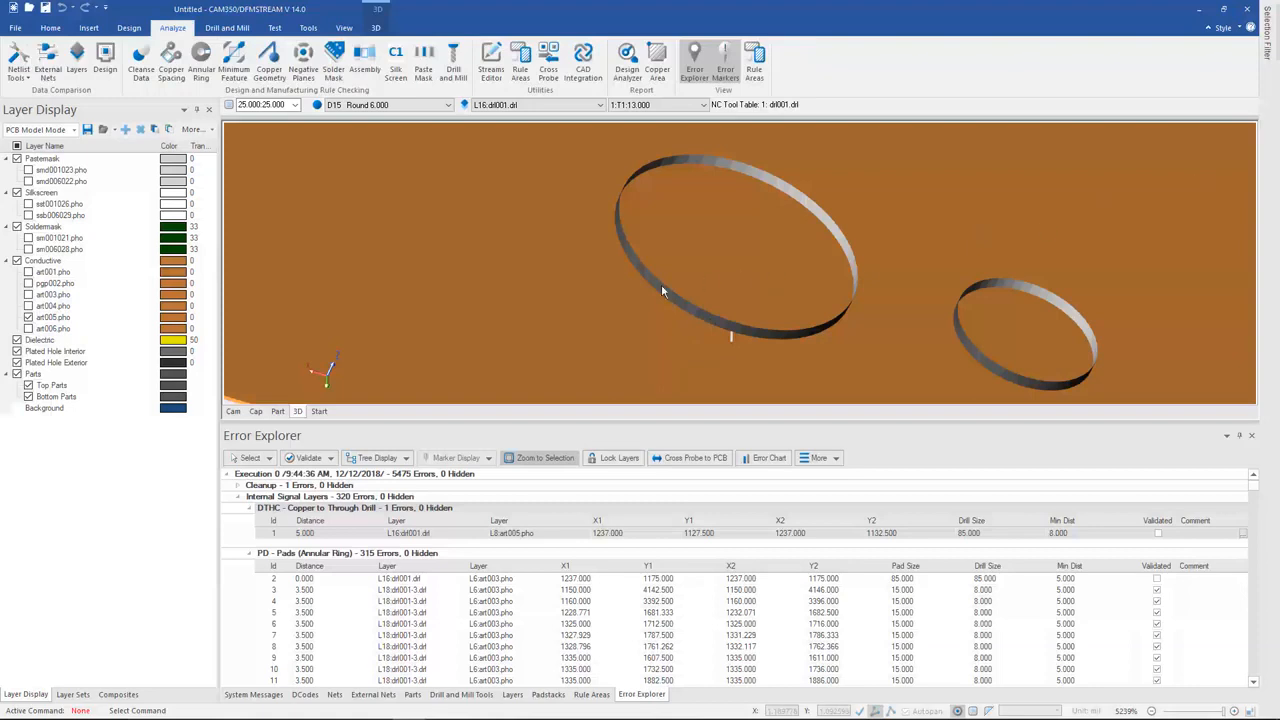
mouse_move(597, 277)
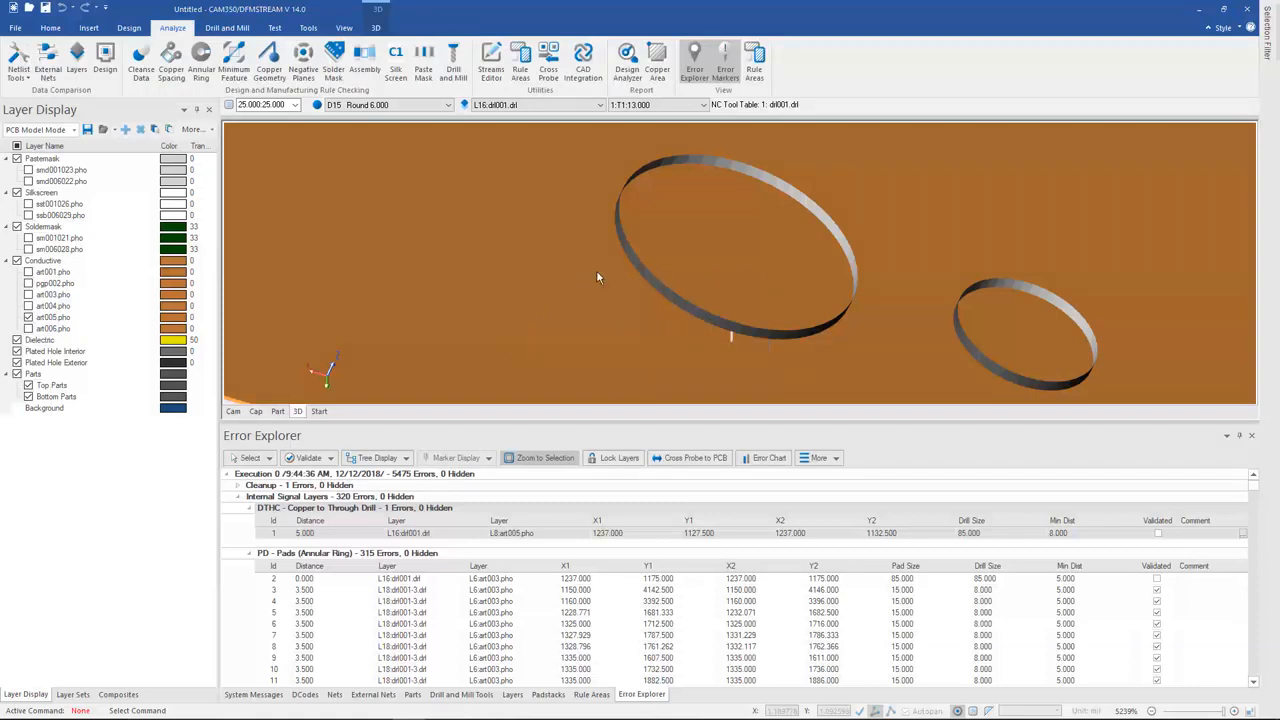
mouse_move(453, 247)
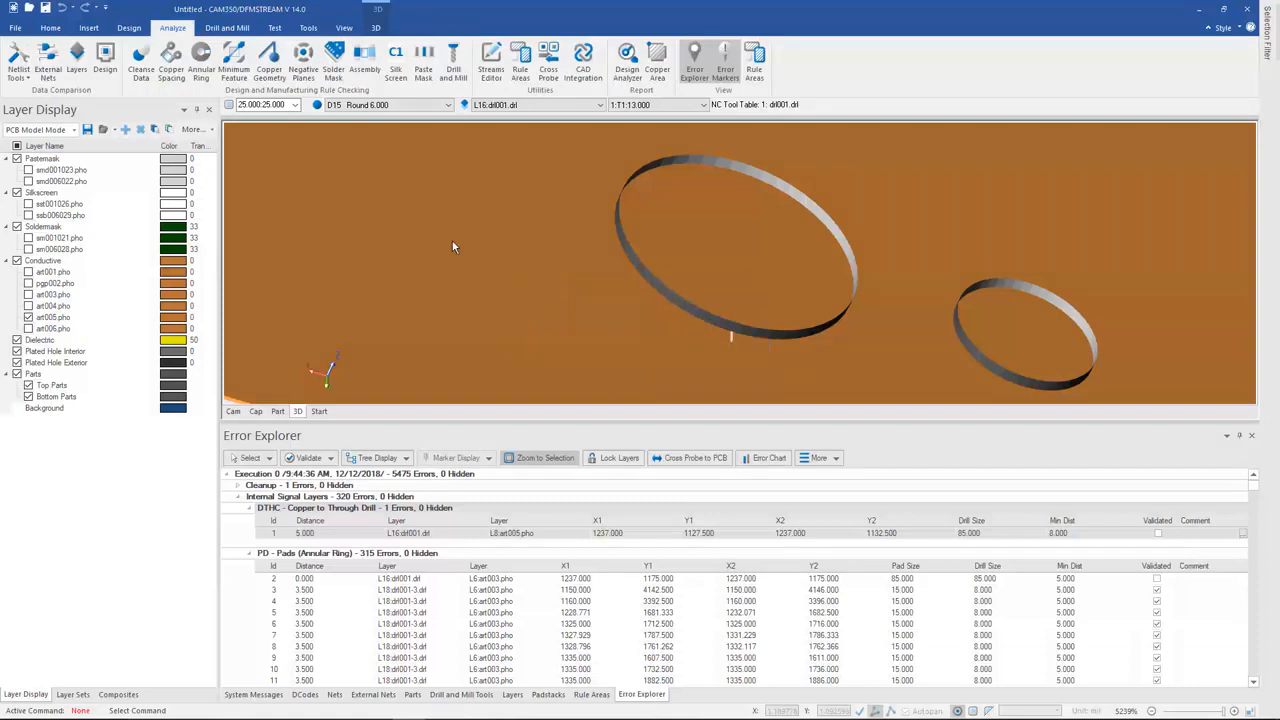
mouse_move(680, 573)
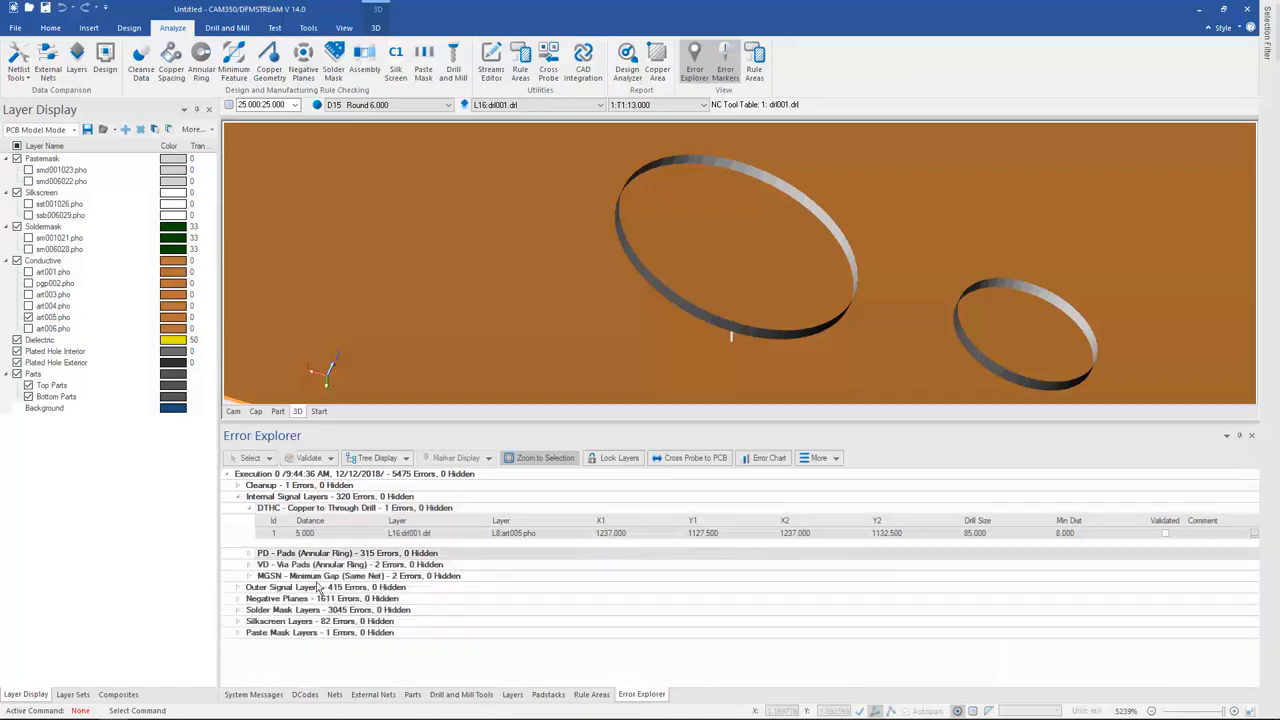
mouse_move(292, 641)
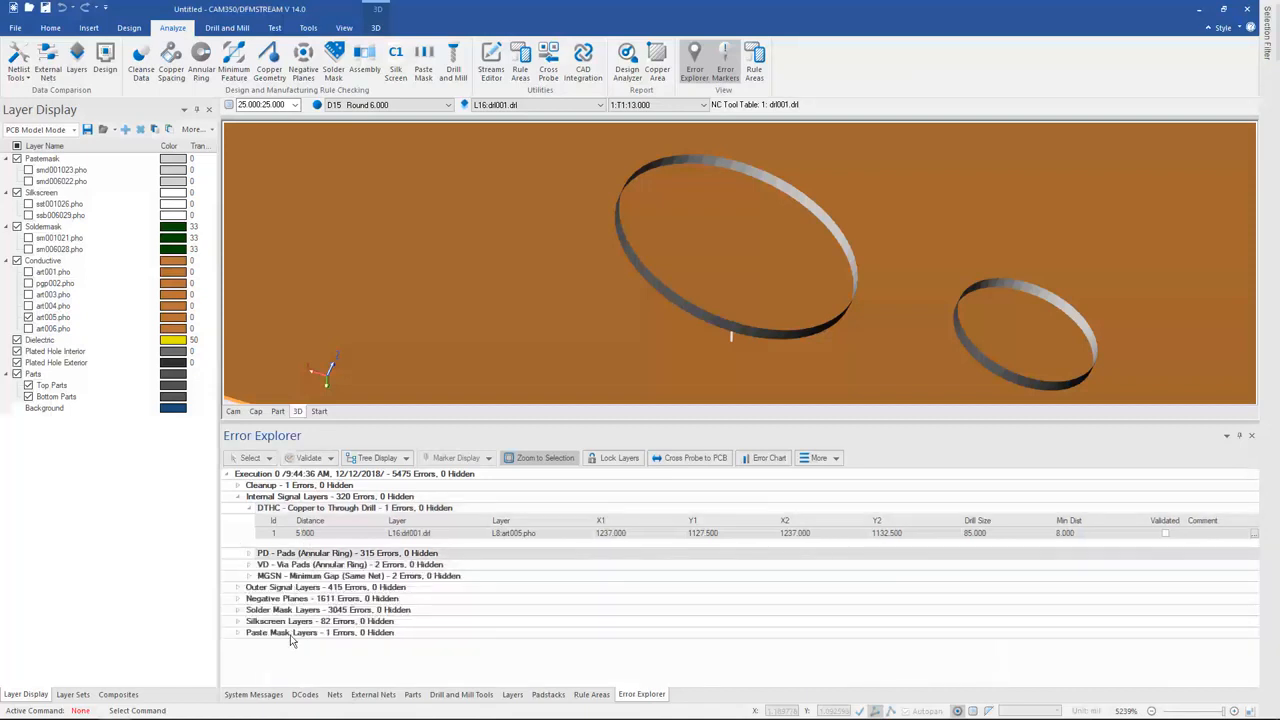
mouse_move(445, 293)
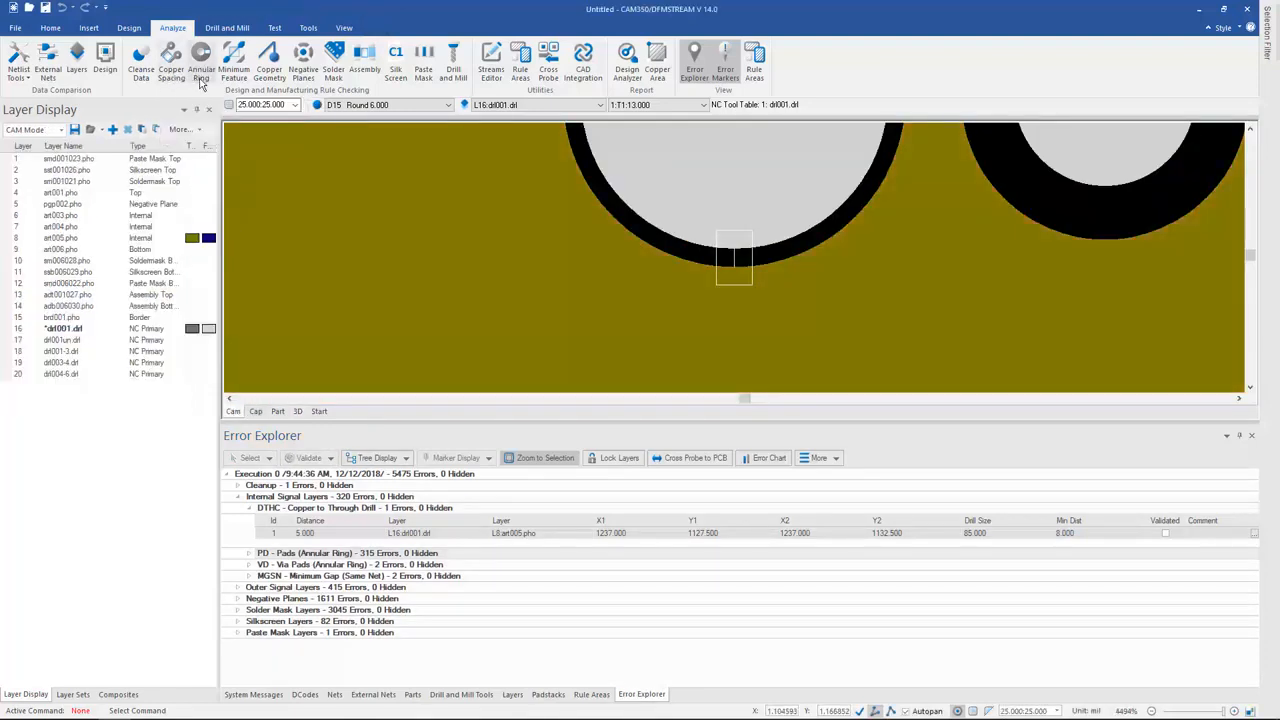
Apply a 4 mil minimum to all annular-ring pad types and run the check now.
left_click(200, 60)
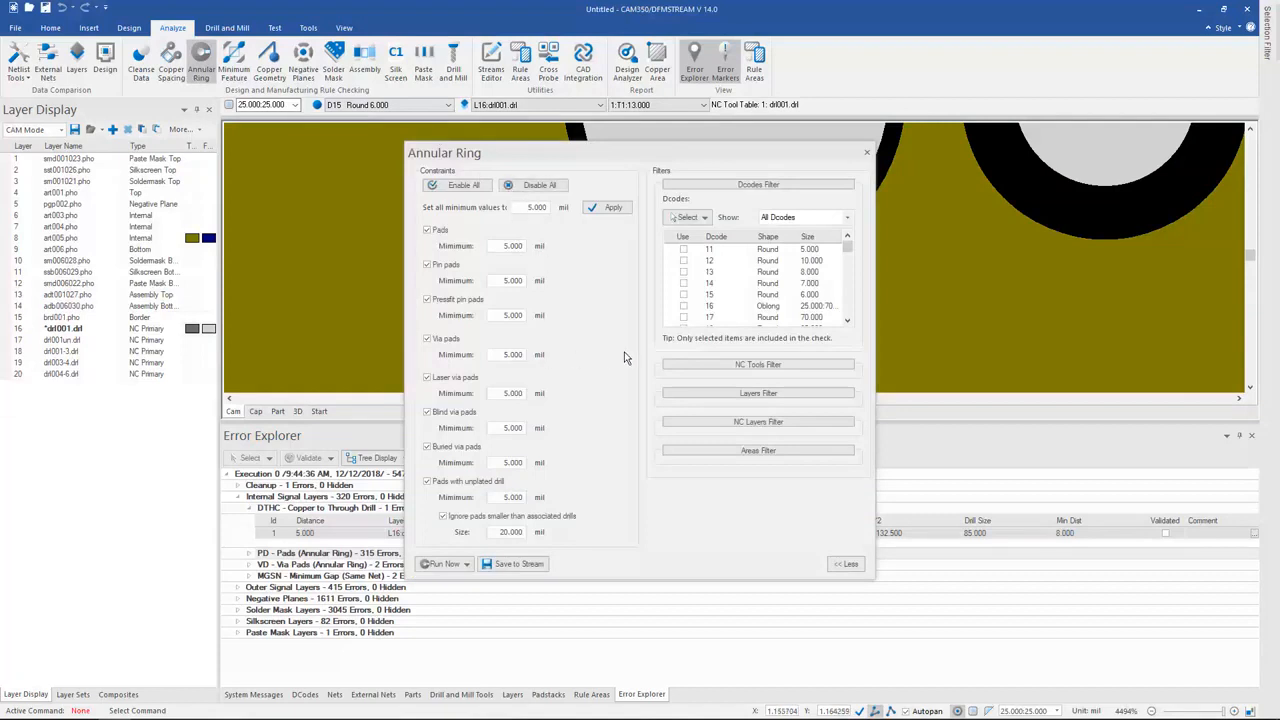
mouse_move(562, 232)
type("4")
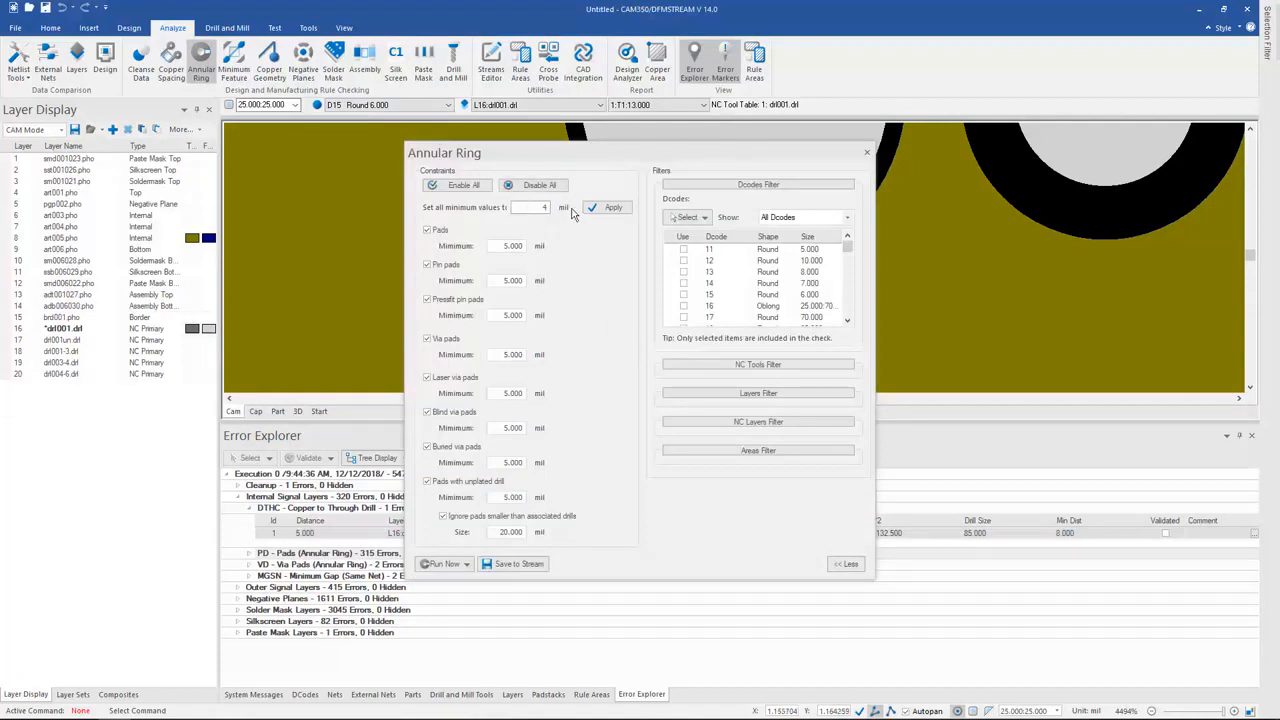
left_click(612, 207)
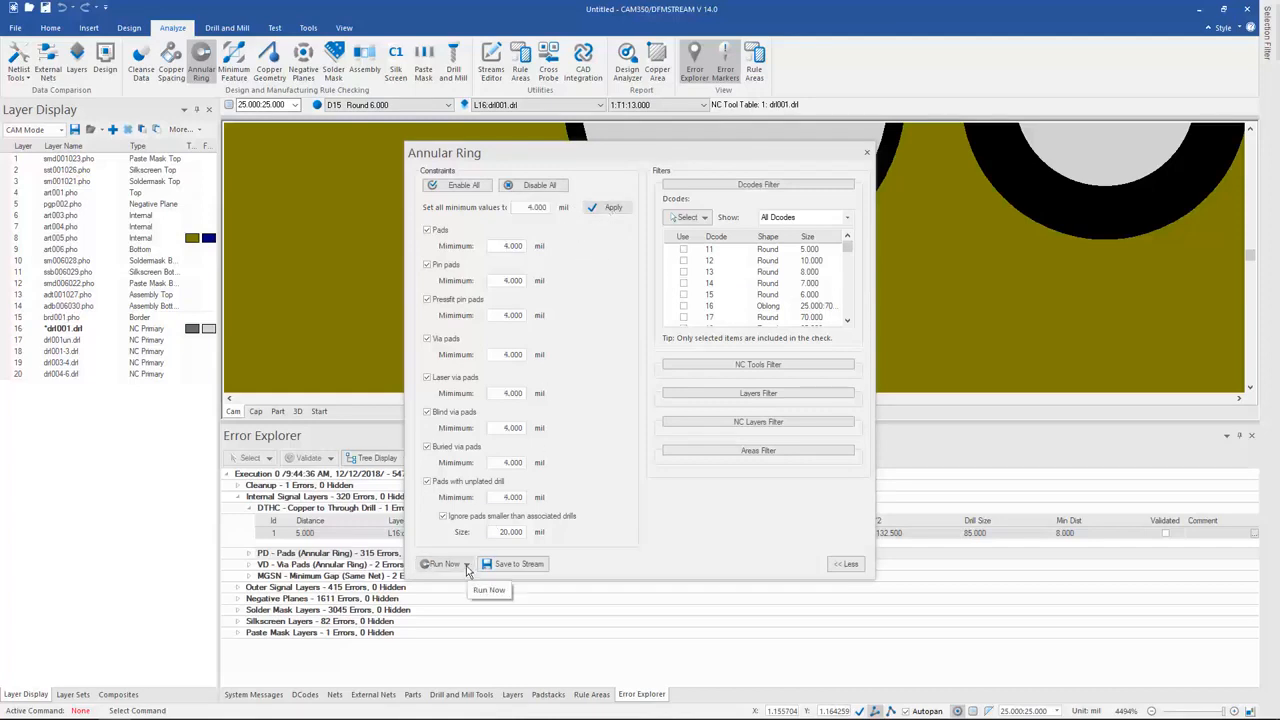
left_click(445, 563)
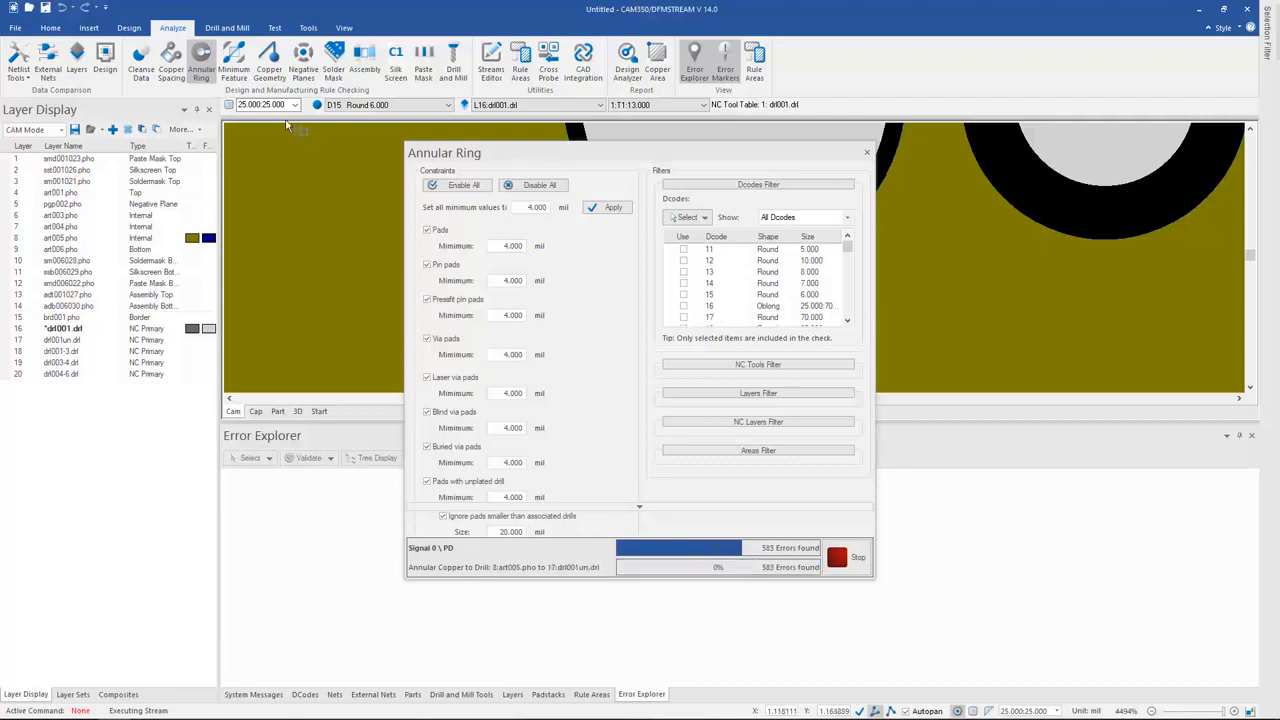
mouse_move(171, 60)
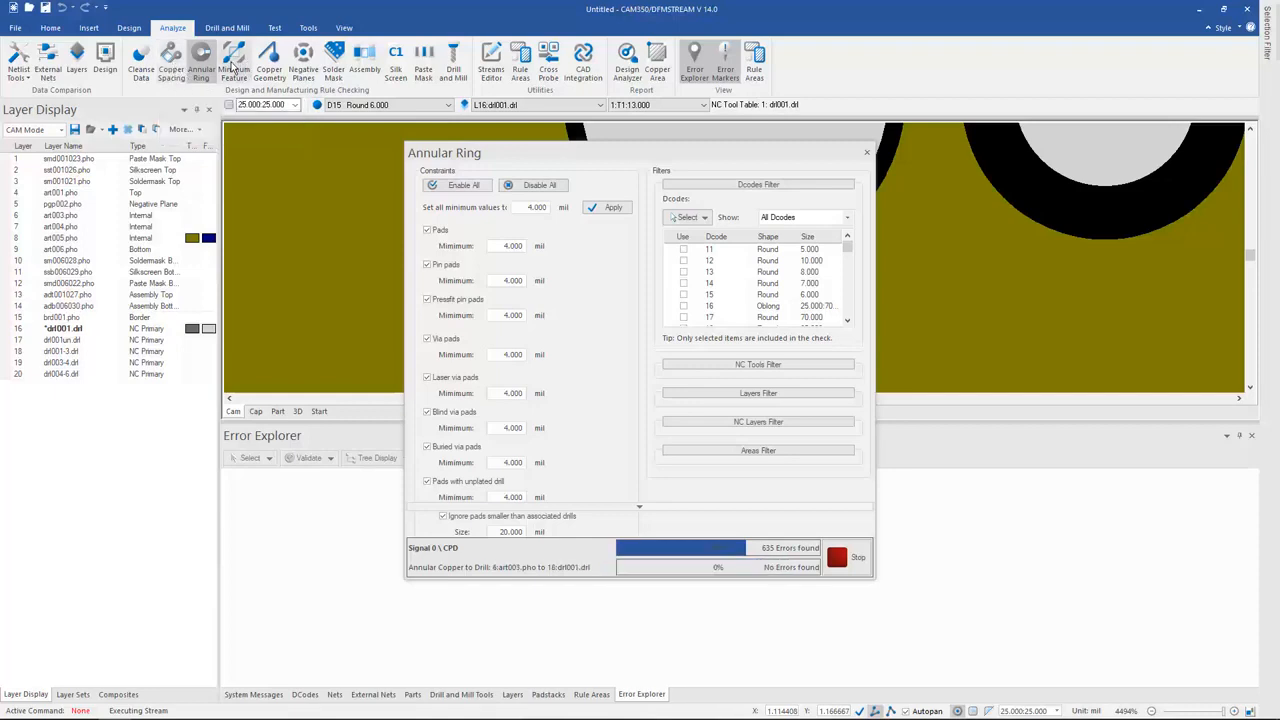
mouse_move(269, 60)
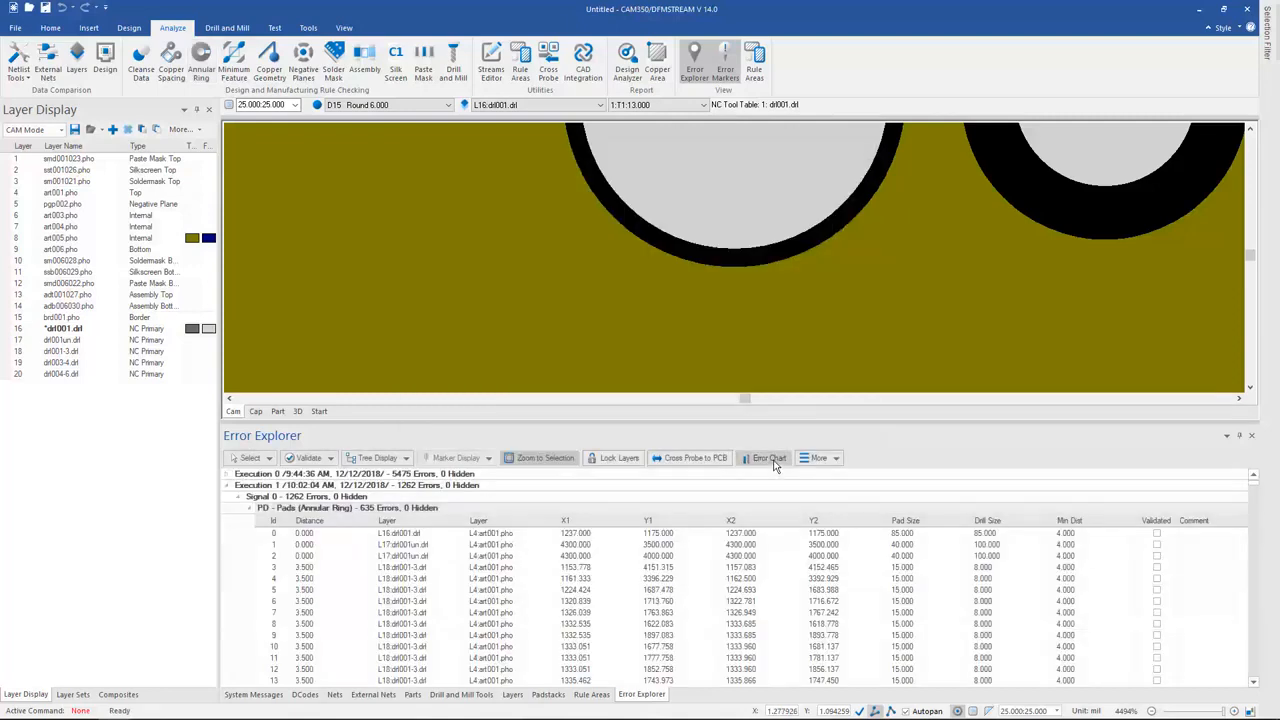
left_click(768, 457)
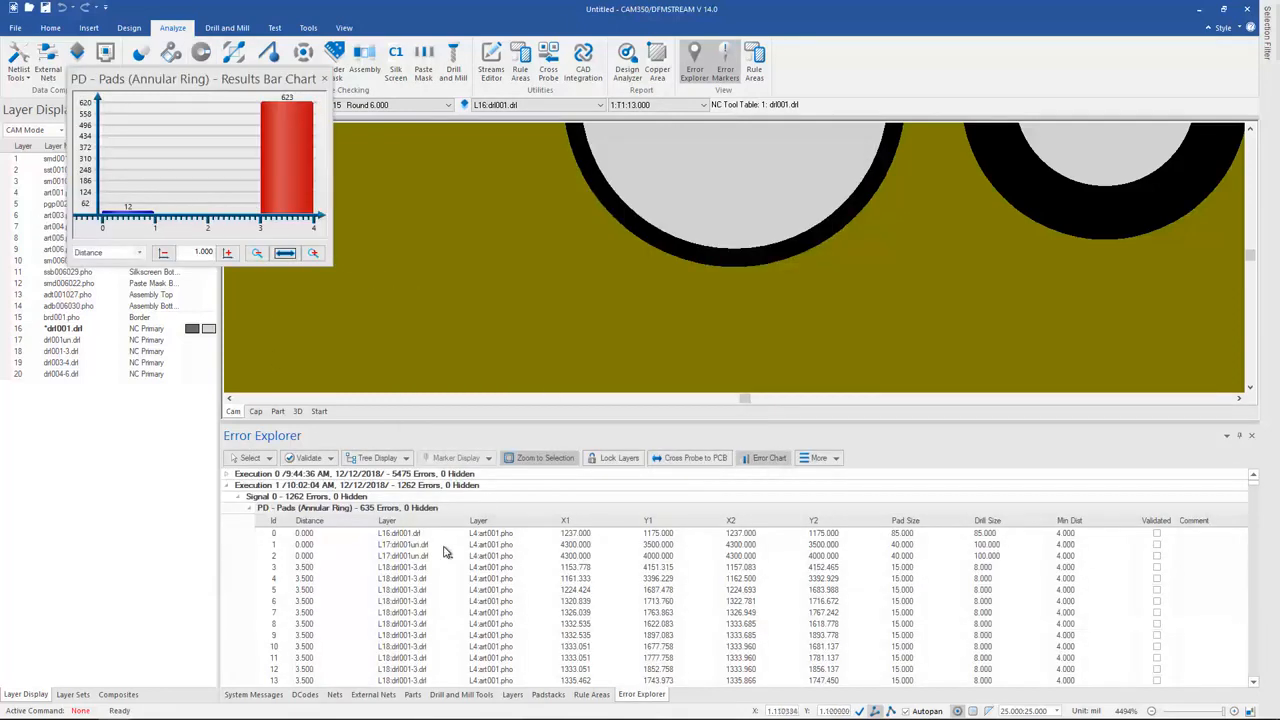
mouse_move(287, 160)
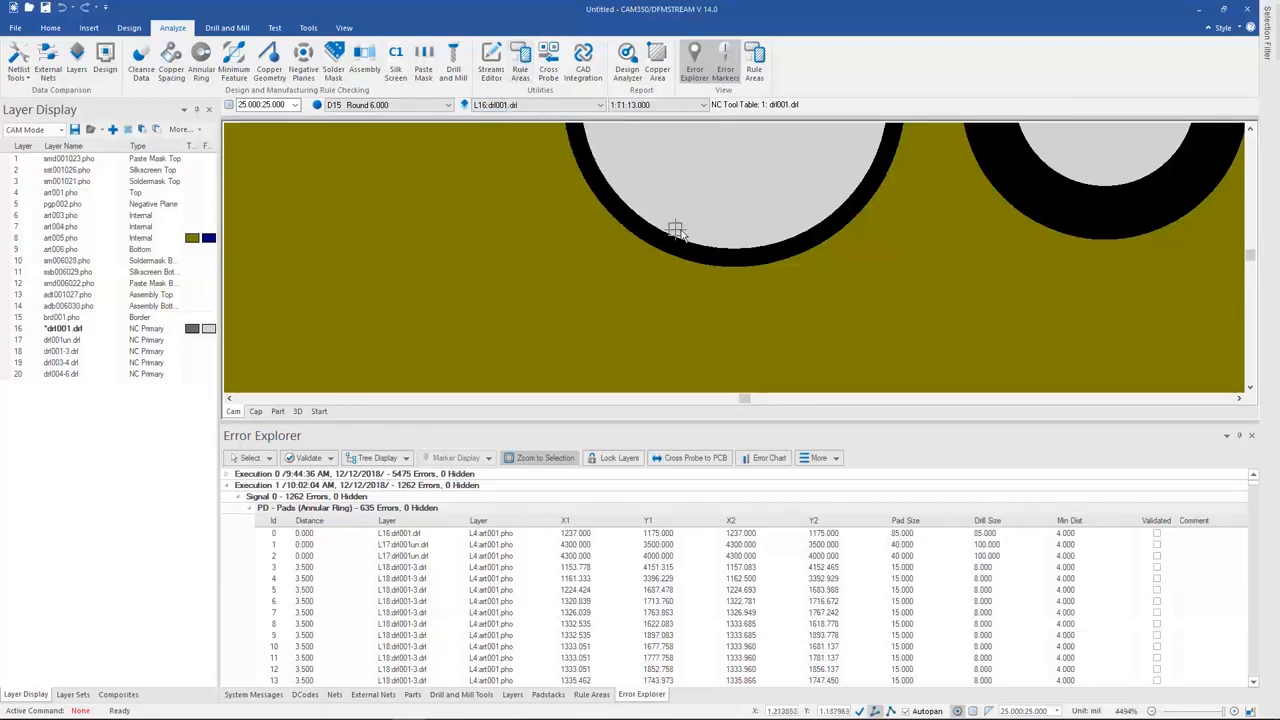
mouse_move(548, 258)
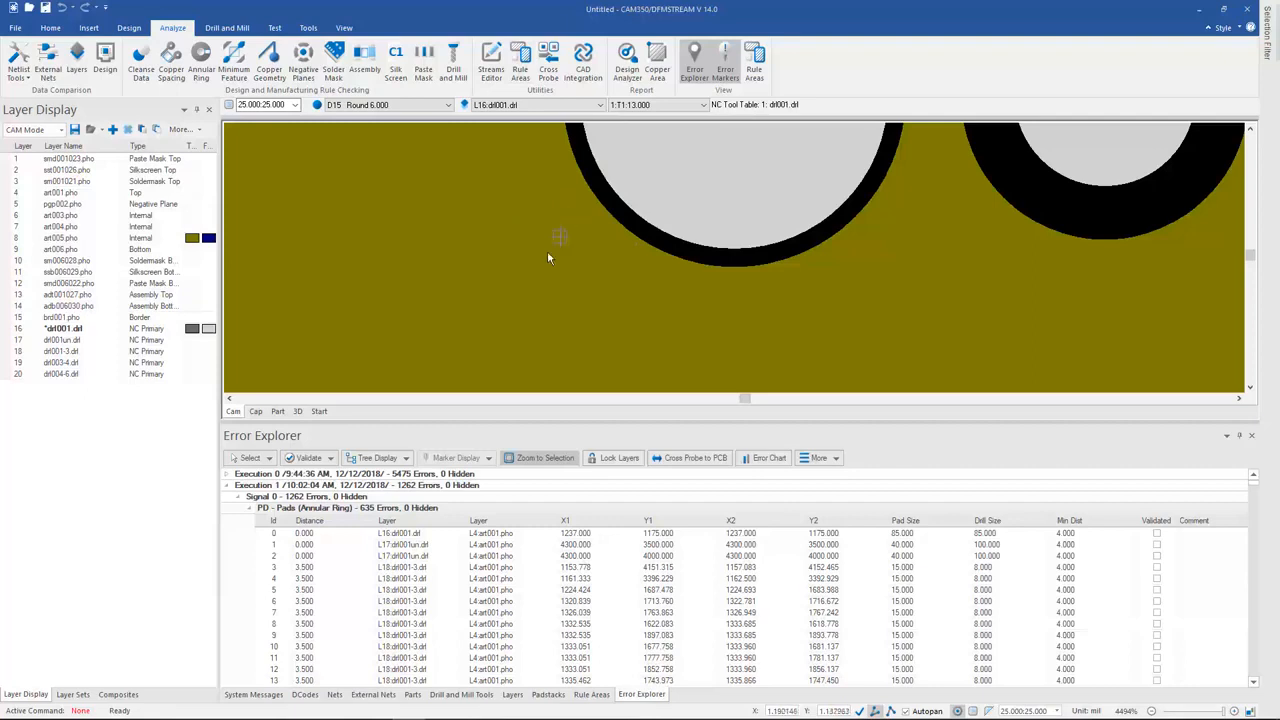
mouse_move(583, 60)
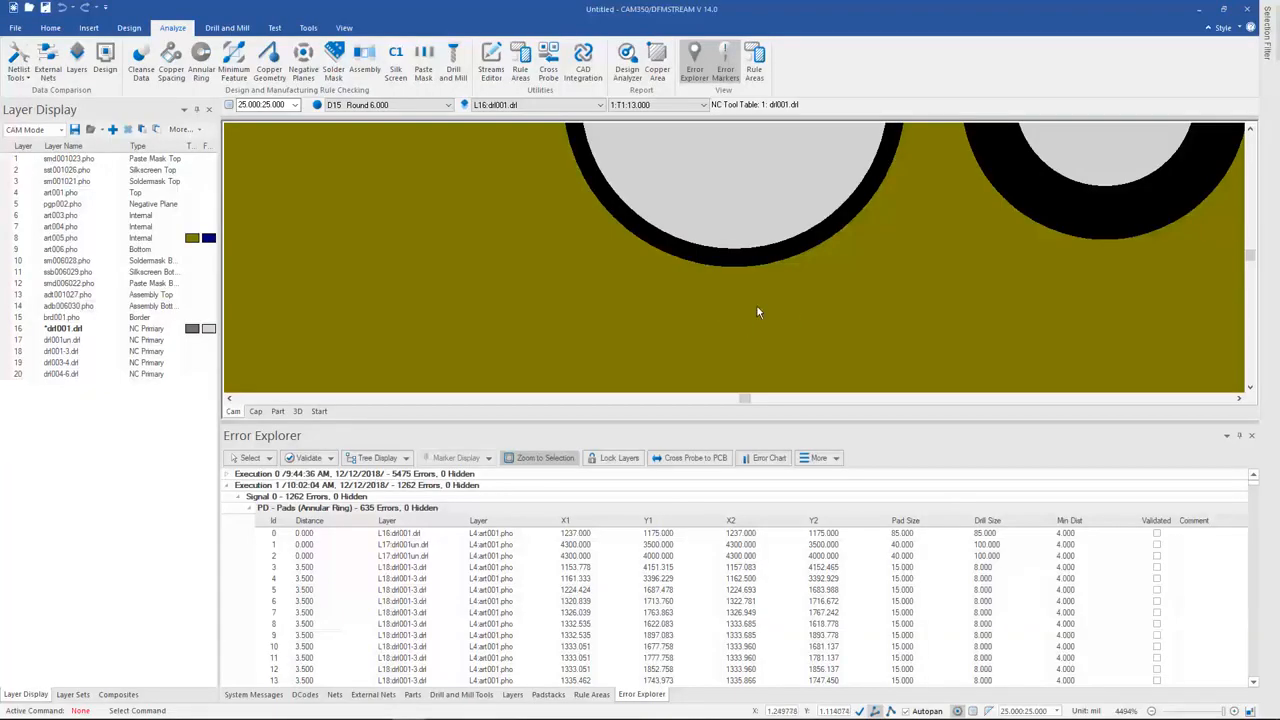
mouse_move(491, 60)
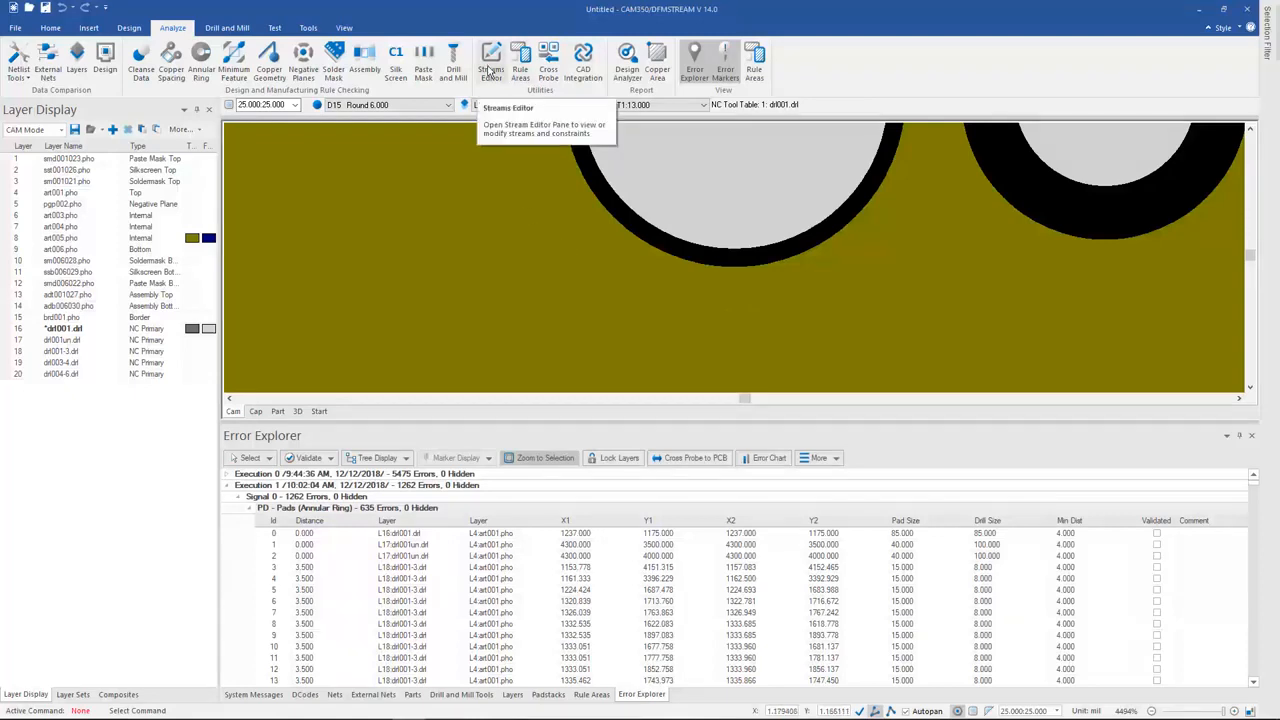
Open the Streams Editor and close it again.
left_click(491, 60)
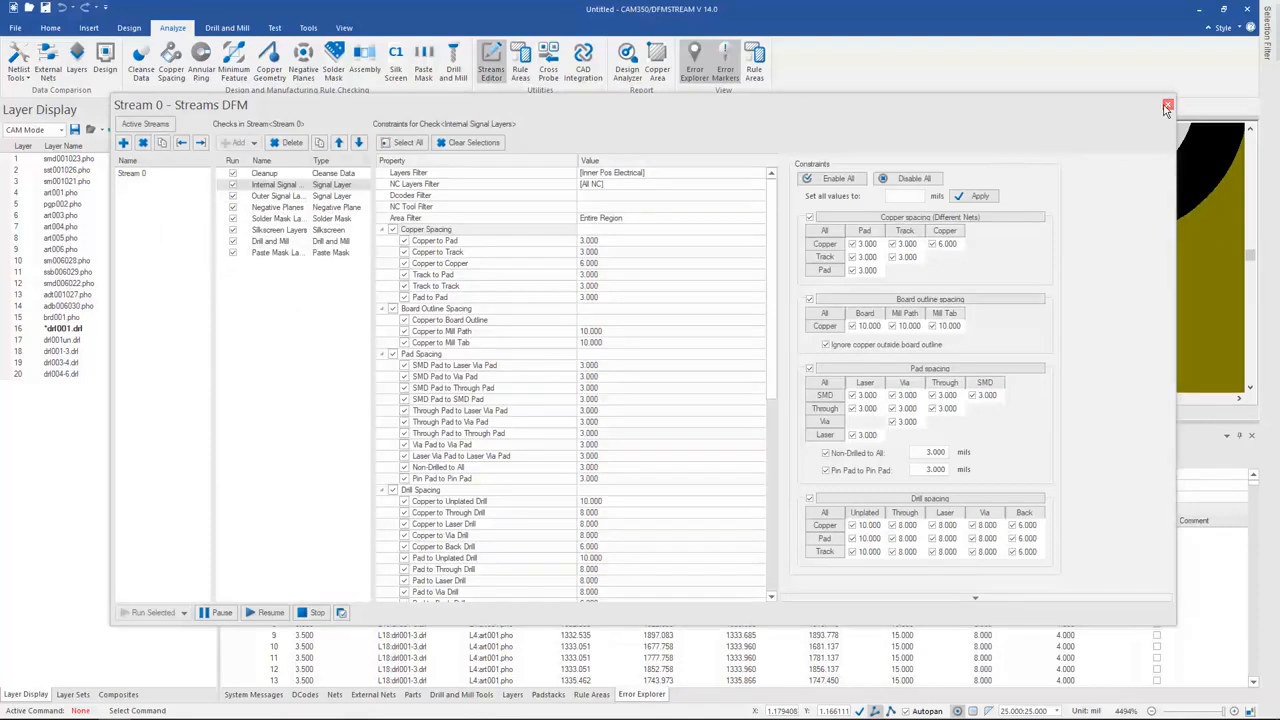
left_click(1166, 106)
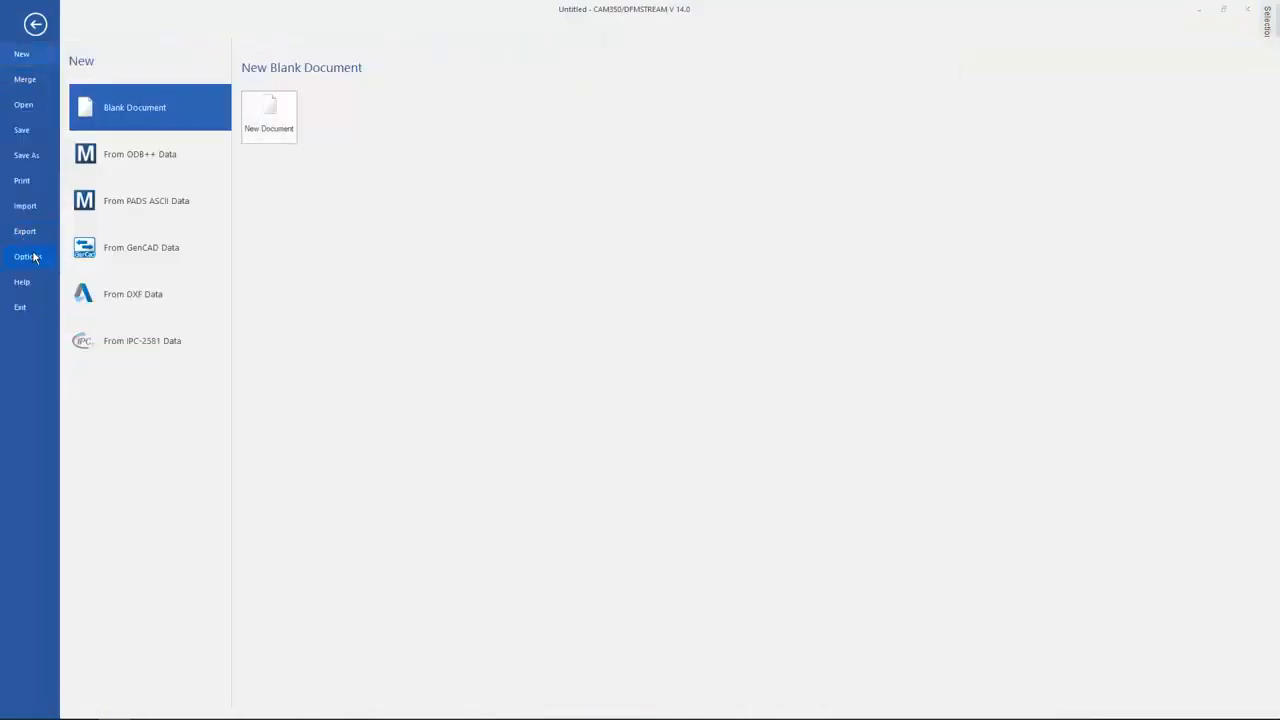
Review the Streams Editor preferences in Options and close the dialog with OK.
left_click(28, 256)
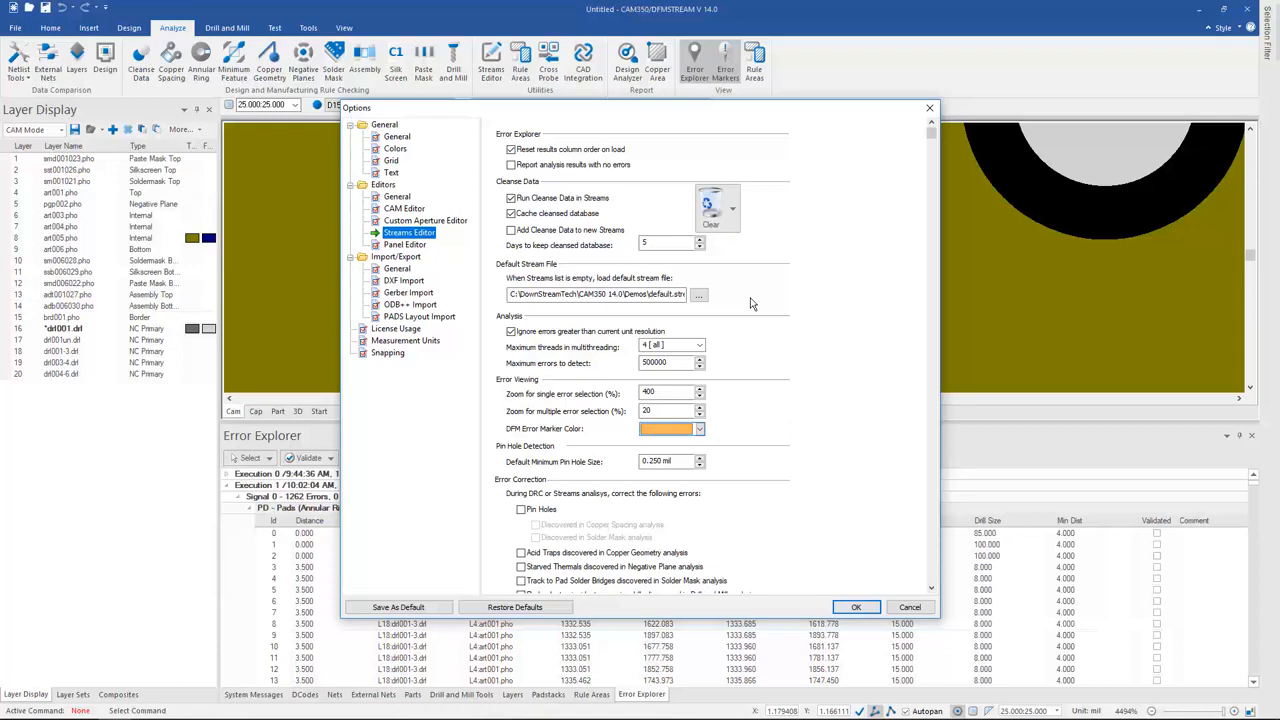
left_click(855, 607)
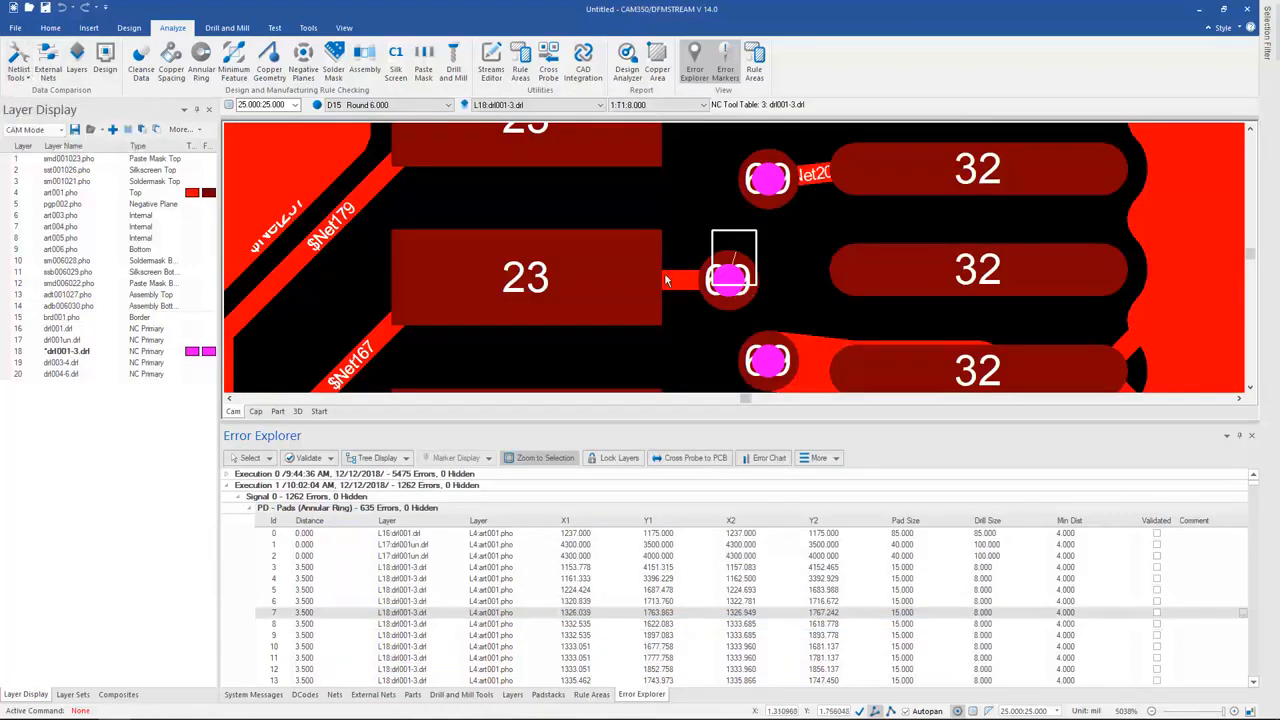
mouse_move(670, 275)
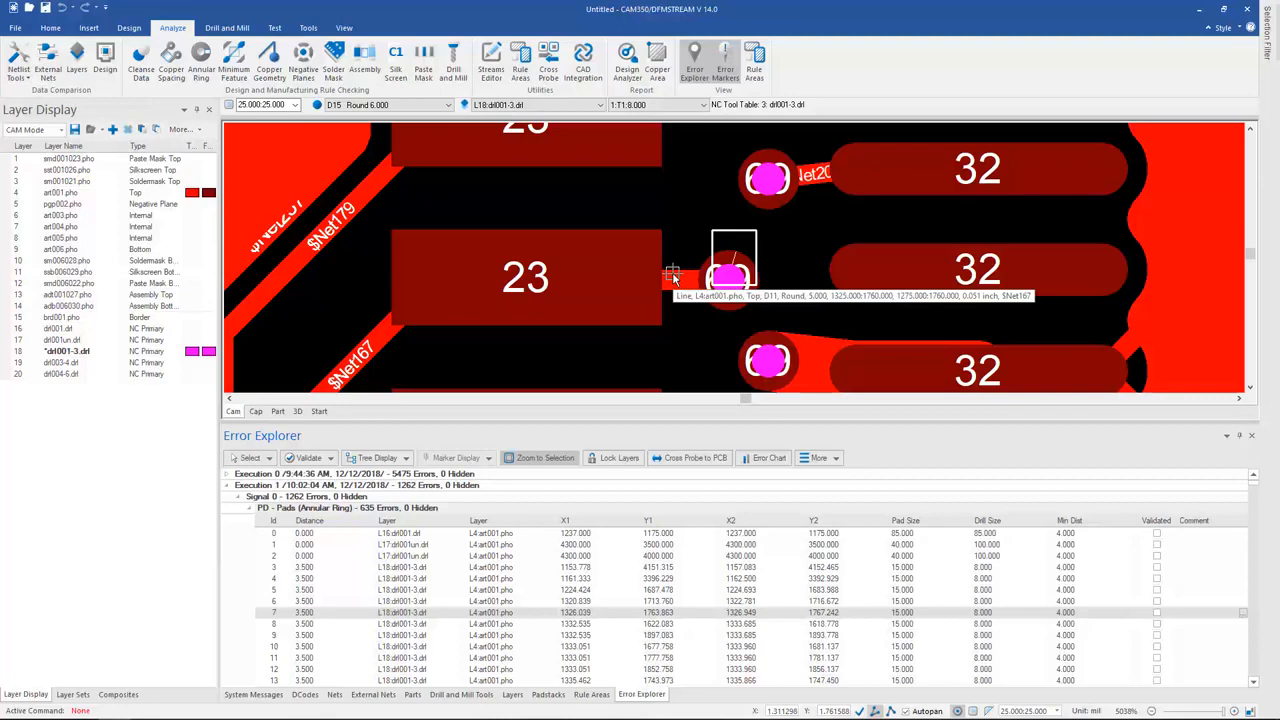